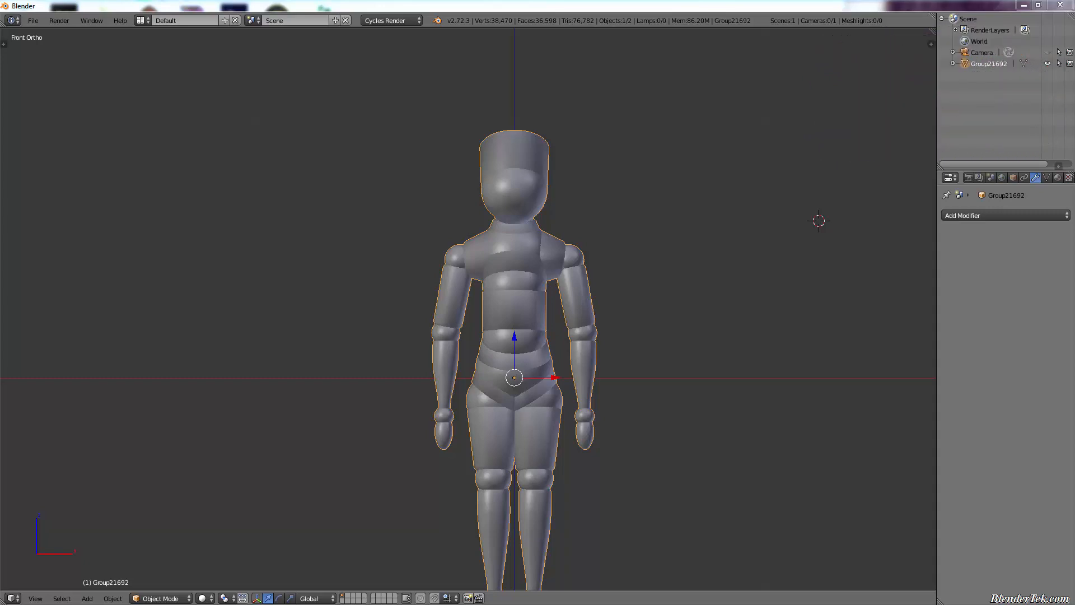
pyautogui.moveTo(545, 368)
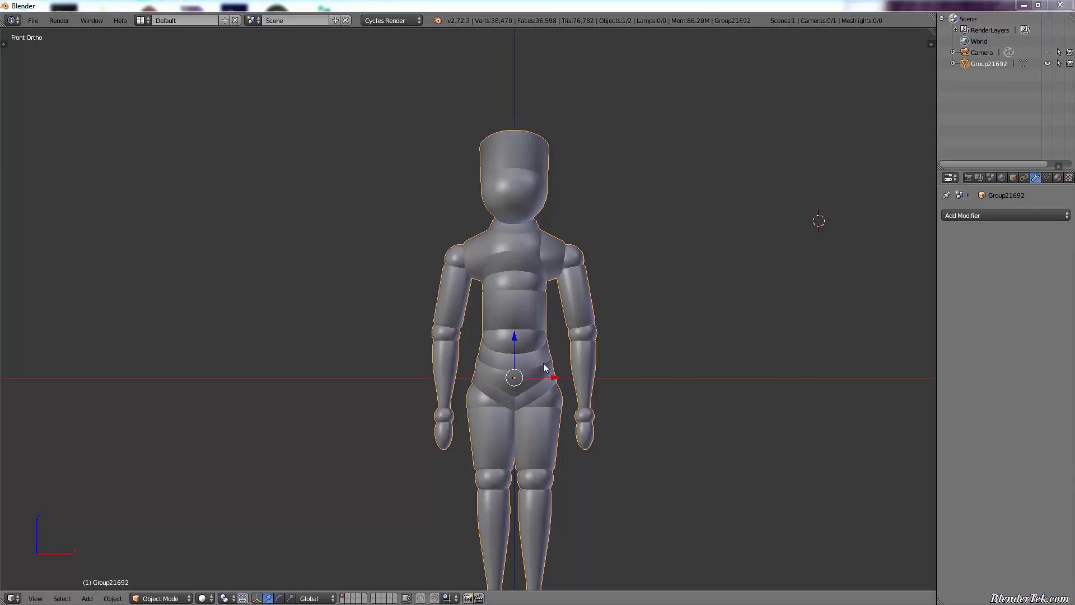
pyautogui.moveTo(592, 276)
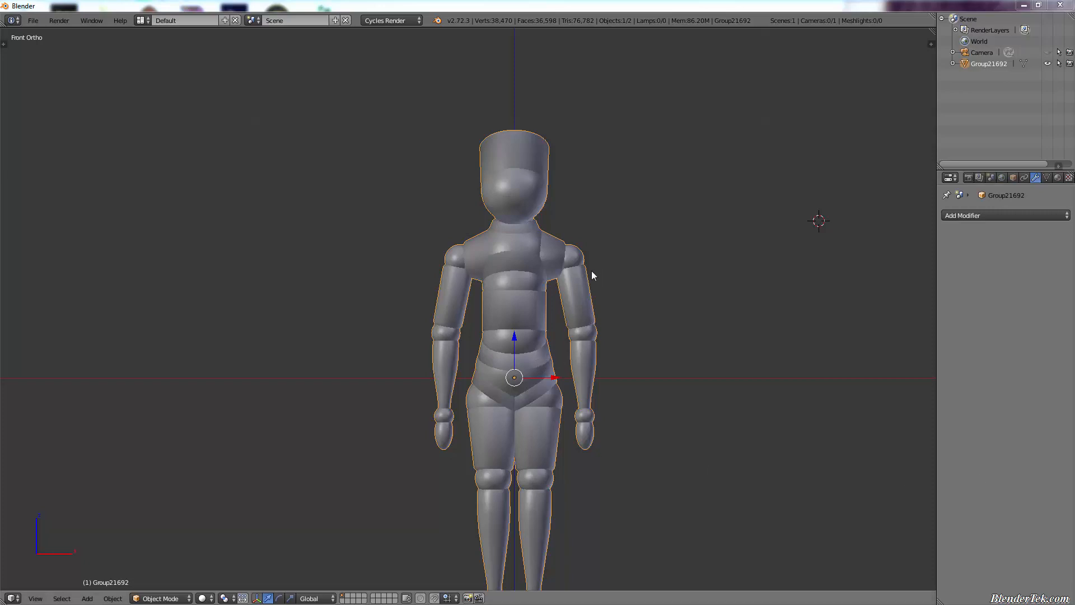
pyautogui.moveTo(598, 247)
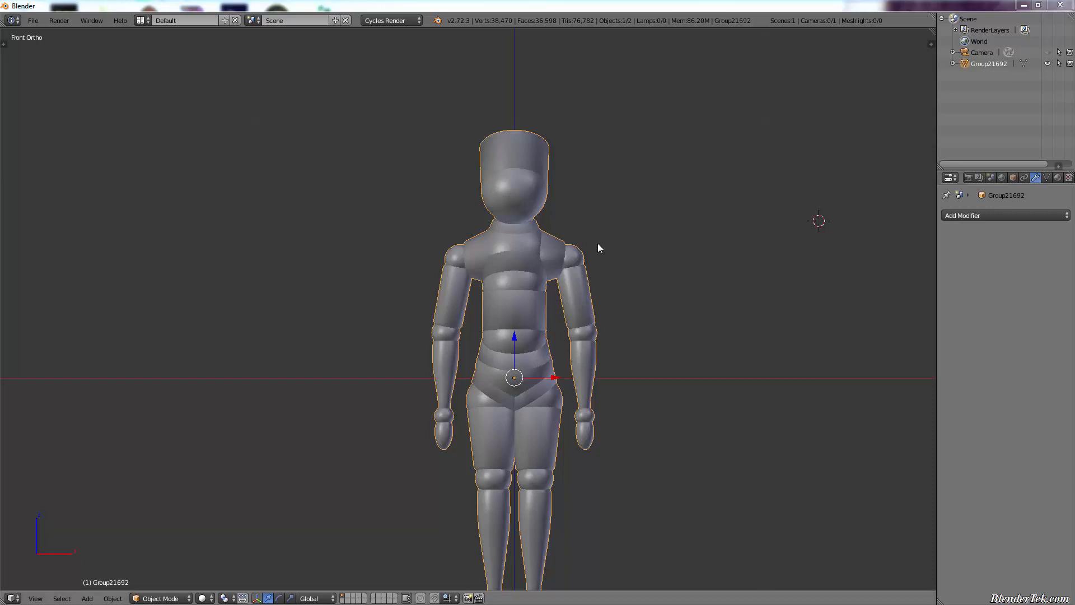
pyautogui.moveTo(609, 289)
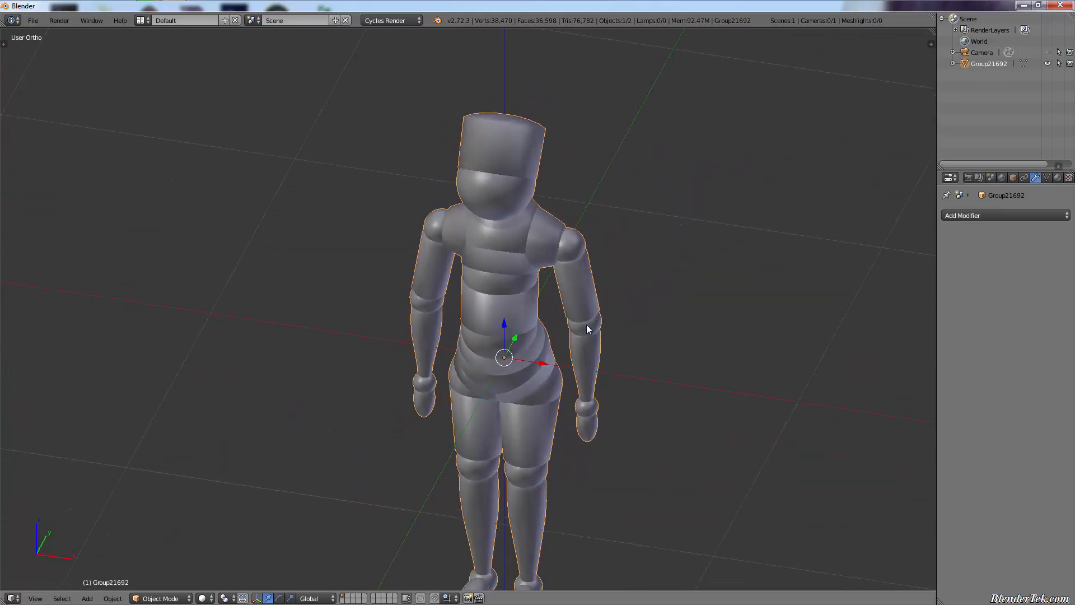
pyautogui.moveTo(530, 411)
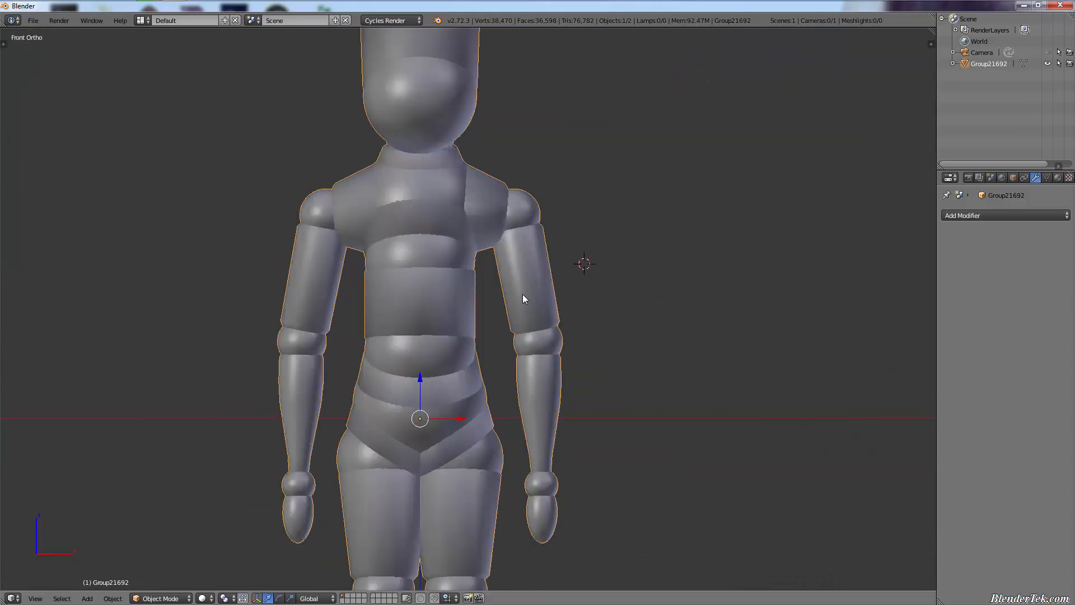
pyautogui.moveTo(484, 444)
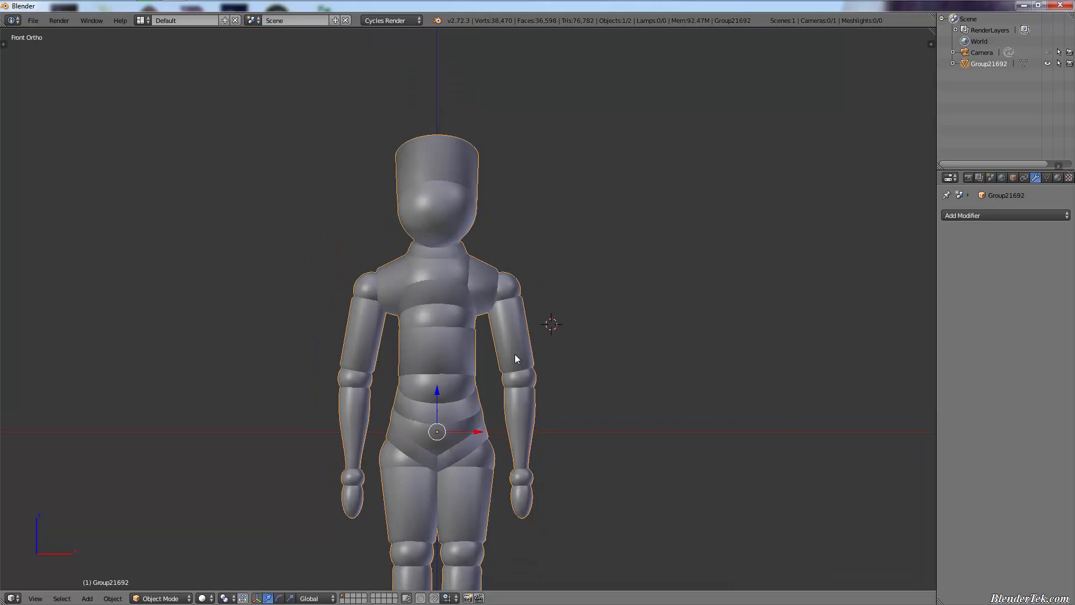
pyautogui.moveTo(603, 258)
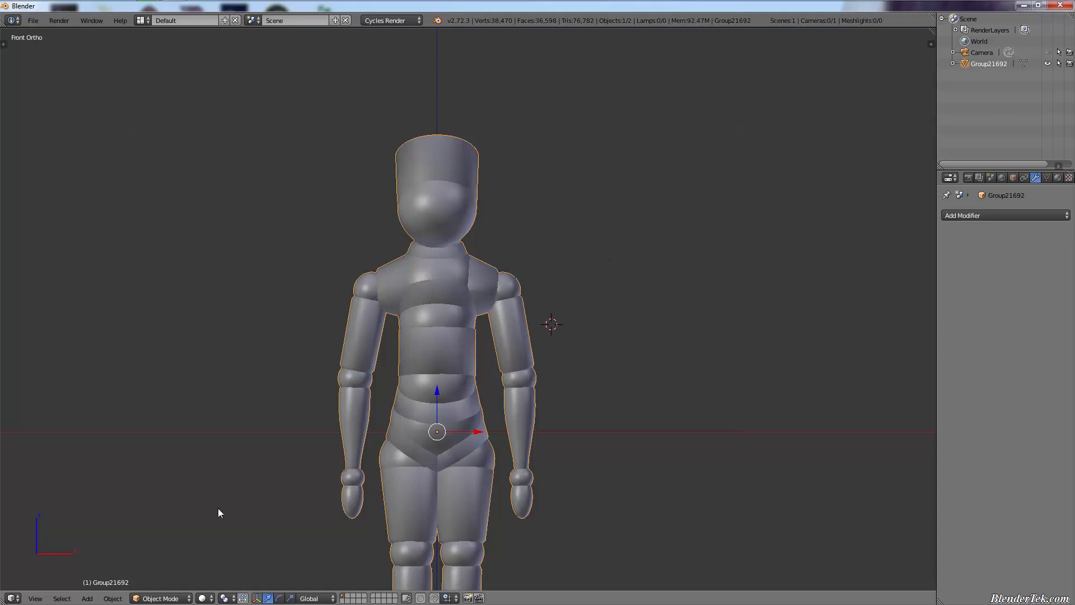
# Add a new mesh cube and scale it into a flat wide slab above the mannequin's head.
pyautogui.click(159, 598)
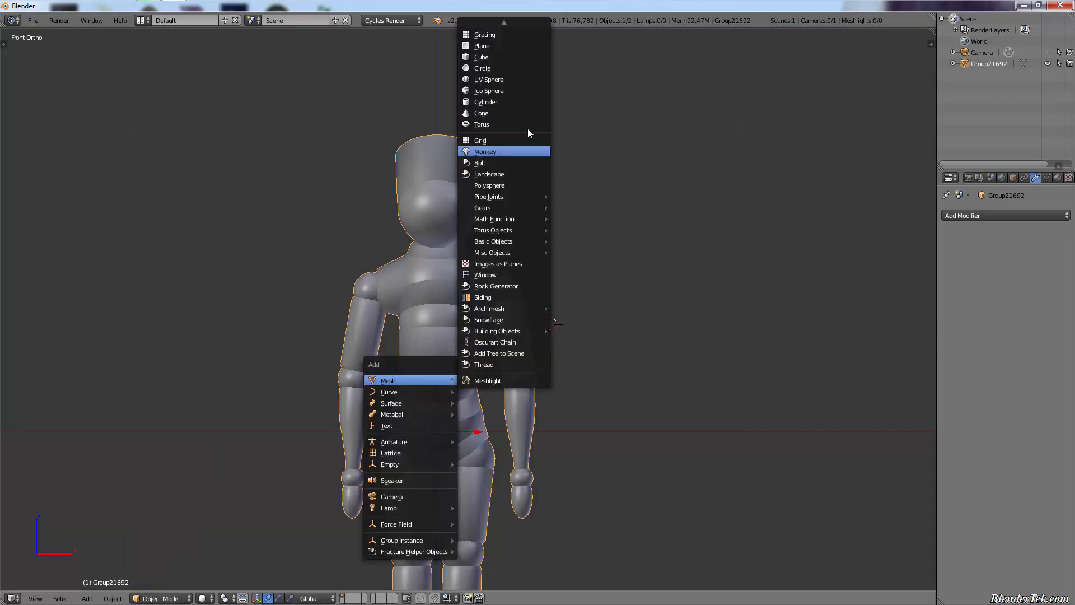
pyautogui.moveTo(482, 45)
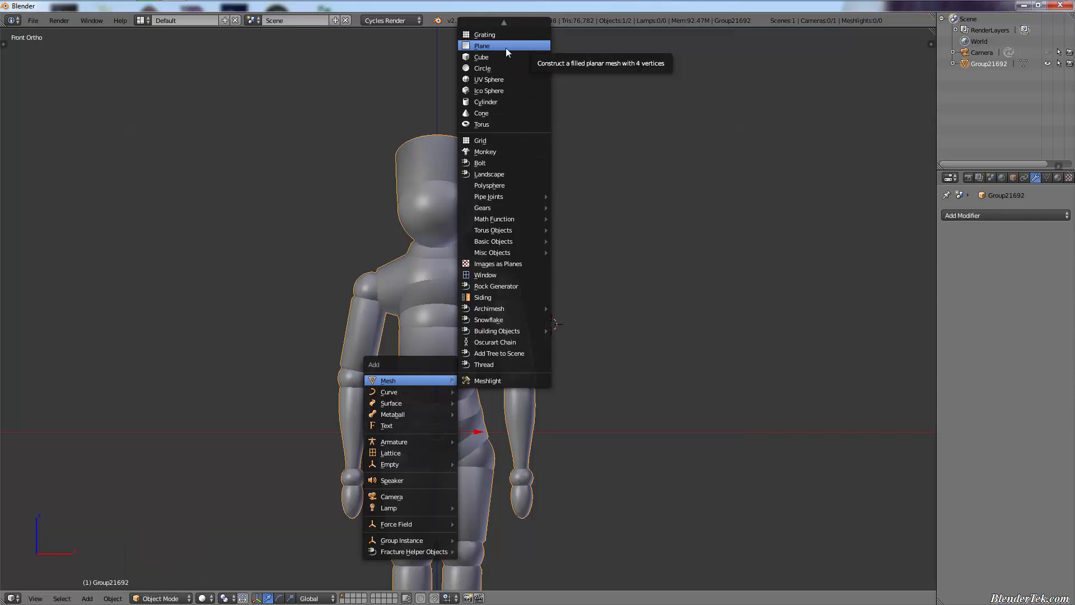
pyautogui.click(481, 57)
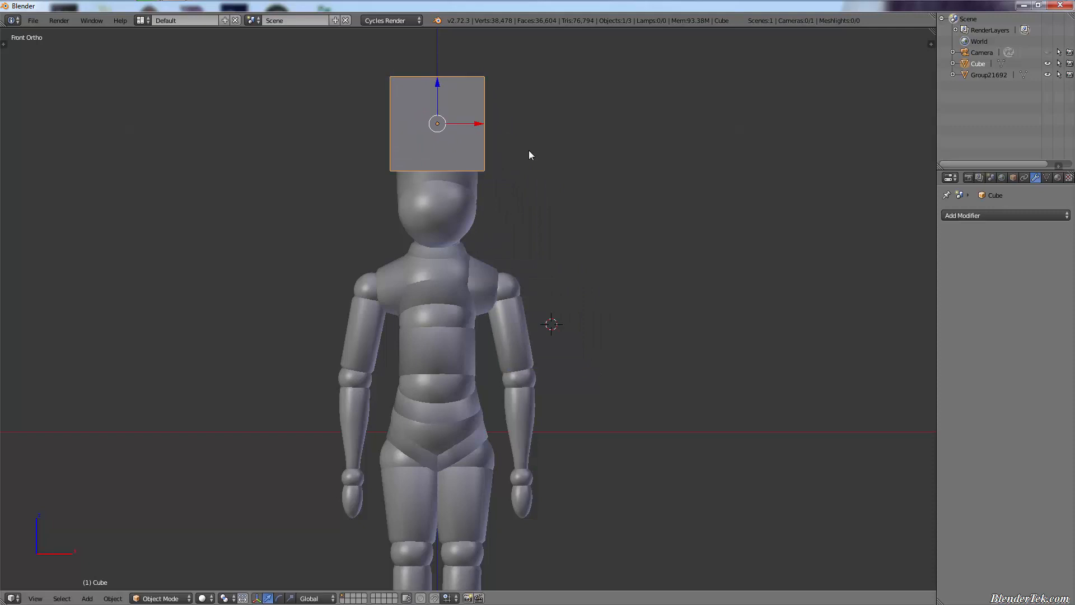
pyautogui.press('s')
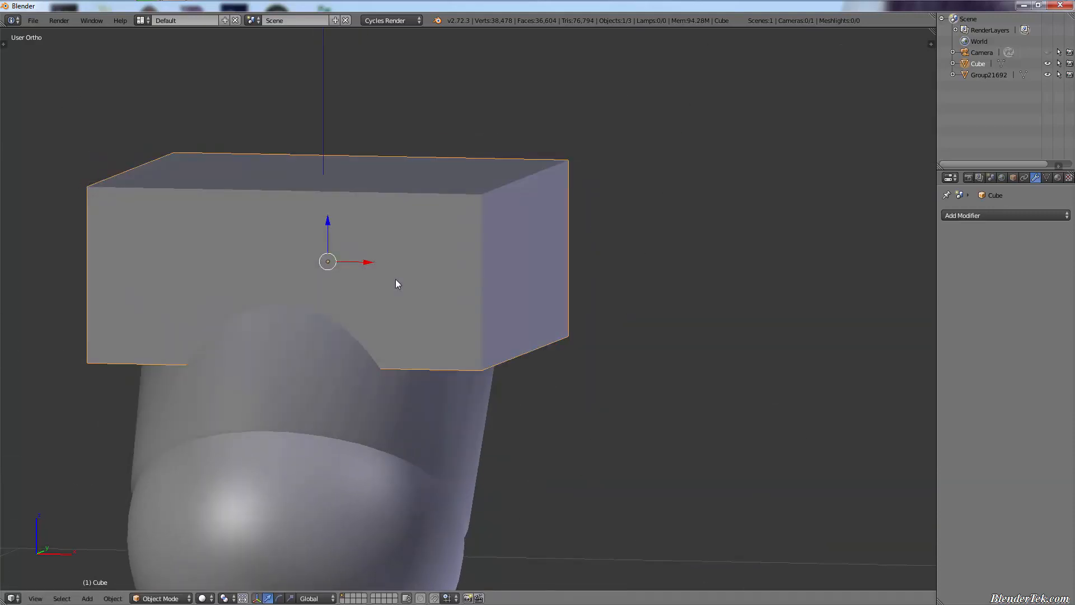
# Add a Subdivision Surface modifier to the box, raise its level and apply it into a rounded disc.
pyautogui.click(1004, 215)
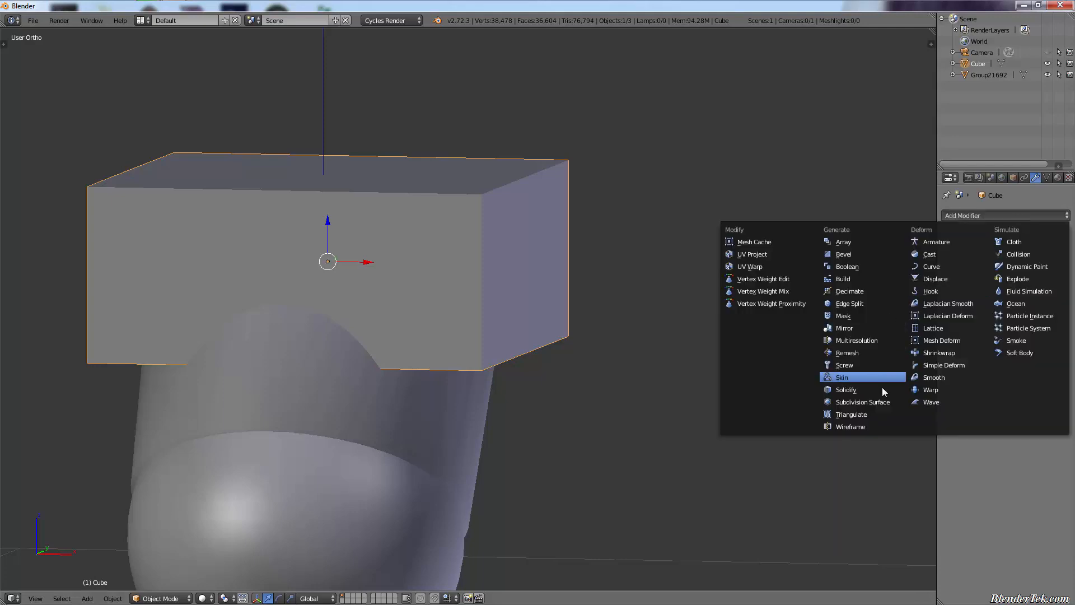
pyautogui.click(863, 402)
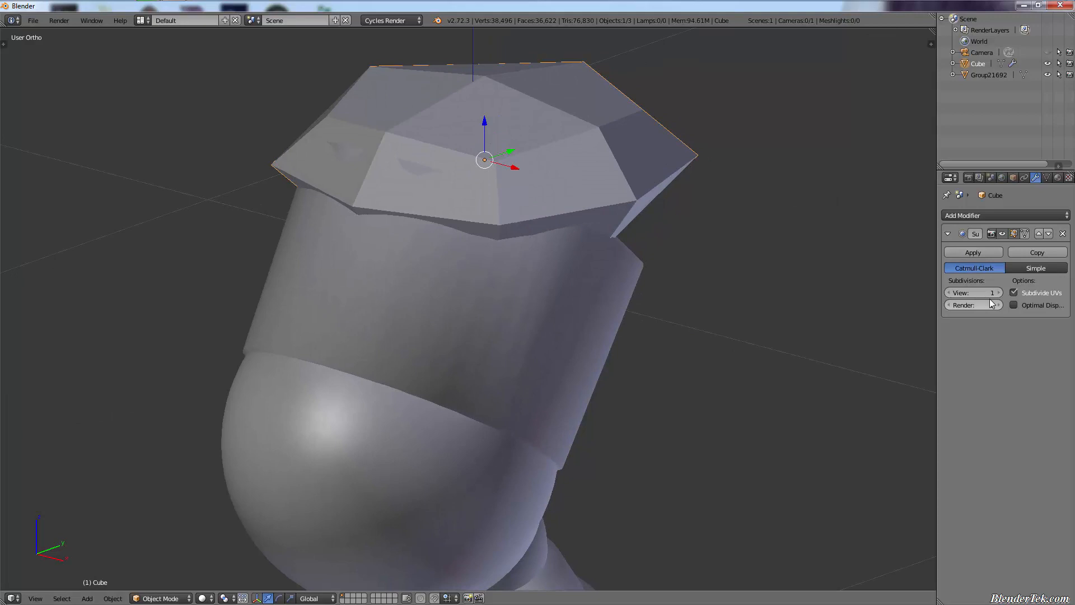
pyautogui.click(991, 292)
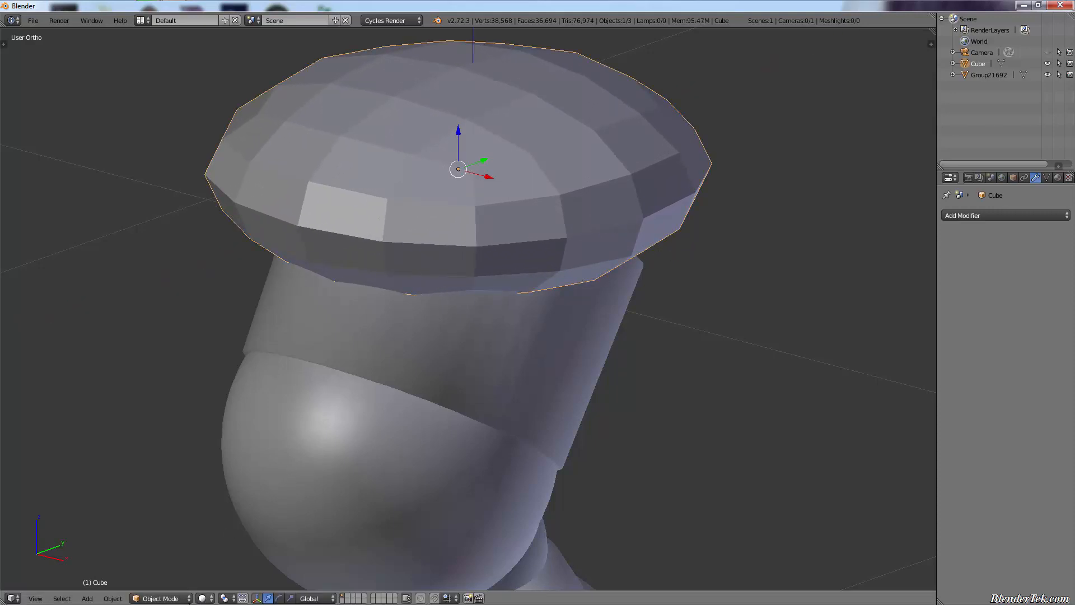
pyautogui.click(159, 598)
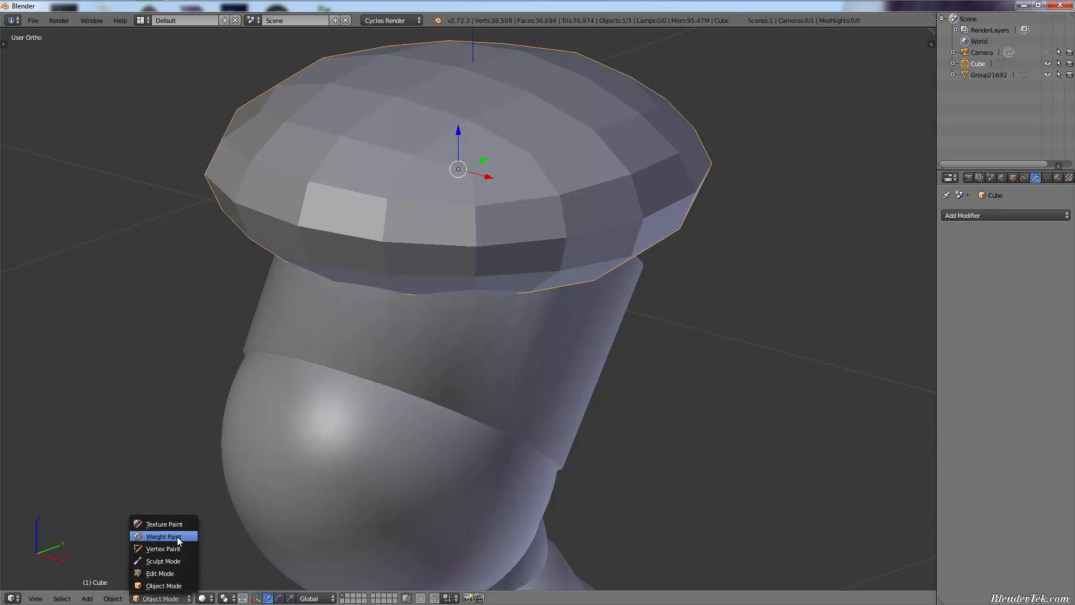
# Enter Sculpt Mode with Dyntopo enabled and draw a ridge of material along the disc's front edge.
pyautogui.click(164, 560)
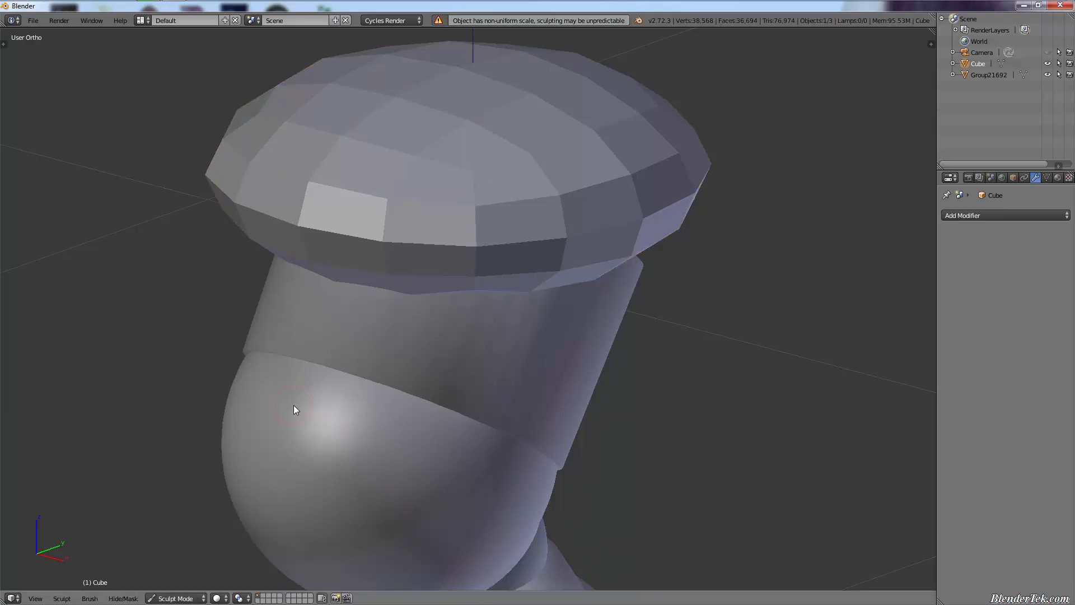
pyautogui.moveTo(434, 346)
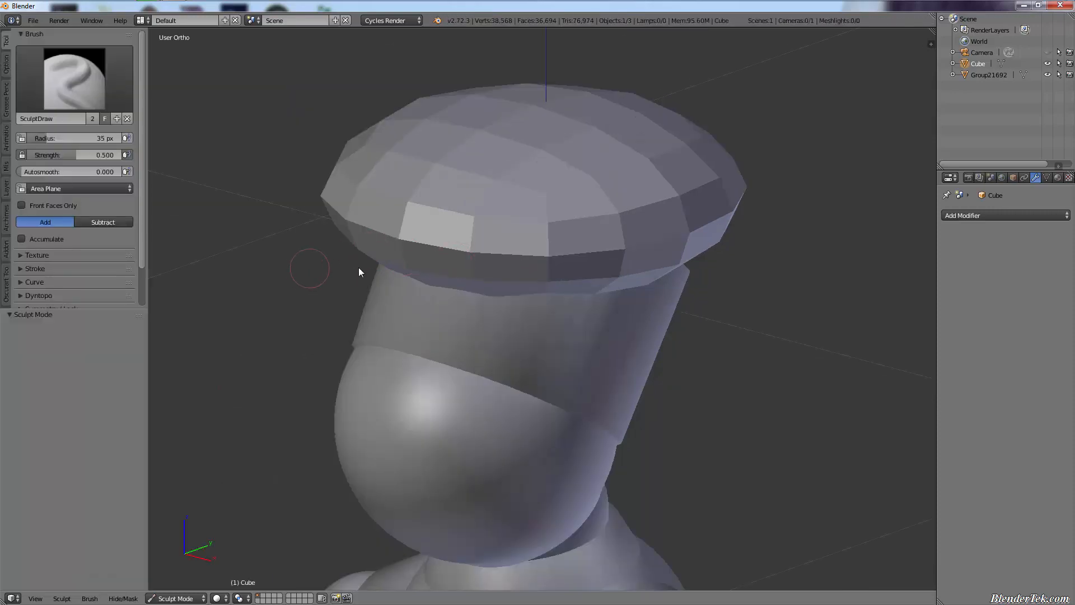
pyautogui.moveTo(568, 307)
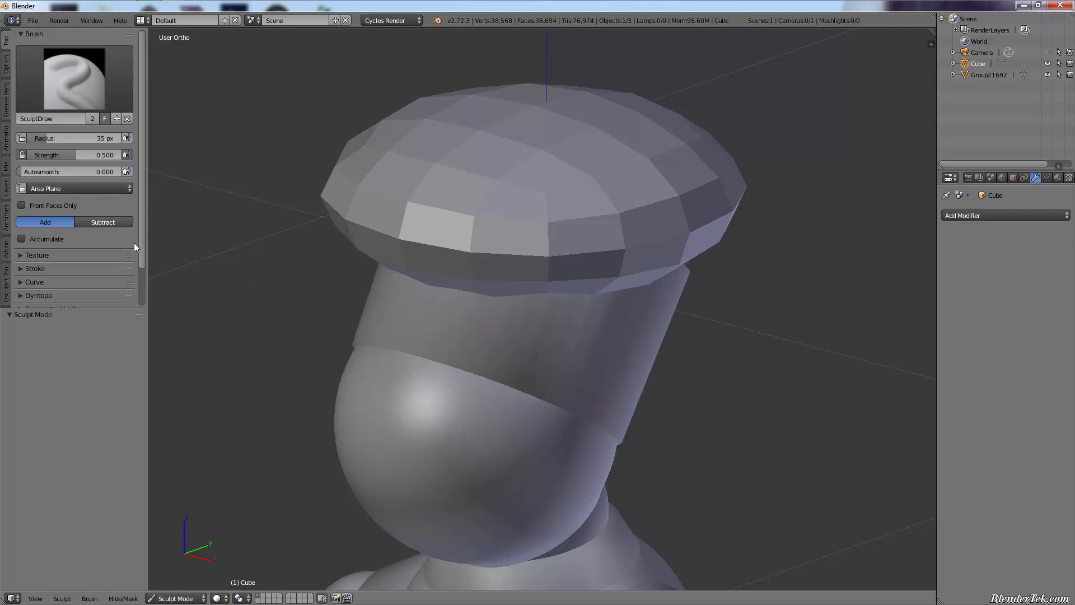
pyautogui.moveTo(346, 242)
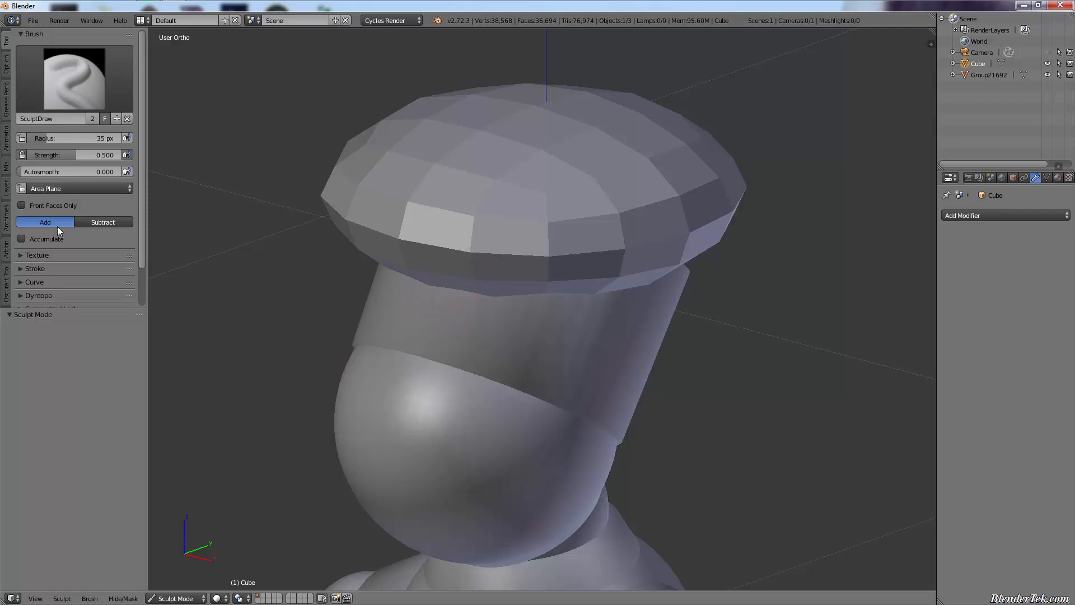
pyautogui.click(38, 294)
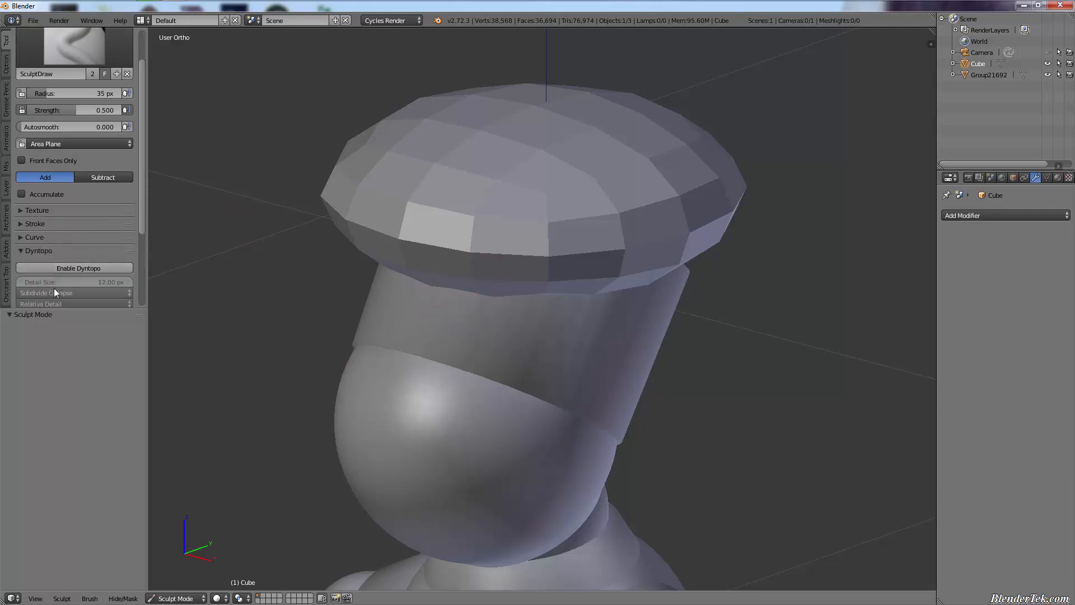
pyautogui.click(78, 268)
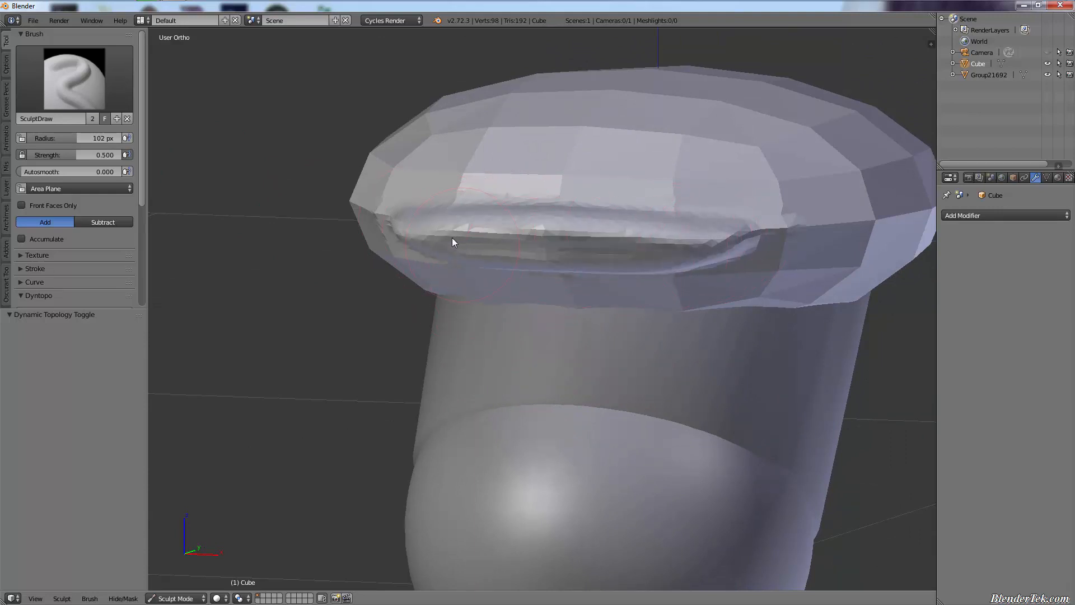
pyautogui.moveTo(452, 242); pyautogui.dragTo(371, 230)
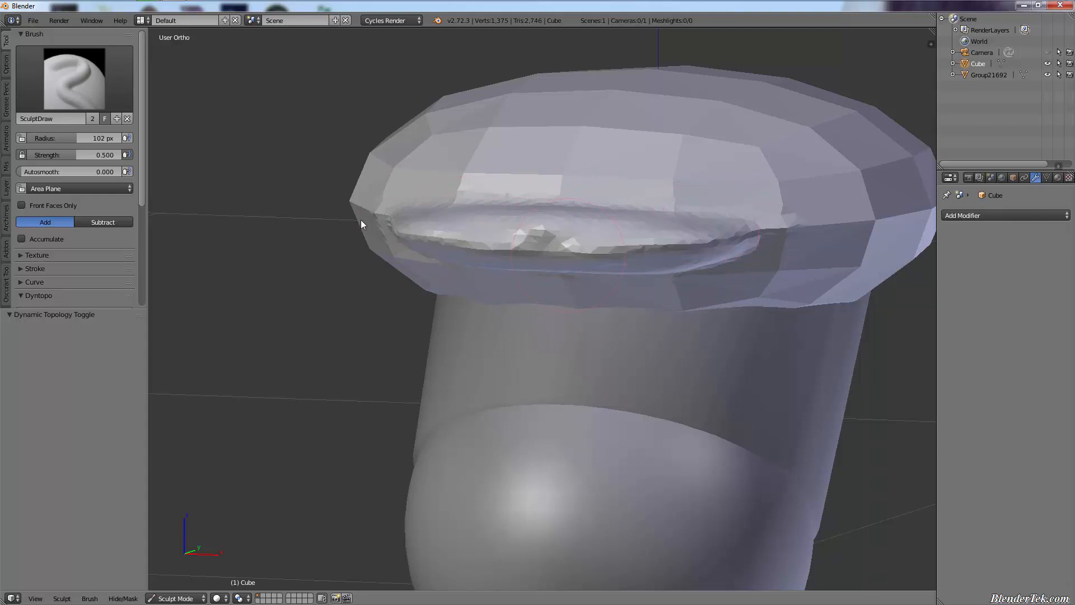
pyautogui.moveTo(362, 224); pyautogui.dragTo(402, 233)
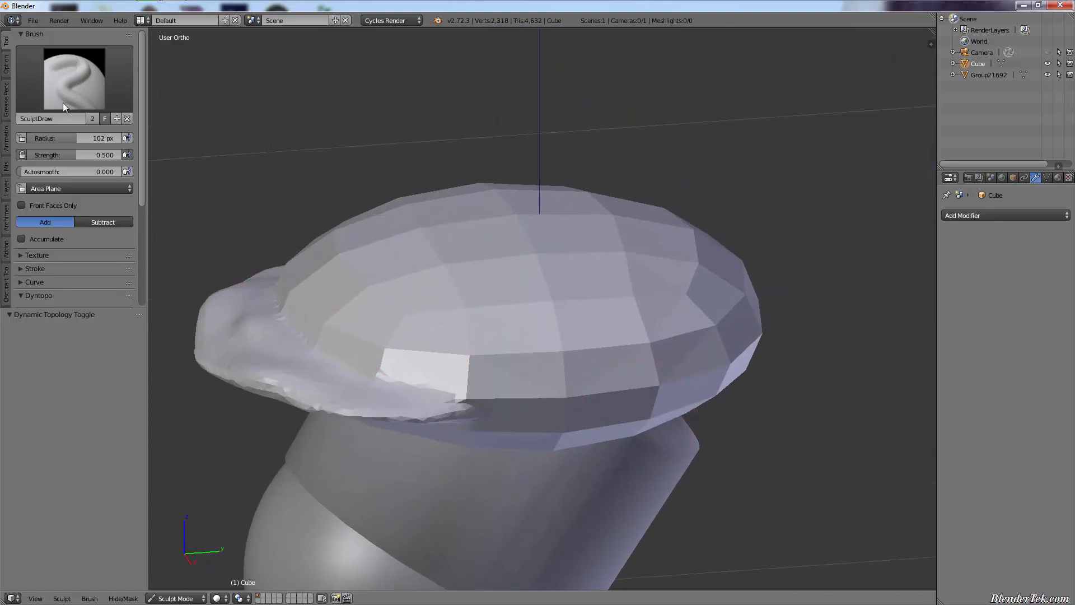
# Reshape the cap's brim with the Grab brush, then switch to the Blob brush.
pyautogui.click(74, 77)
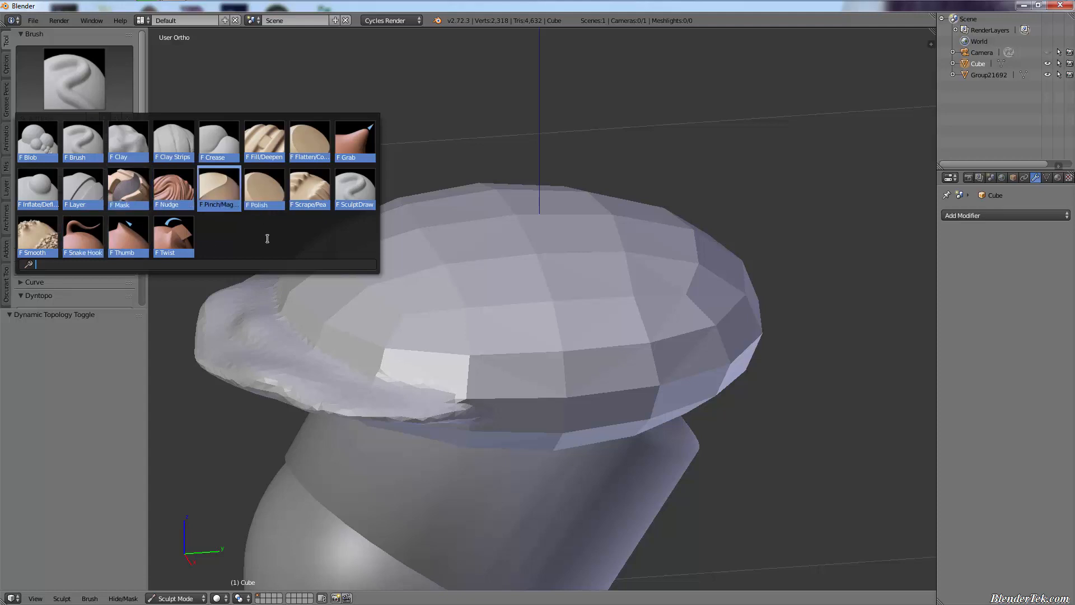
pyautogui.click(355, 142)
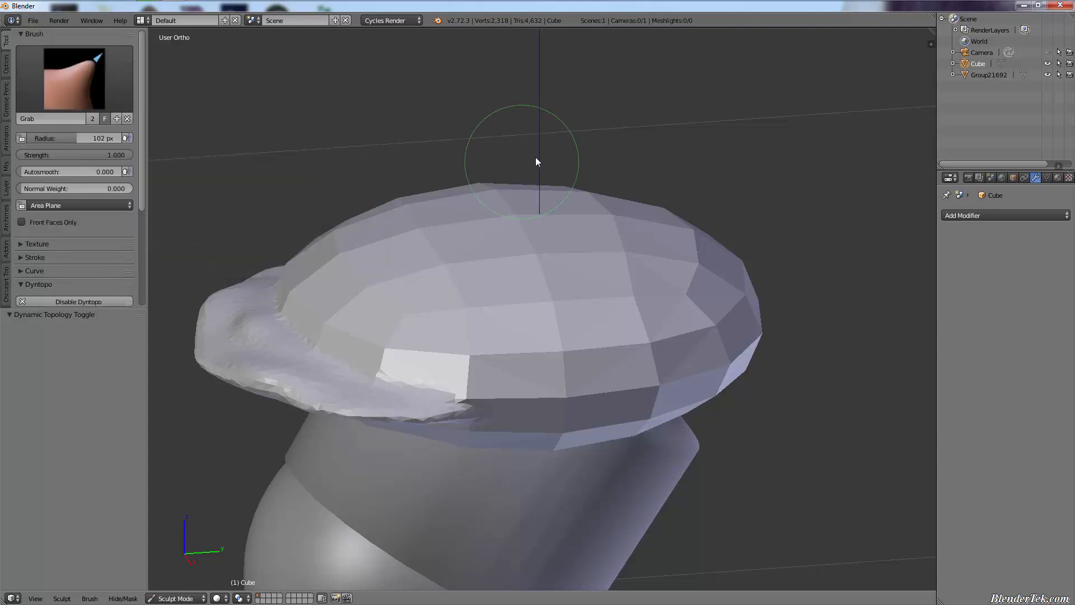
pyautogui.moveTo(51, 188)
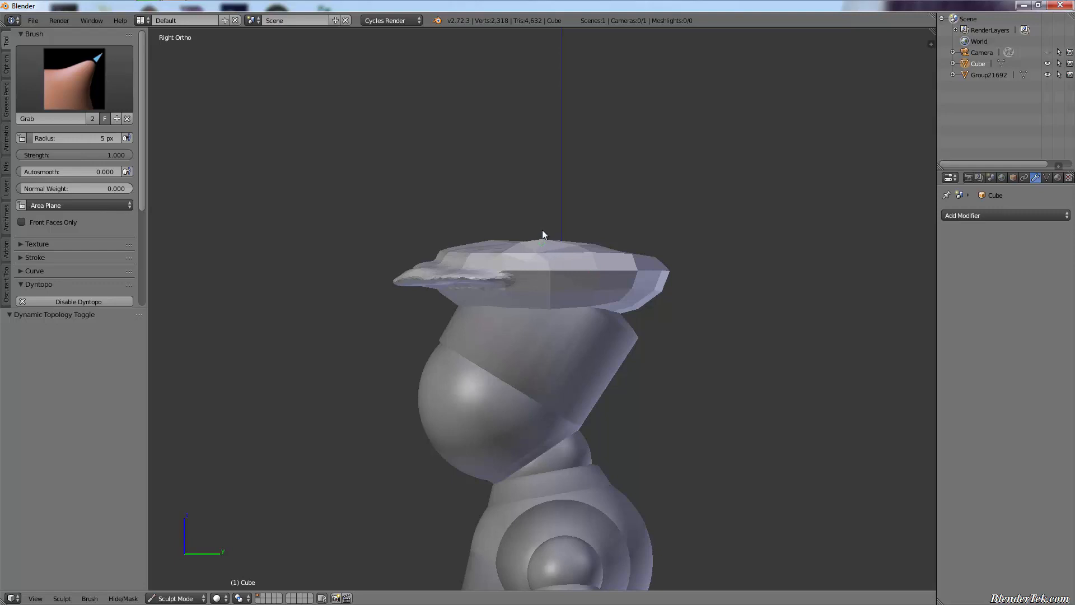
pyautogui.moveTo(536, 242)
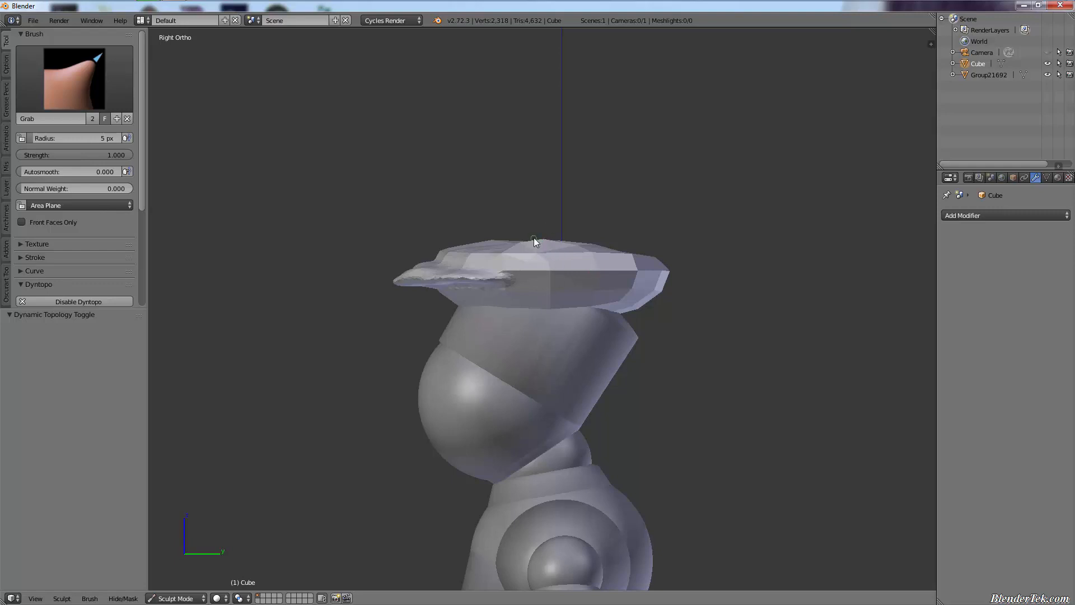
pyautogui.moveTo(555, 227)
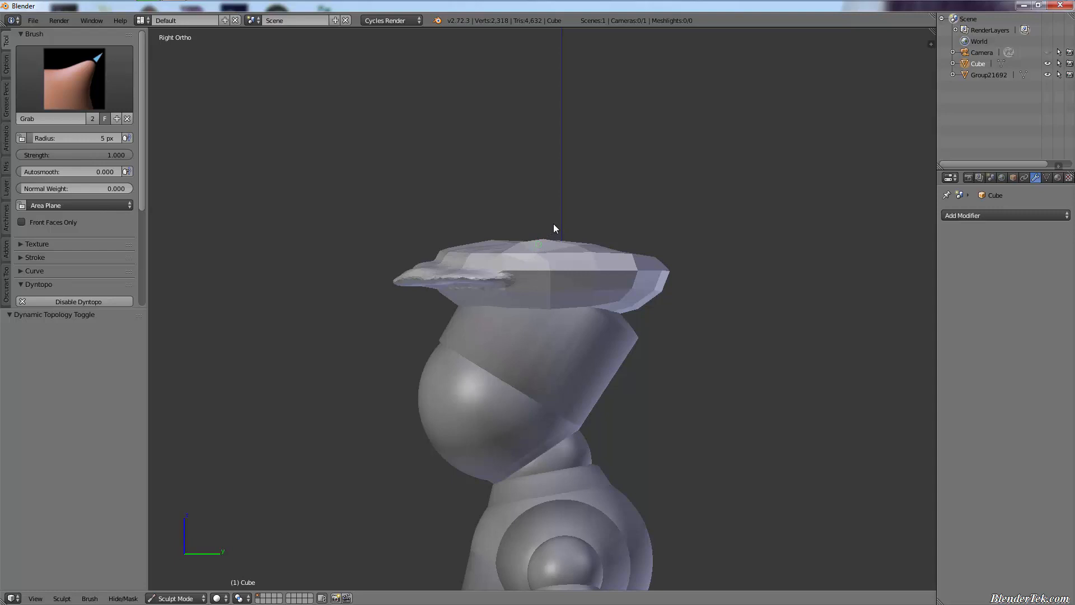
pyautogui.moveTo(561, 224)
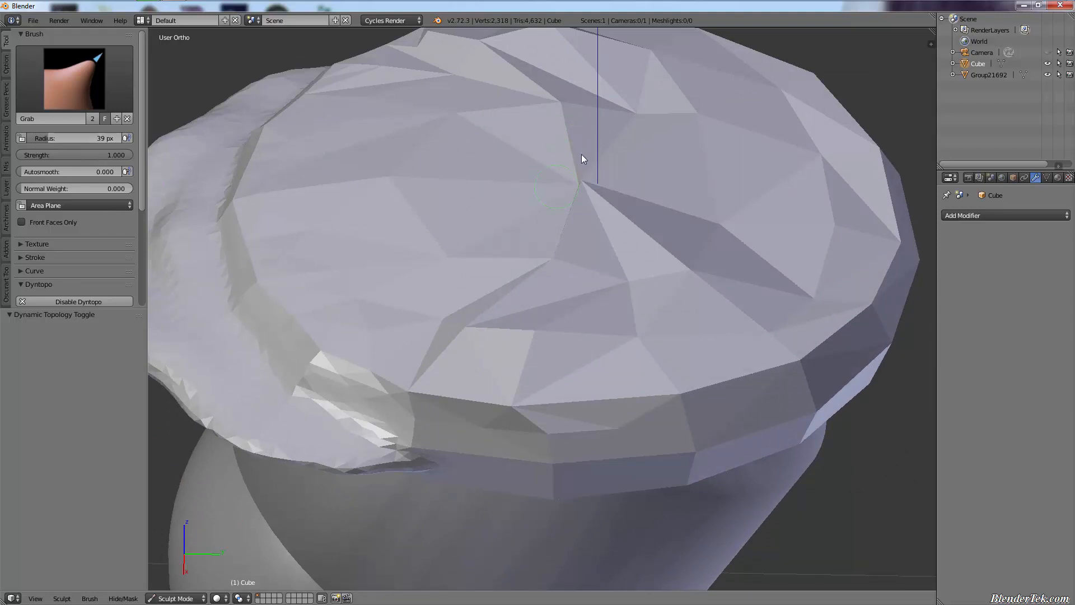
pyautogui.moveTo(413, 213)
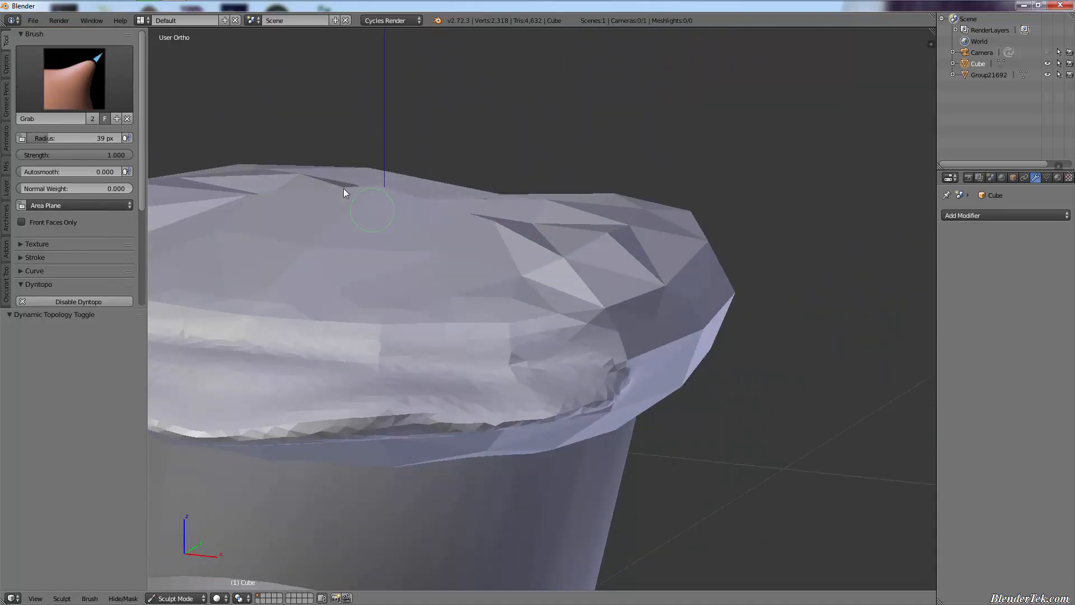
pyautogui.click(74, 79)
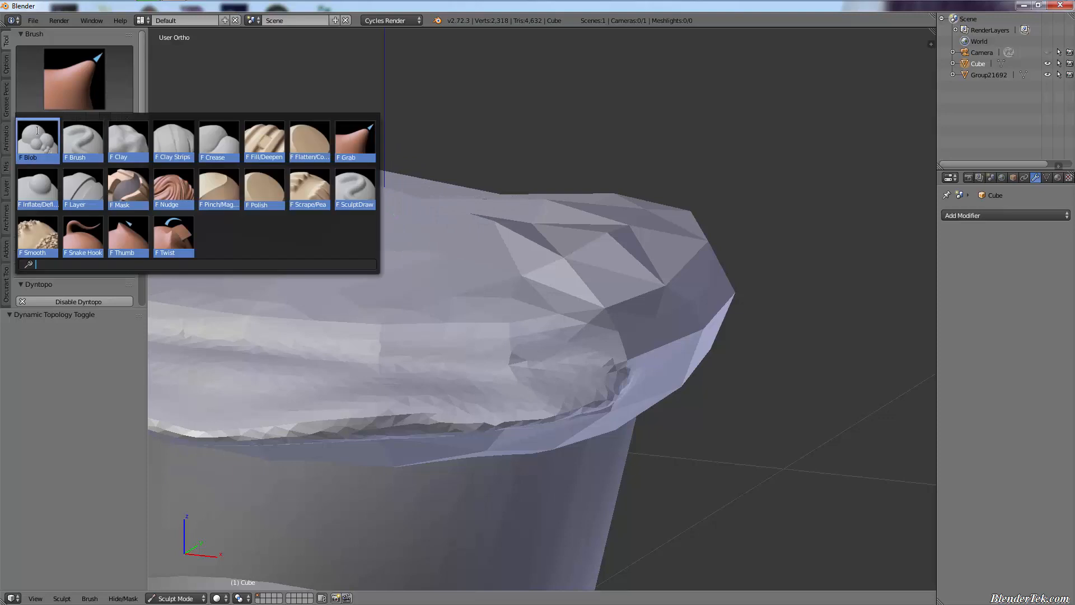
pyautogui.click(37, 137)
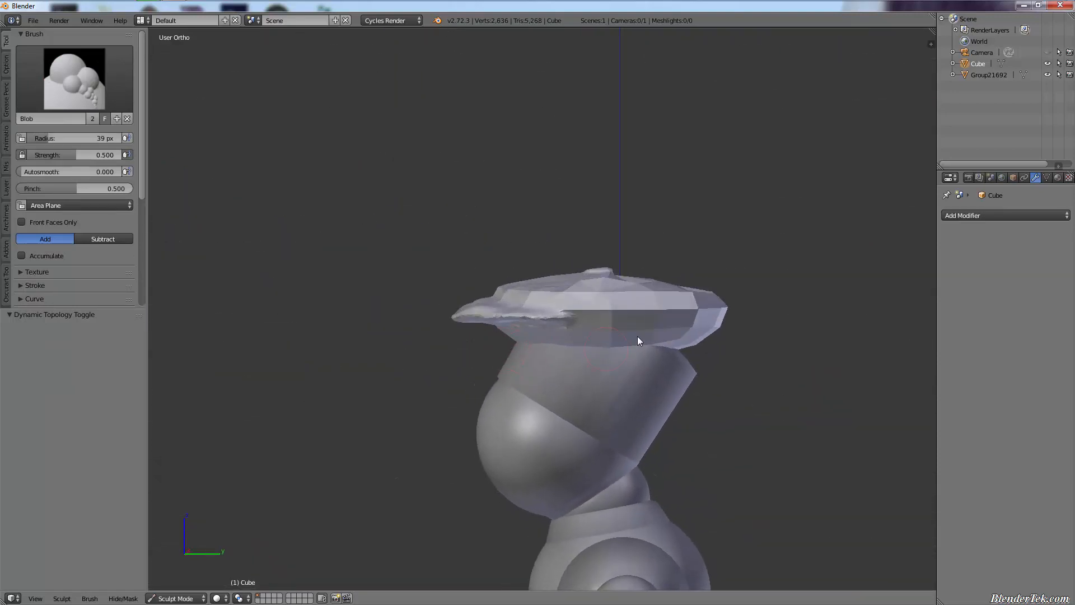
# Return the cap to Object Mode and lower it to rest on the mannequin's head.
pyautogui.press('Tab')
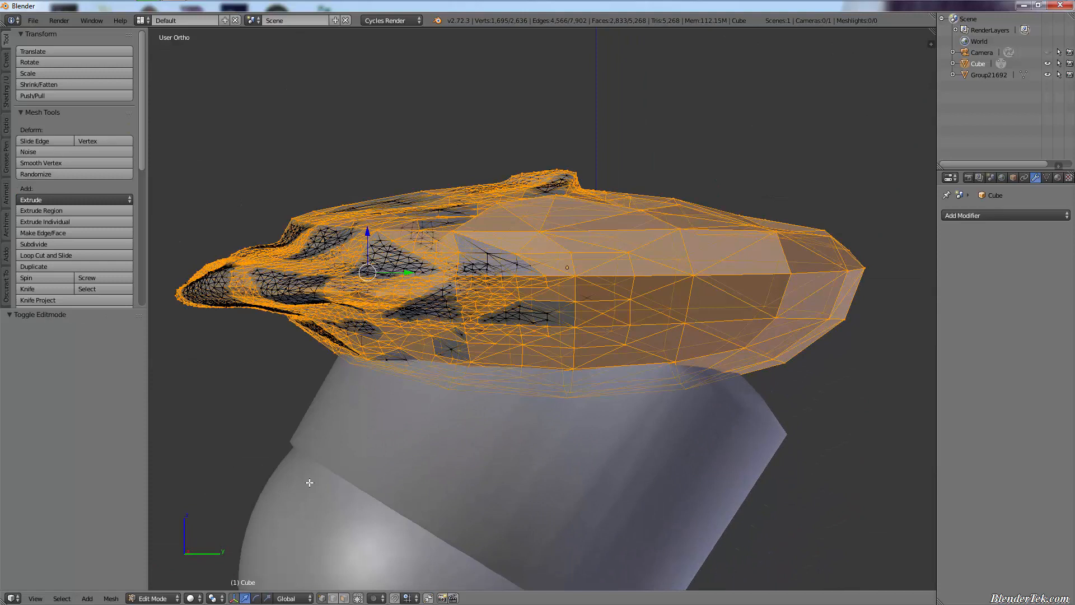
pyautogui.click(152, 598)
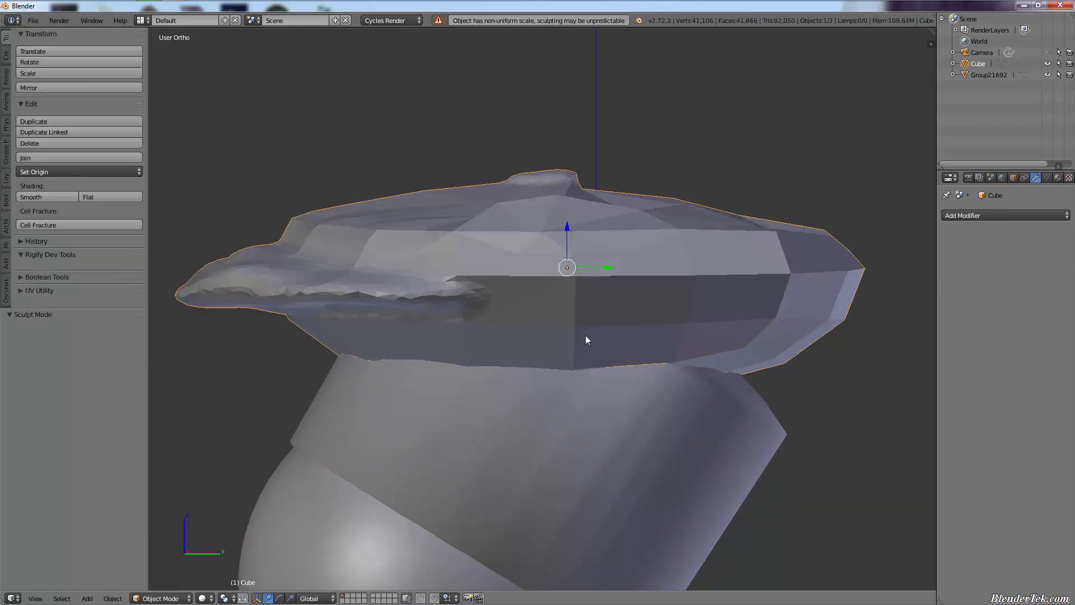
pyautogui.moveTo(626, 270)
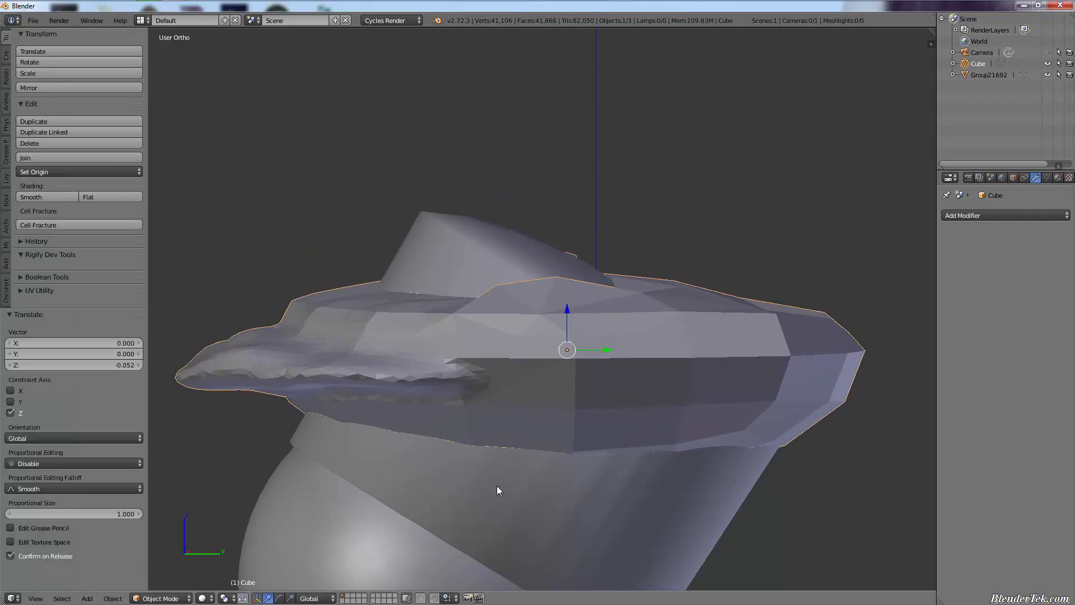
pyautogui.press('Tab')
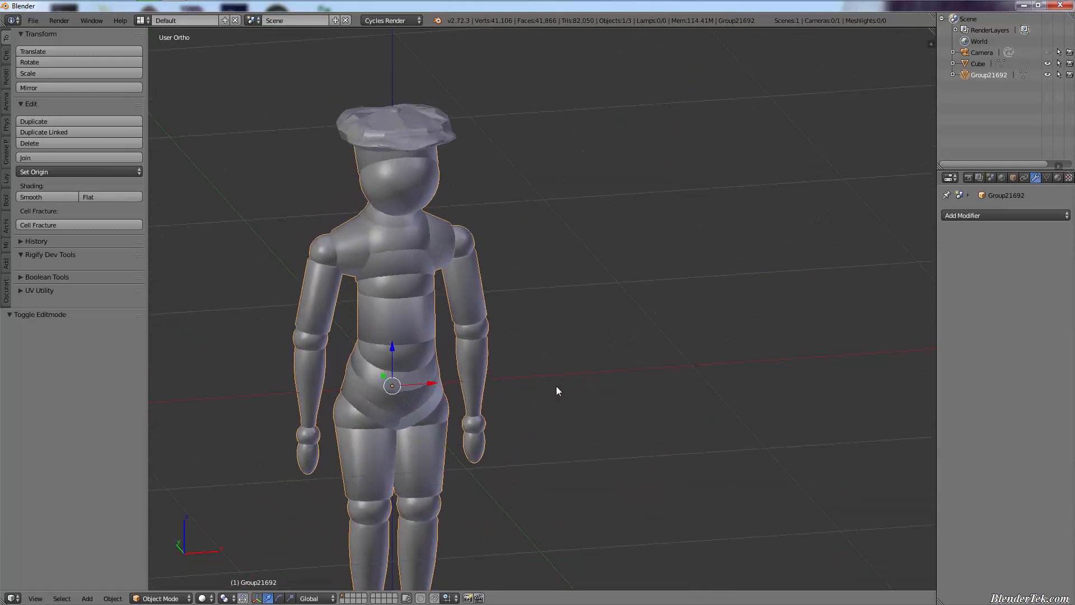
pyautogui.moveTo(527, 451)
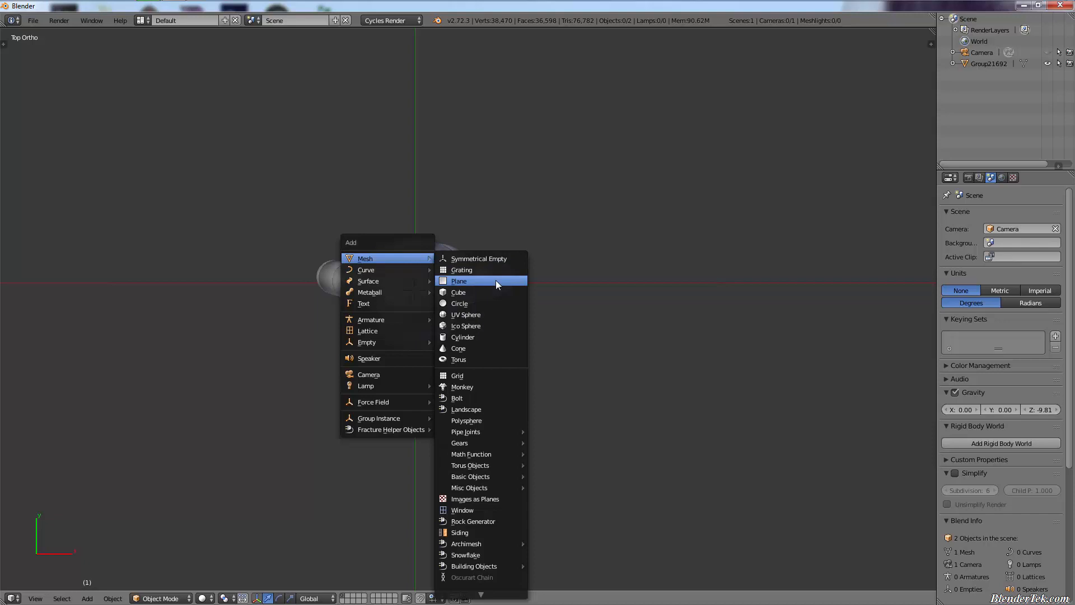
# Add a plane above the mannequin and scale it wide and deep enough to cover head and shoulders.
pyautogui.click(459, 281)
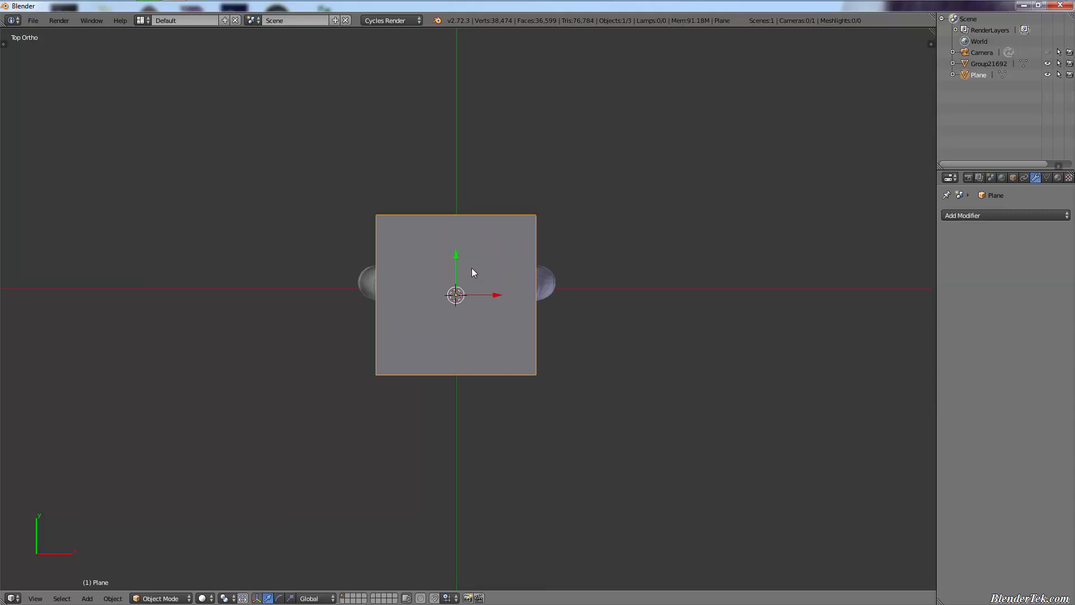
pyautogui.moveTo(474, 400)
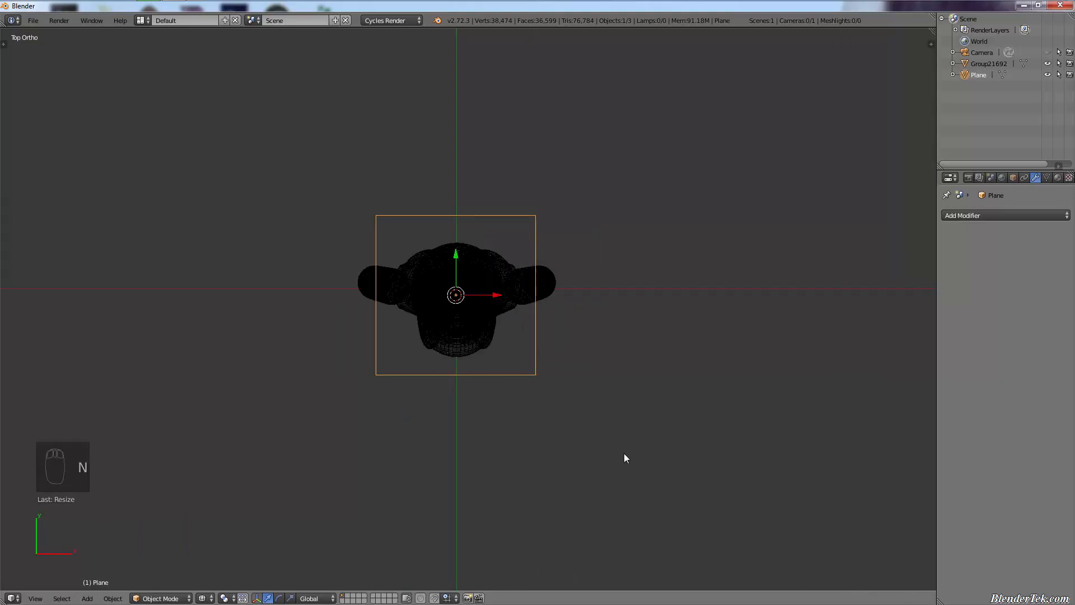
pyautogui.press('s')
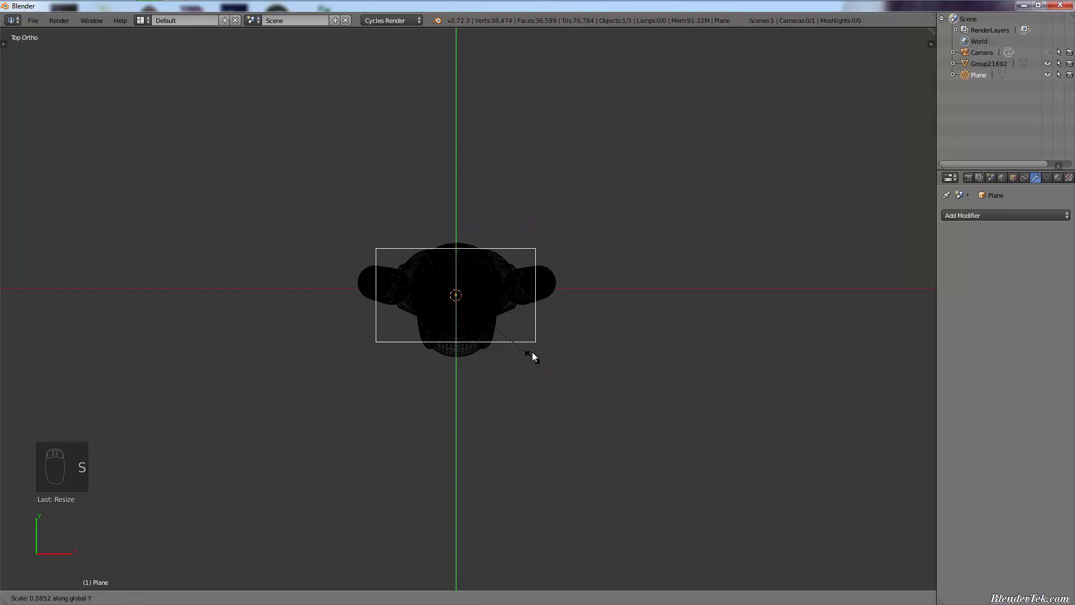
pyautogui.moveTo(536, 358)
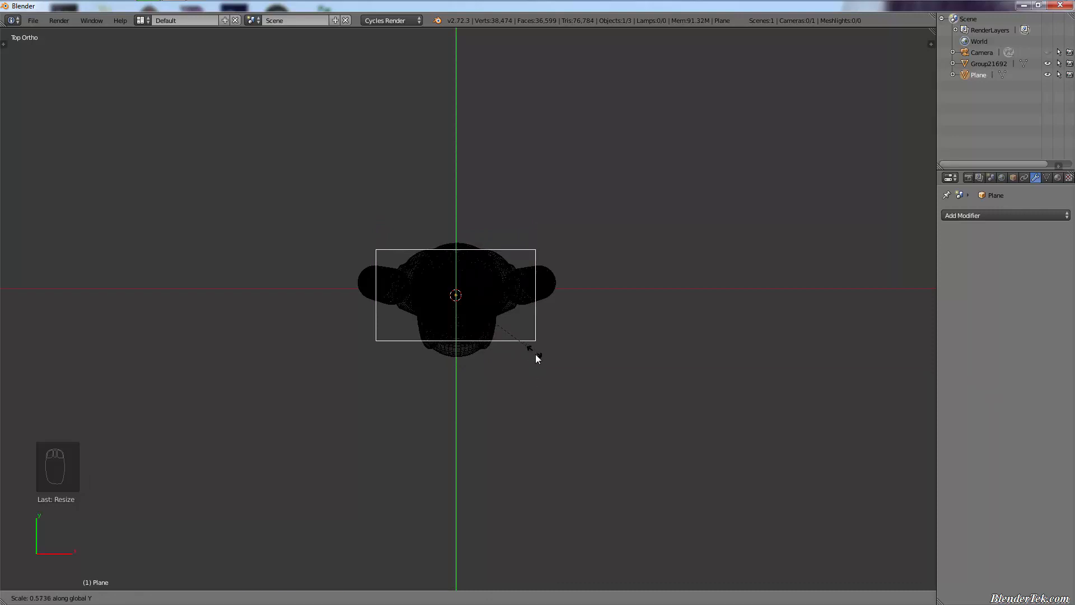
pyautogui.press('g')
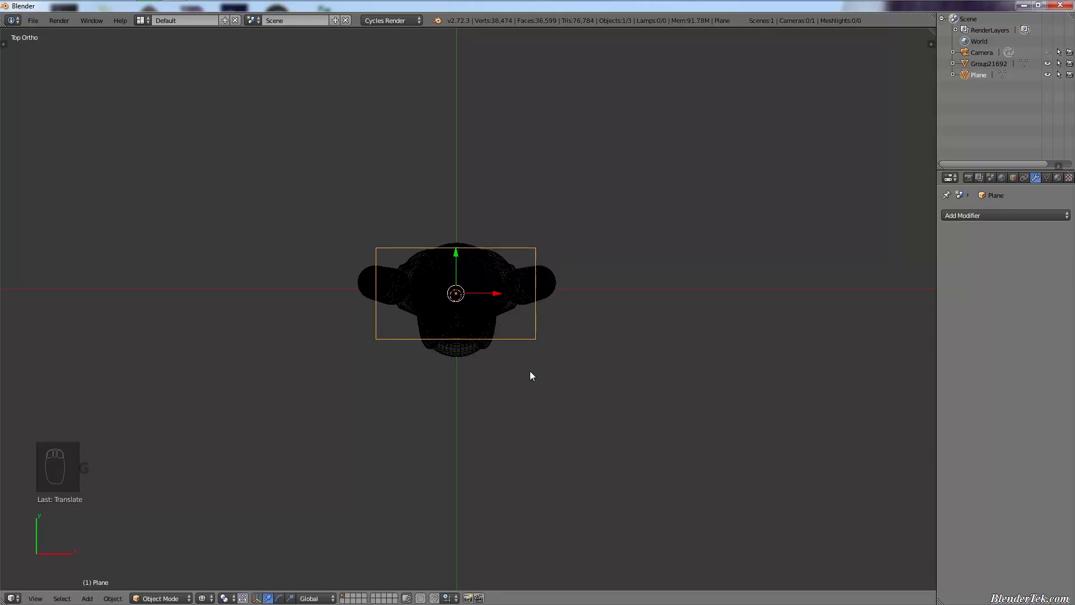
pyautogui.press('s')
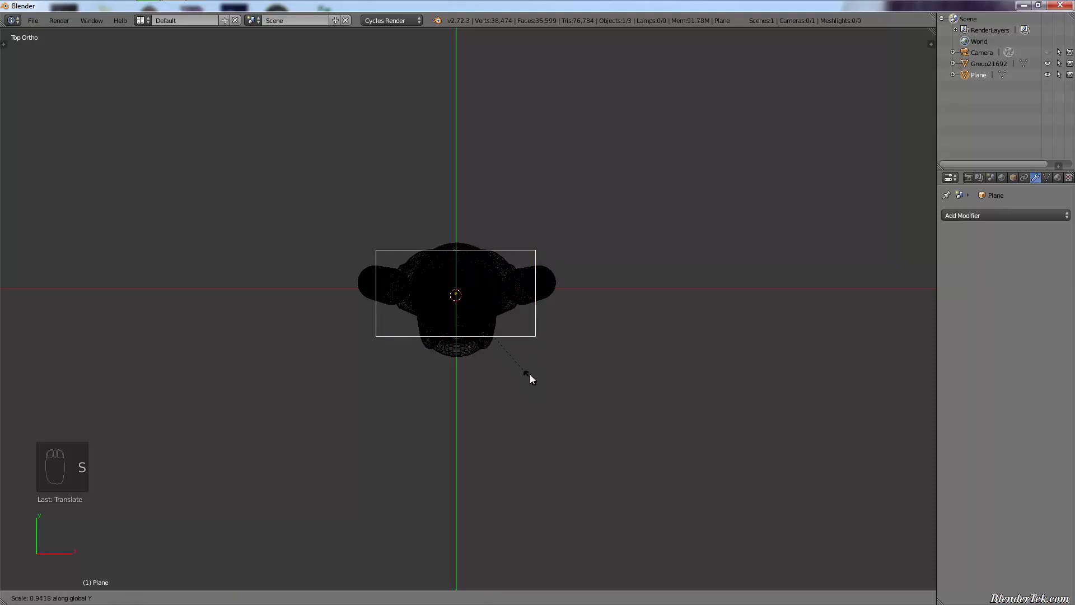
pyautogui.moveTo(531, 439)
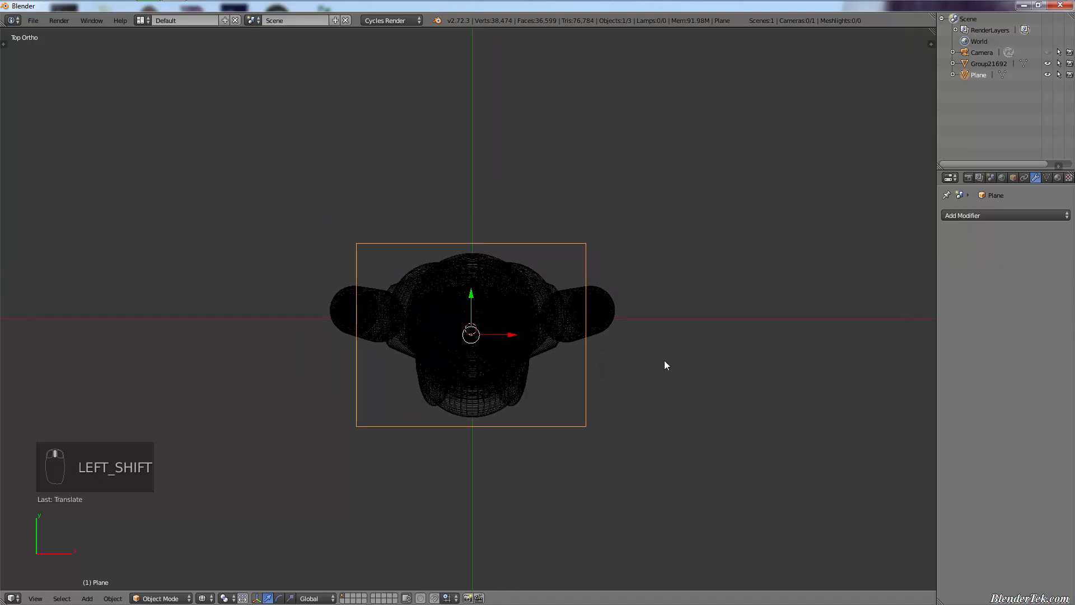
pyautogui.press('Tab')
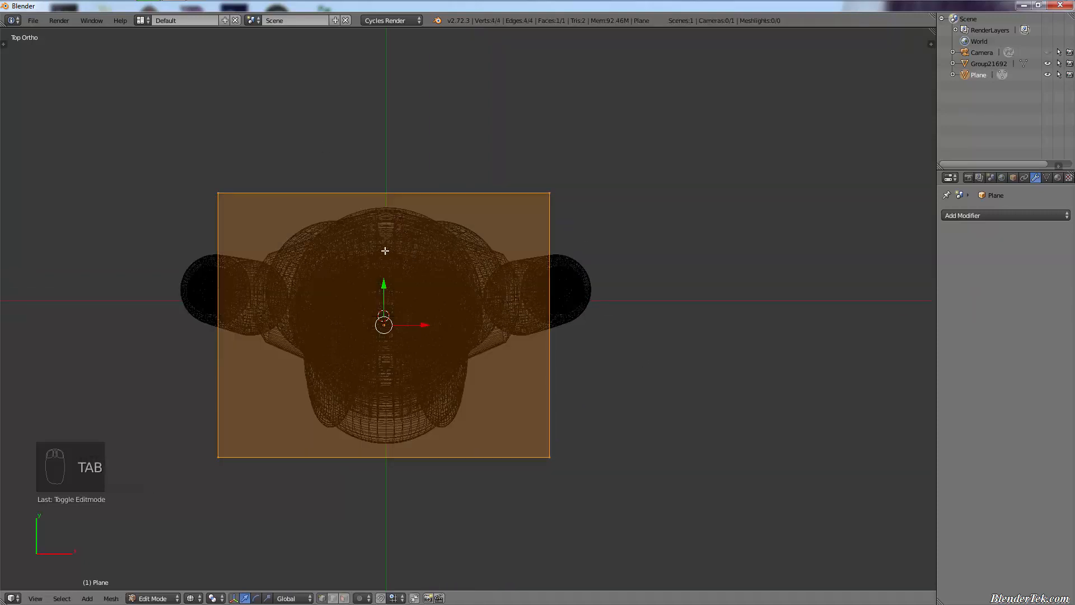
# Subdivide the plane with extra cuts into a dense grid, check it from top view and leave Edit Mode.
pyautogui.press('w')
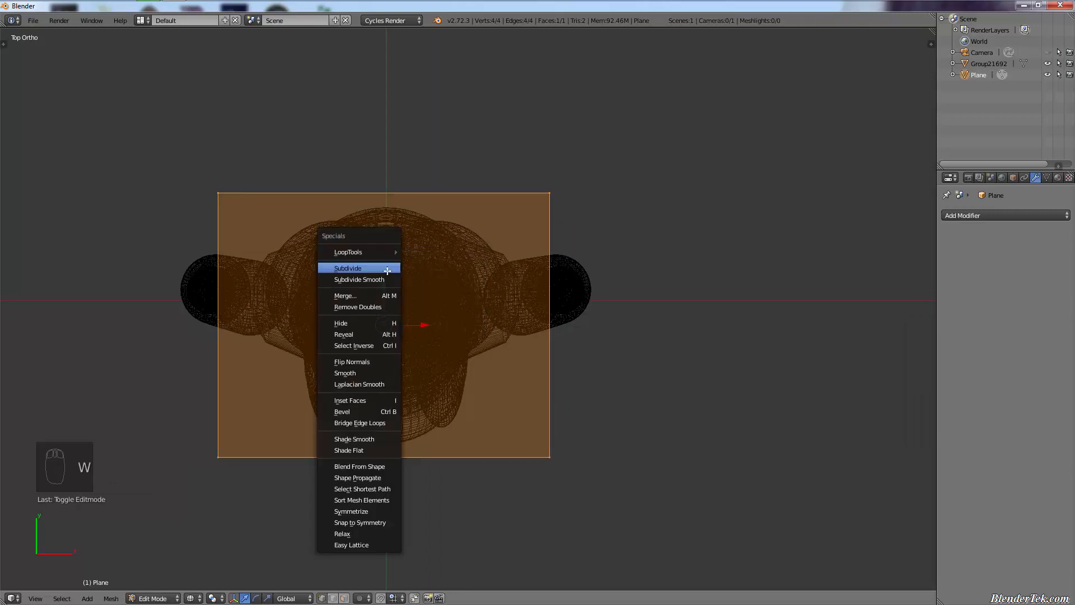
pyautogui.click(347, 268)
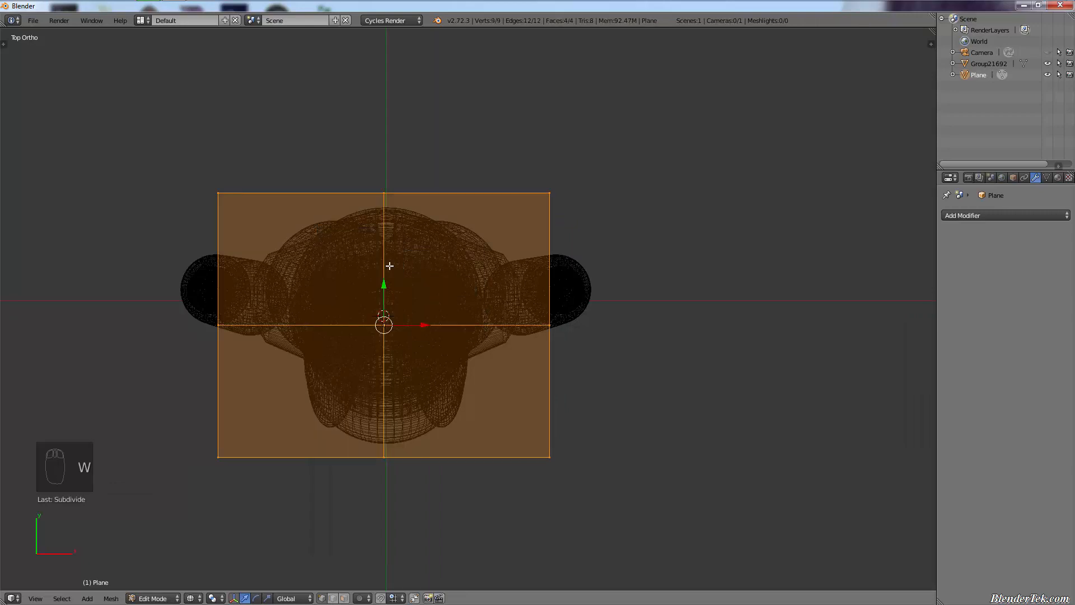
pyautogui.press('F6')
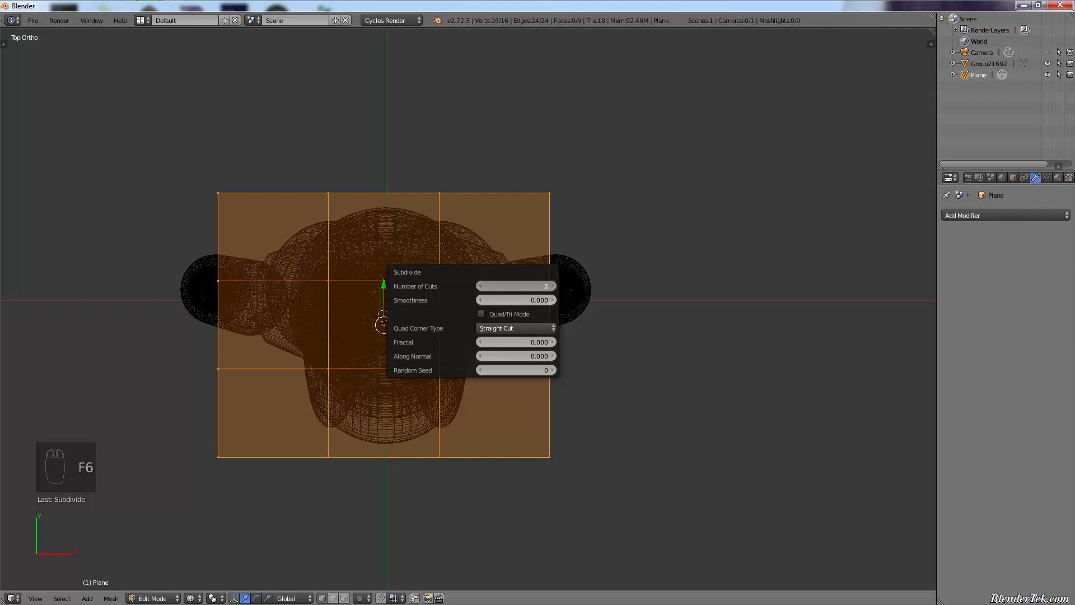
pyautogui.click(514, 285)
pyautogui.write('6')
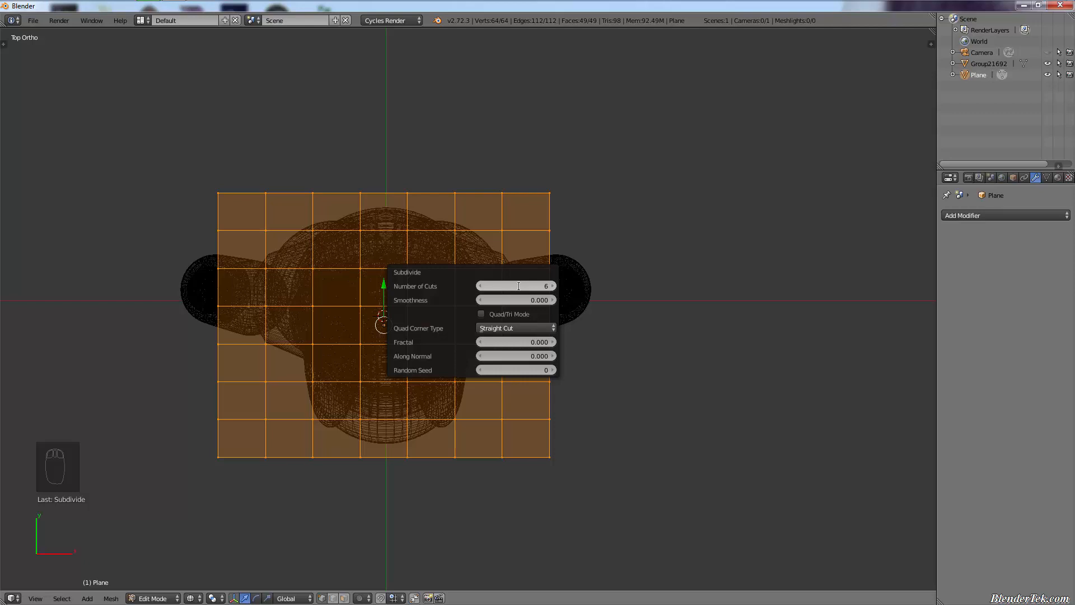
pyautogui.click(545, 285)
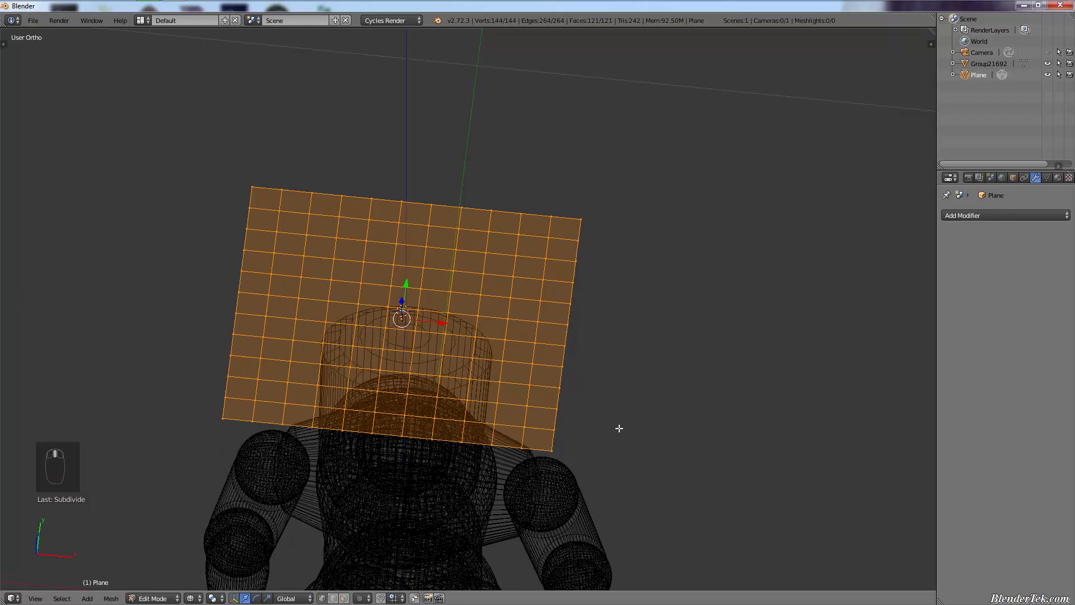
pyautogui.press('NUMPAD_7')
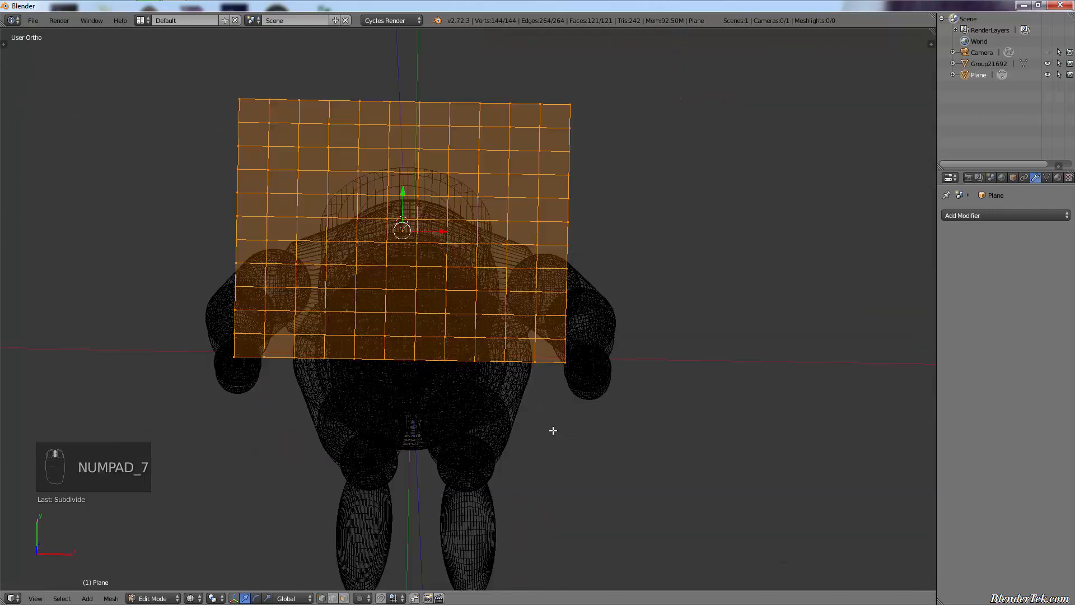
pyautogui.press('NUMPAD_7')
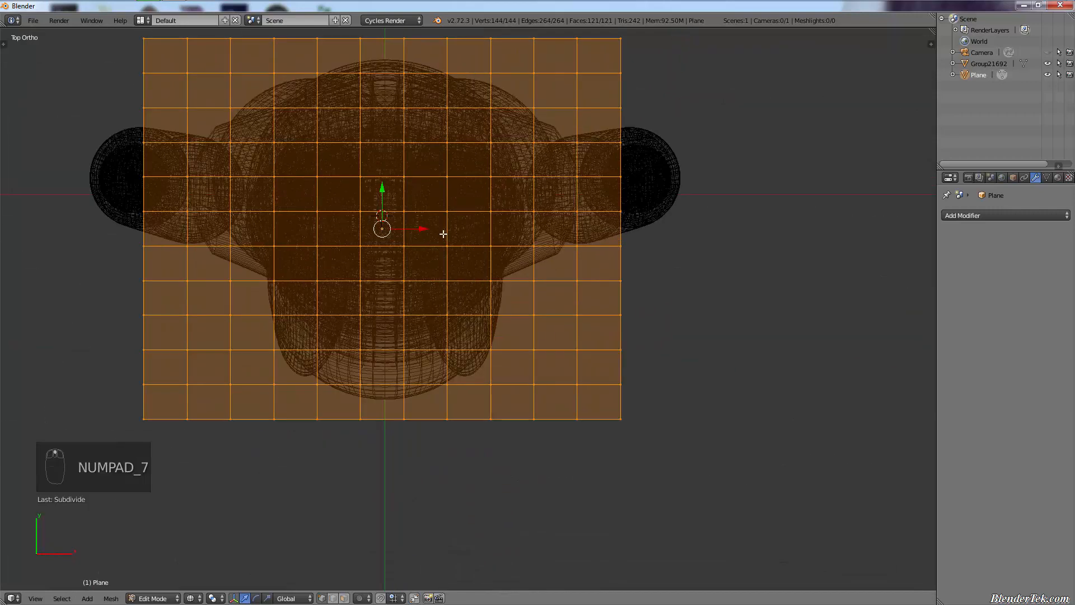
pyautogui.press('Tab')
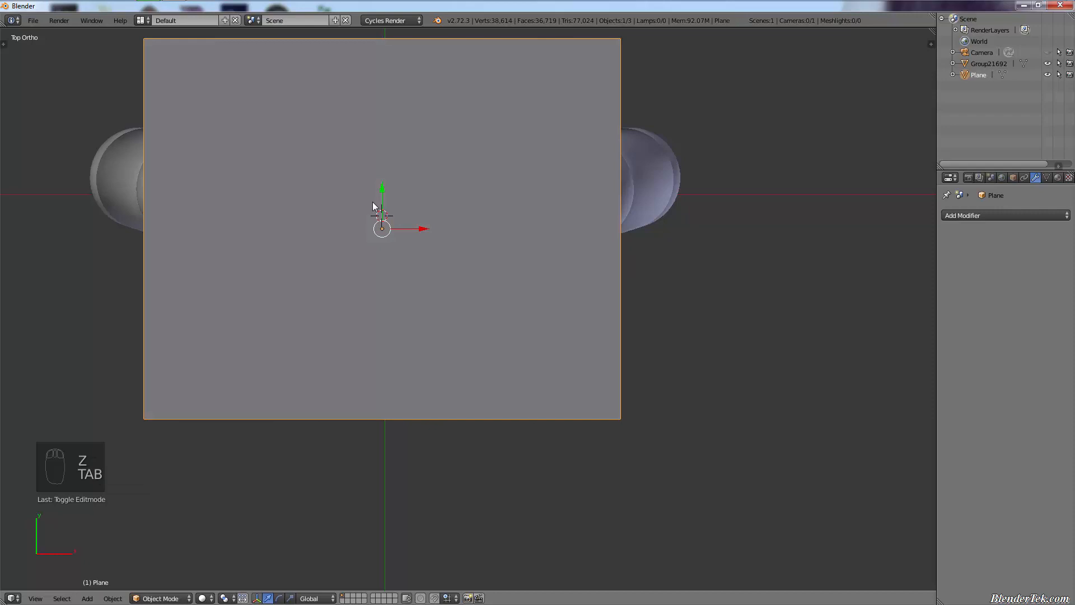
# Delete the plane's inner faces to leave a frame-shaped opening around the mannequin's head.
pyautogui.press('Tab')
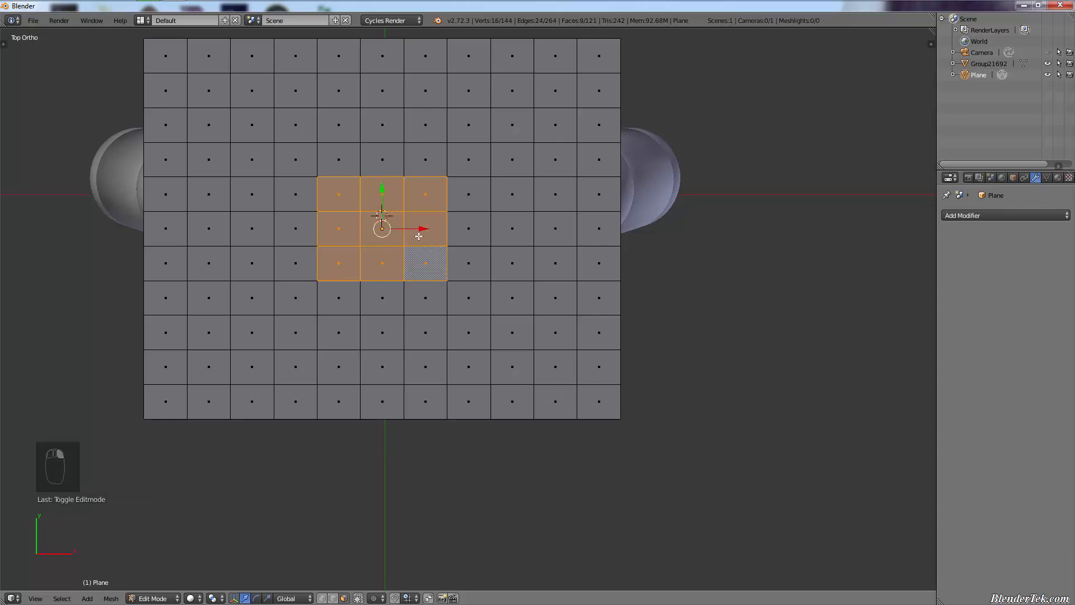
pyautogui.press('x')
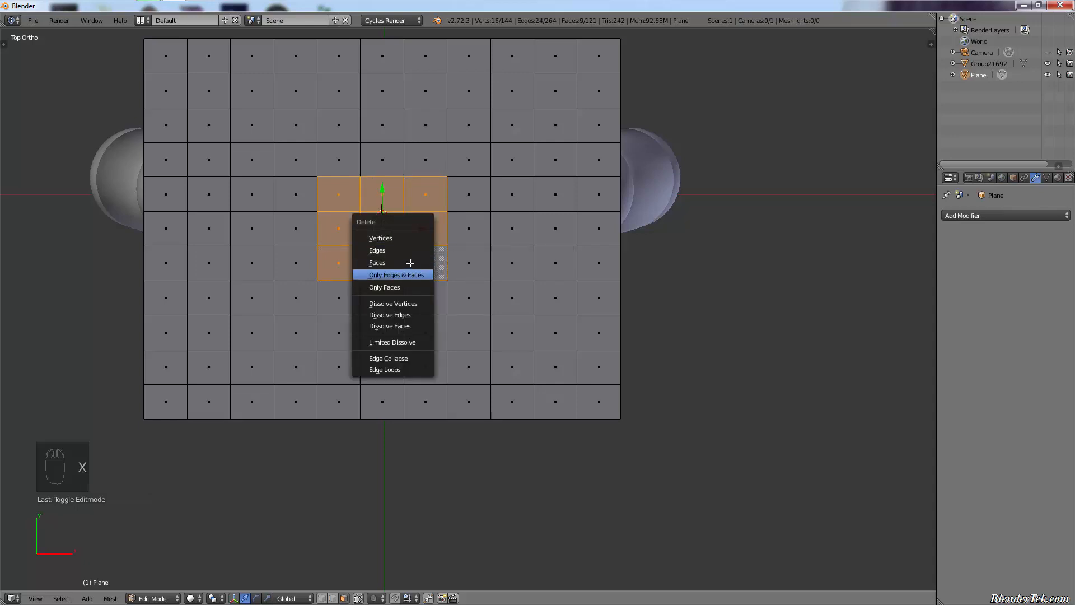
pyautogui.click(377, 262)
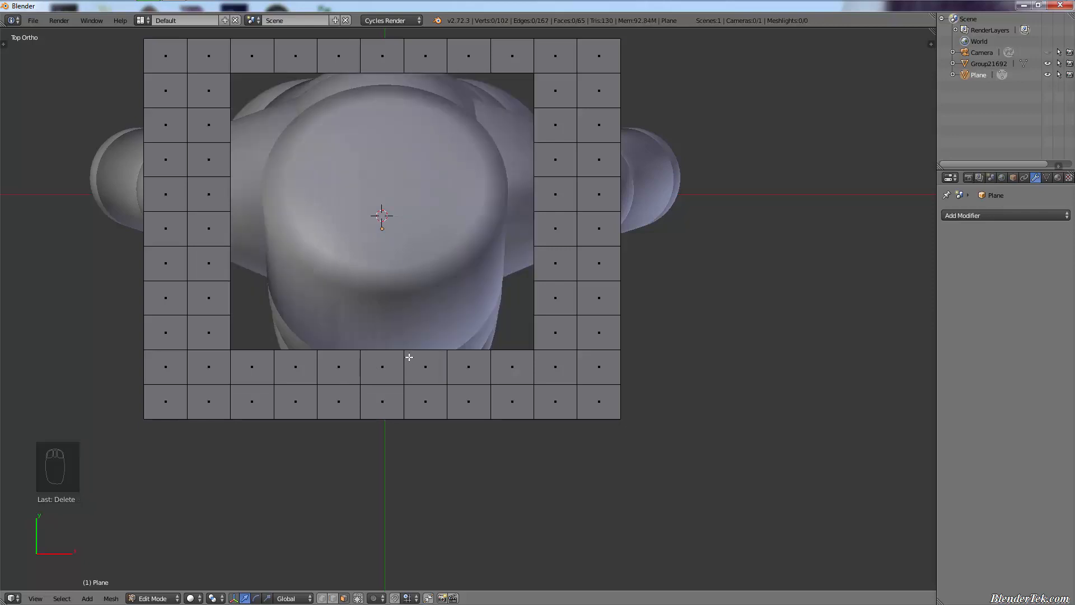
pyautogui.click(317, 367)
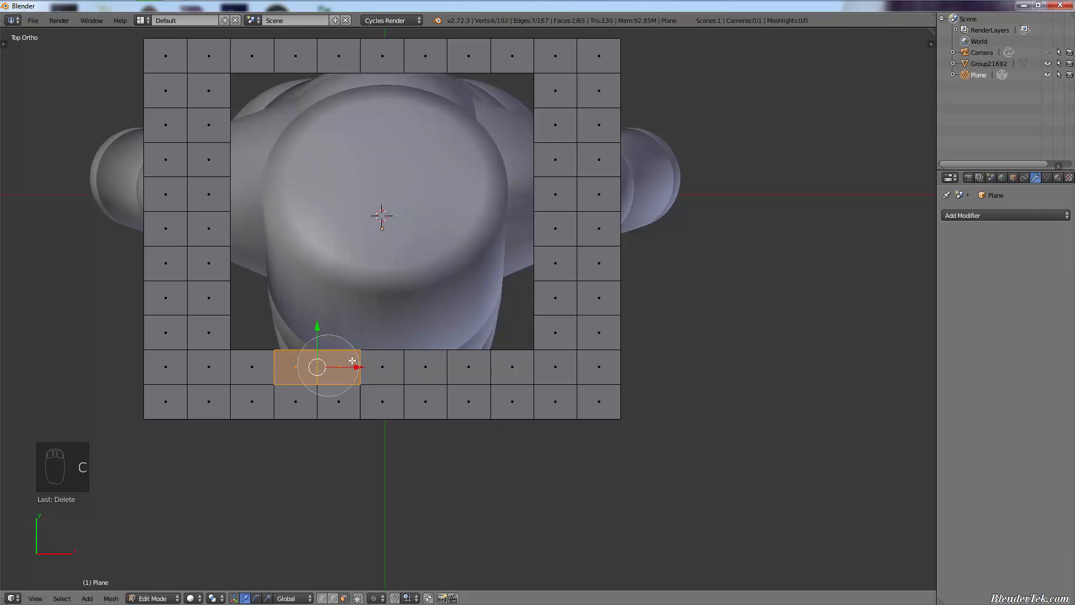
pyautogui.press('x')
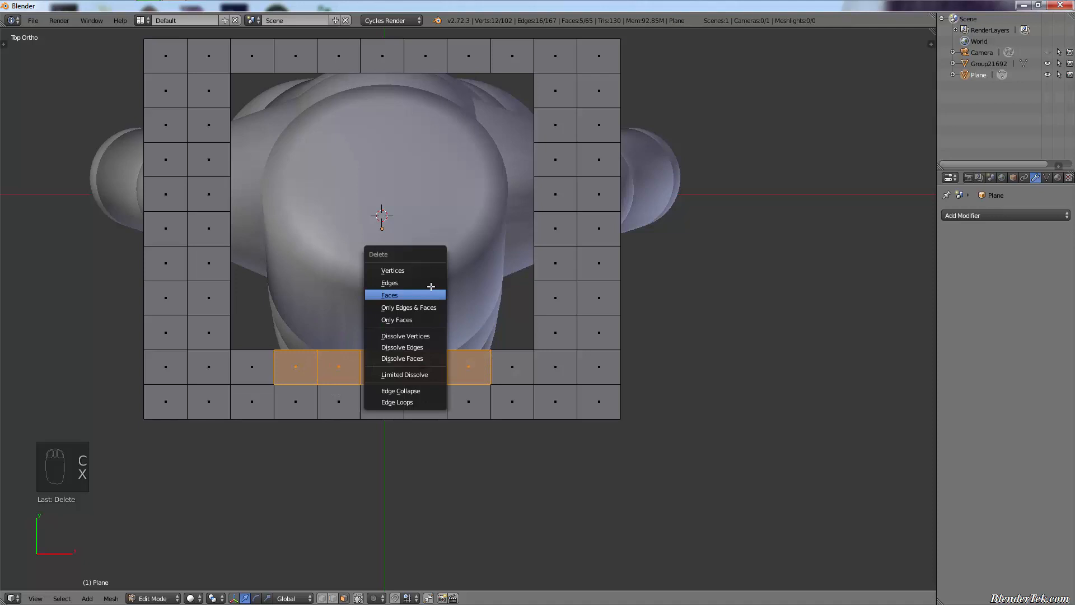
pyautogui.moveTo(389, 282)
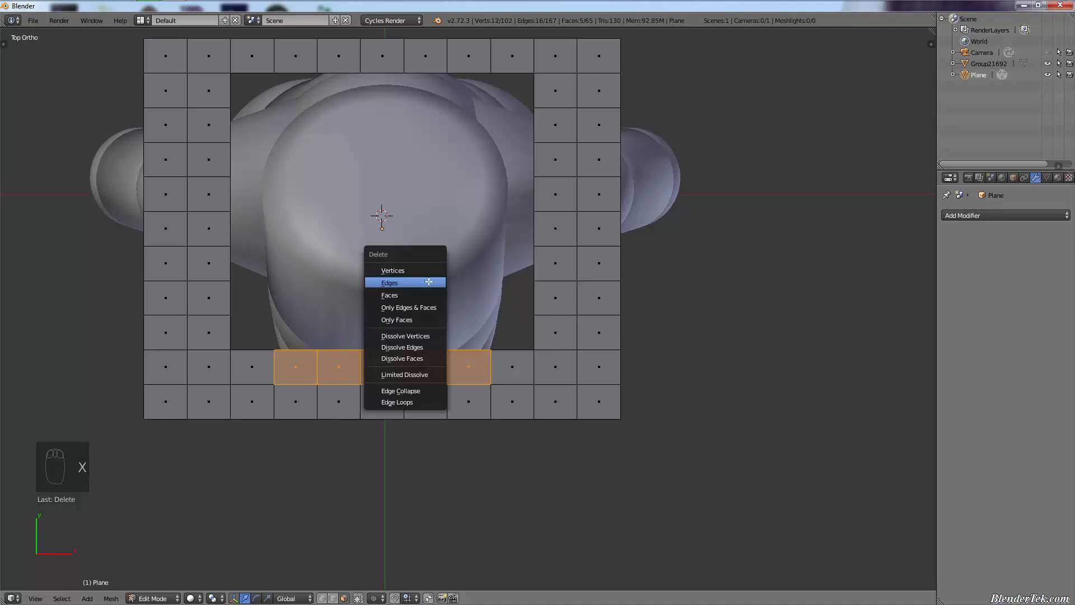
pyautogui.click(388, 295)
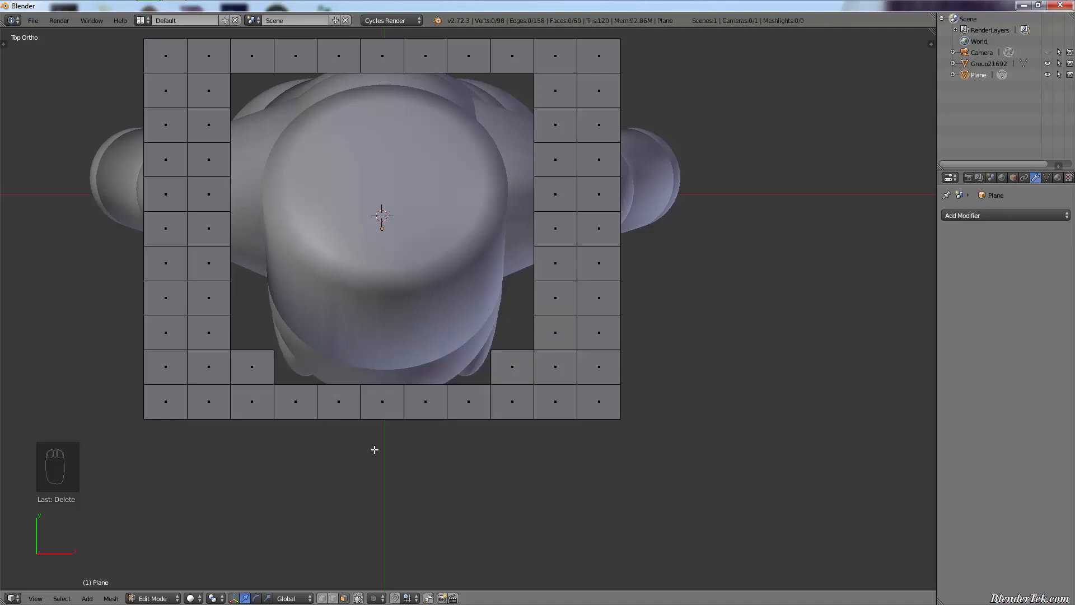
pyautogui.press('a')
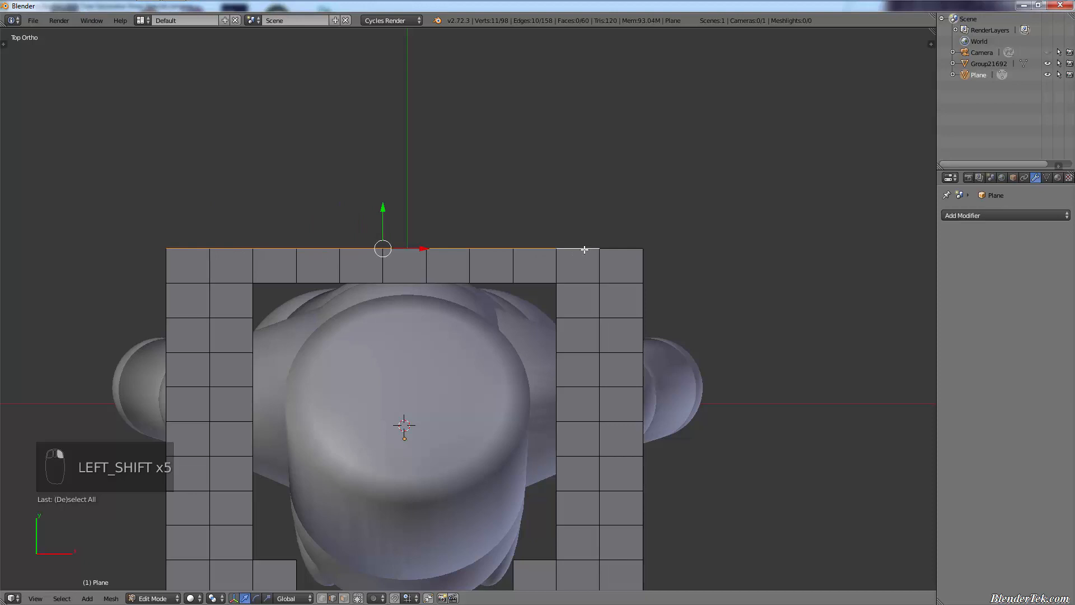
# Extrude two extra rows of faces from the frame's top edge.
pyautogui.press('e')
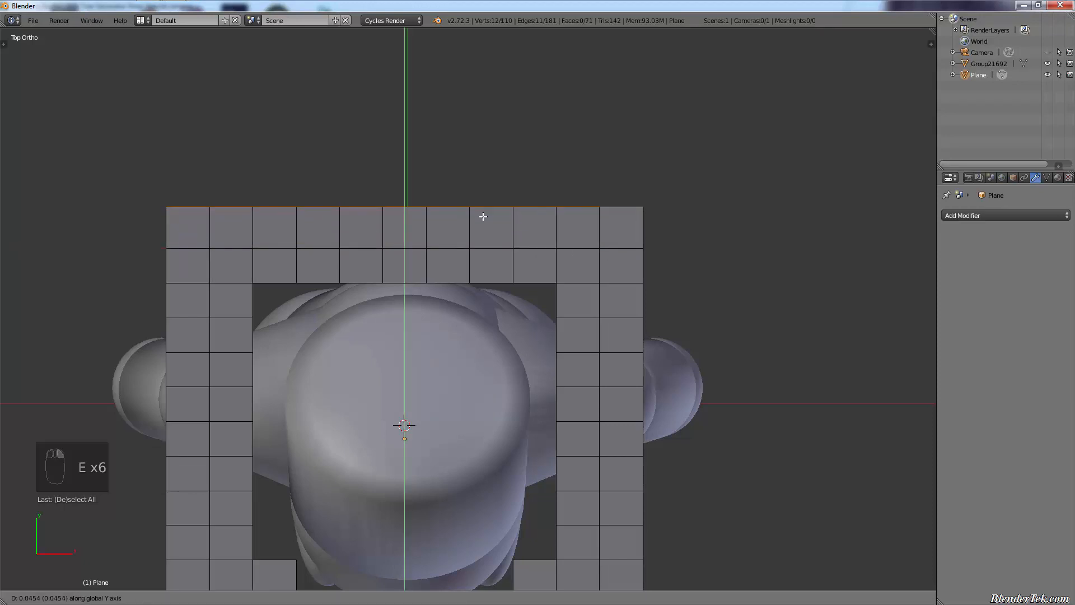
pyautogui.press('E')
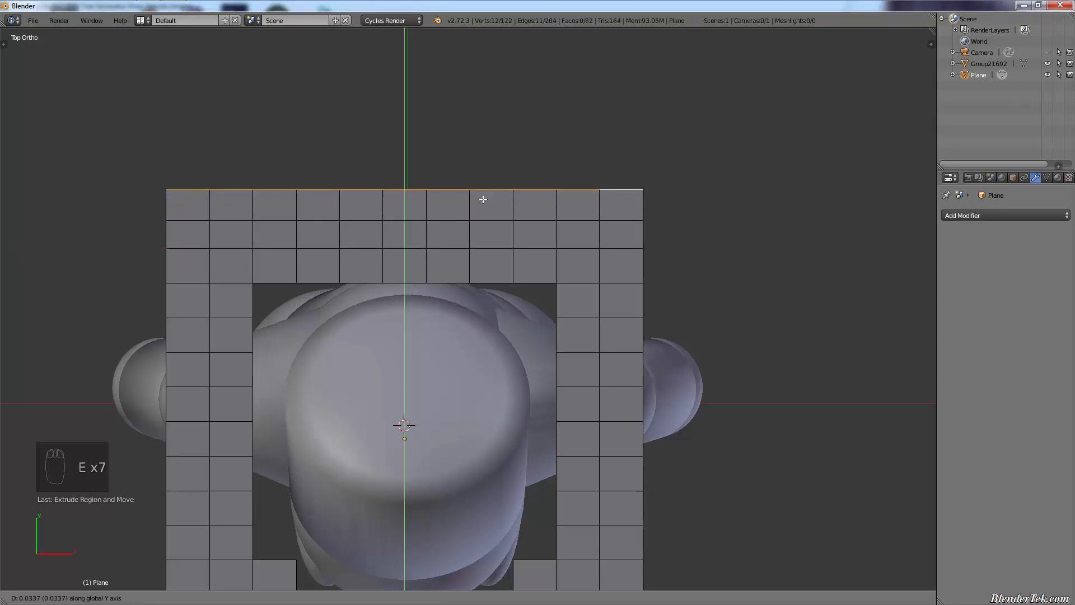
pyautogui.press('E')
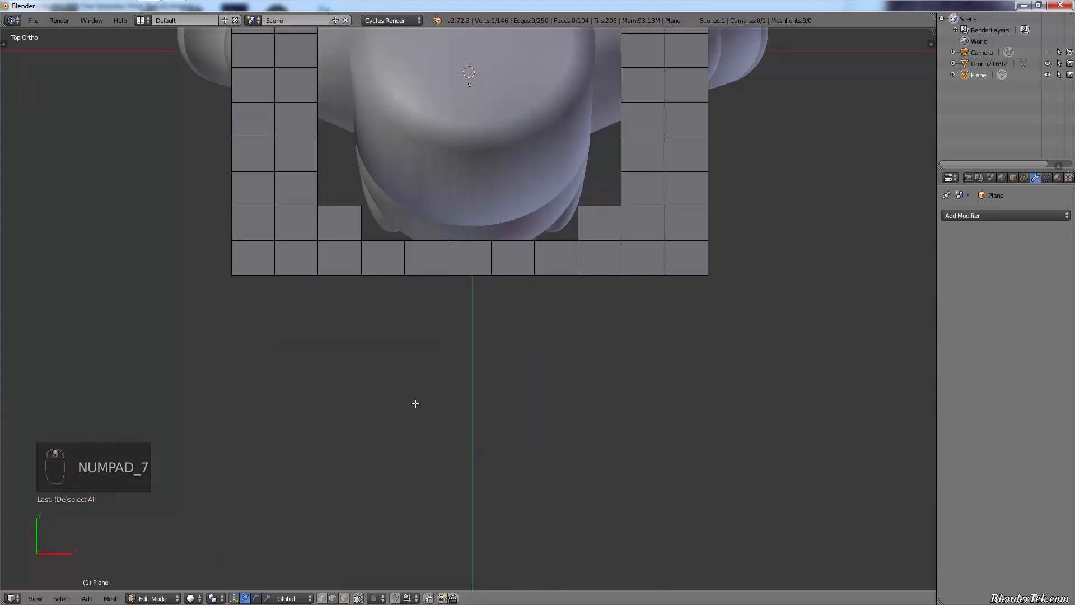
pyautogui.click(317, 276)
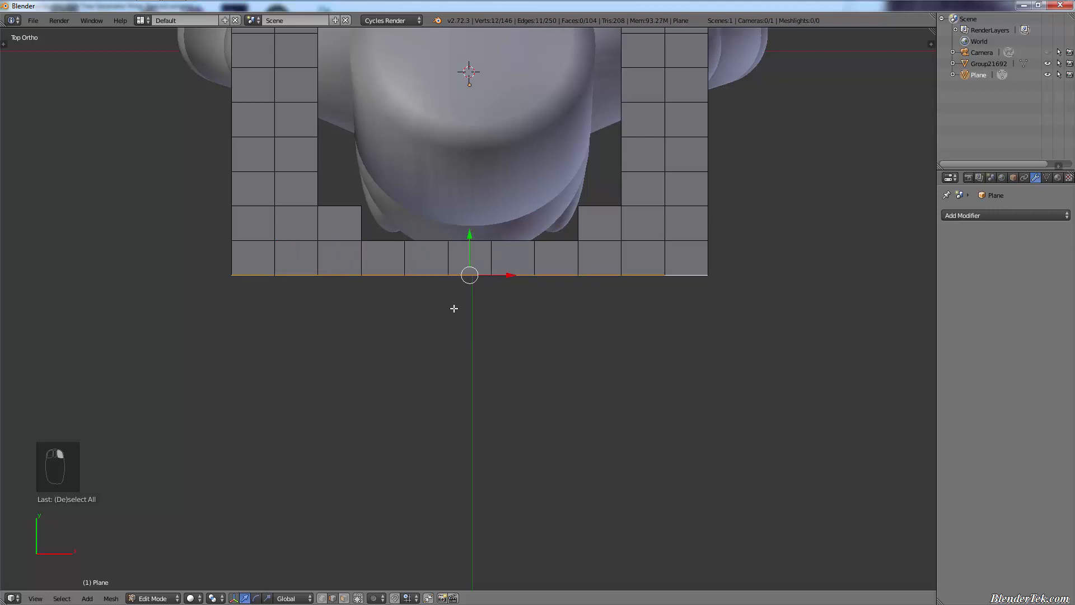
# Extrude more rows from the bottom edge, check from side and front, and return to Object Mode.
pyautogui.press('e')
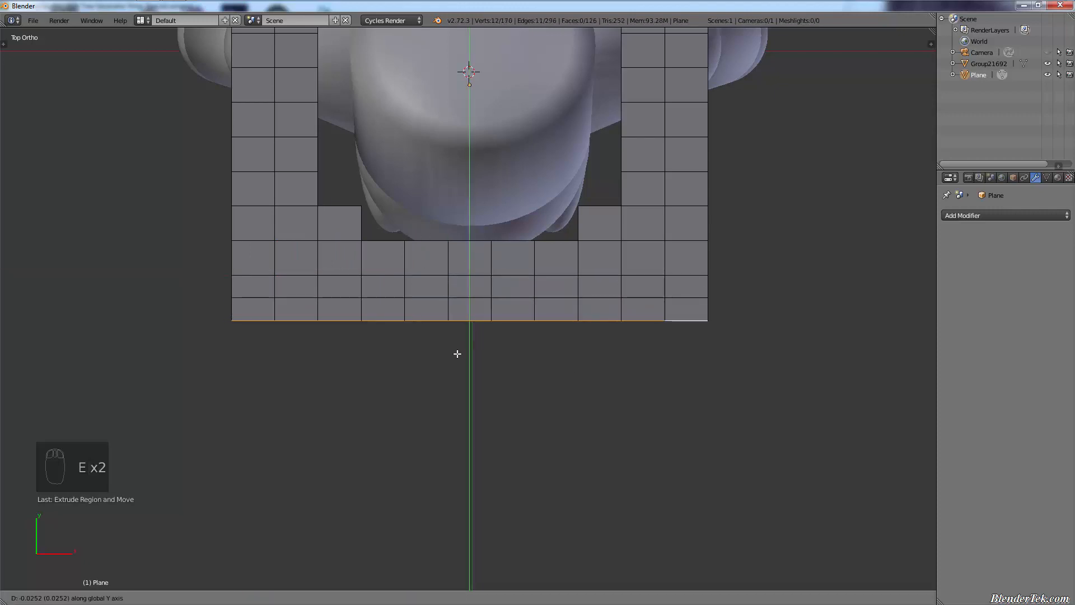
pyautogui.press('E')
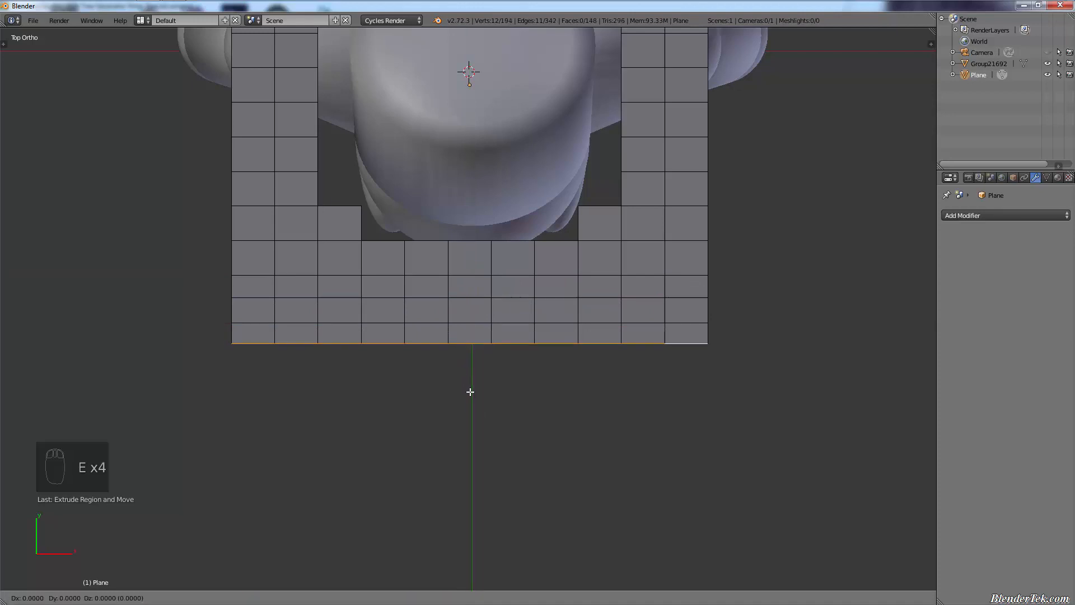
pyautogui.press('e')
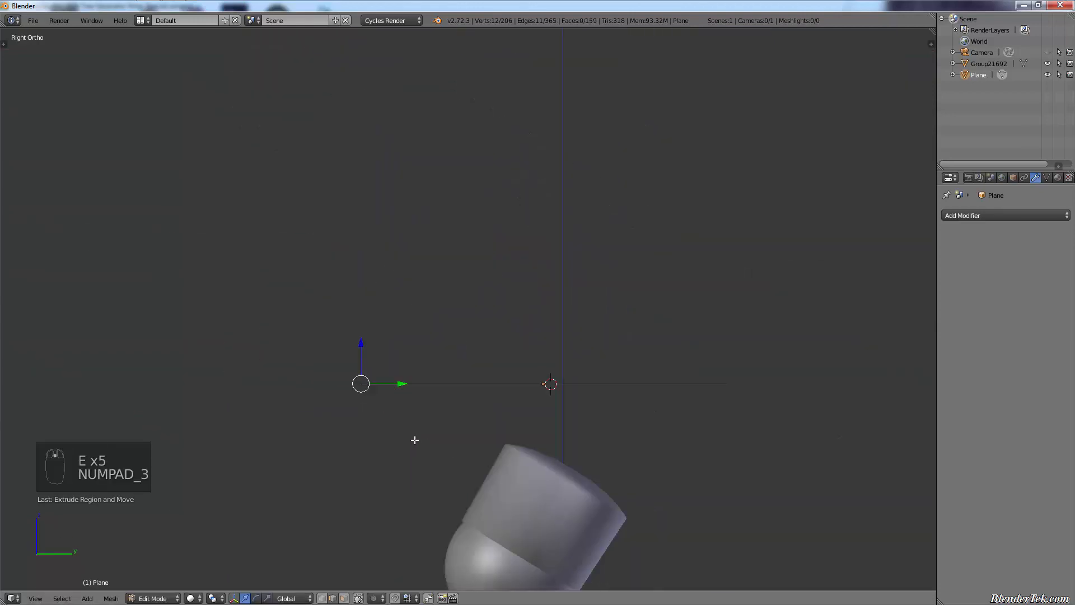
pyautogui.press('NUMPAD_1')
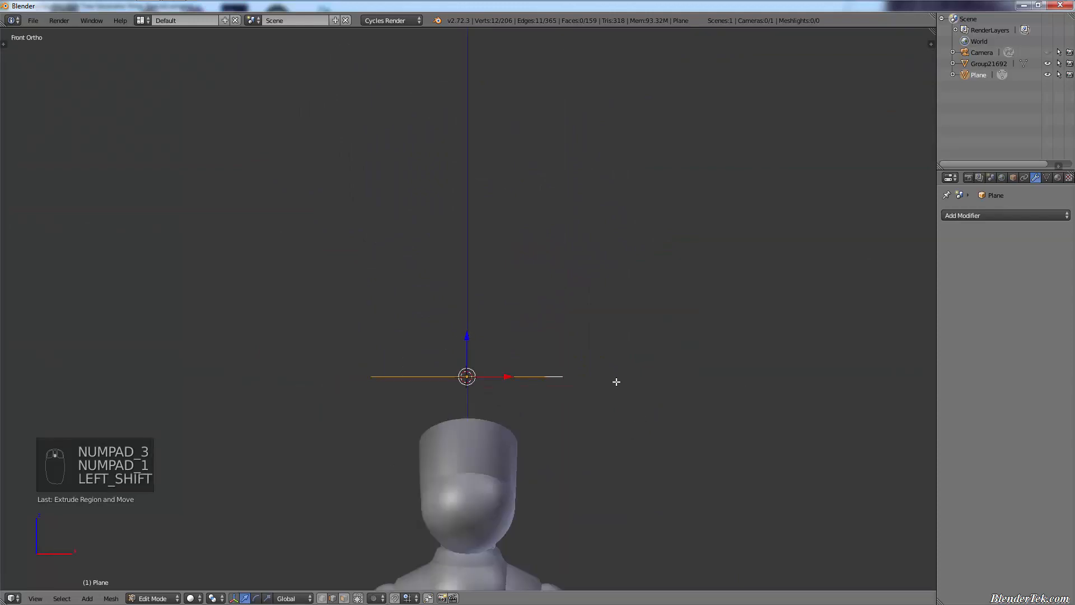
pyautogui.press('Tab')
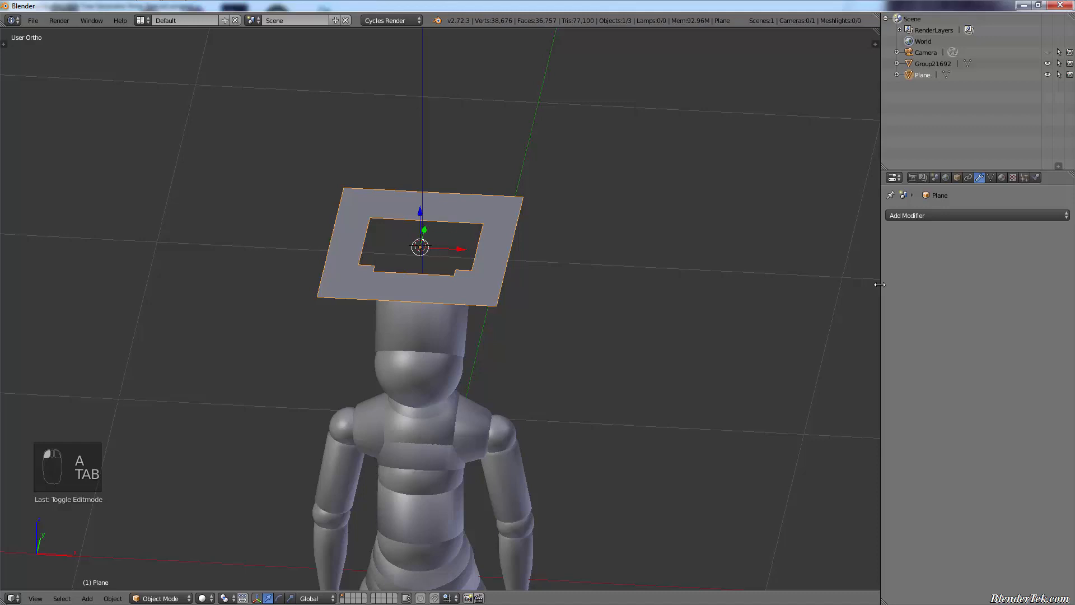
# Enable Cloth physics on the plane and apply the Cotton preset.
pyautogui.click(1026, 179)
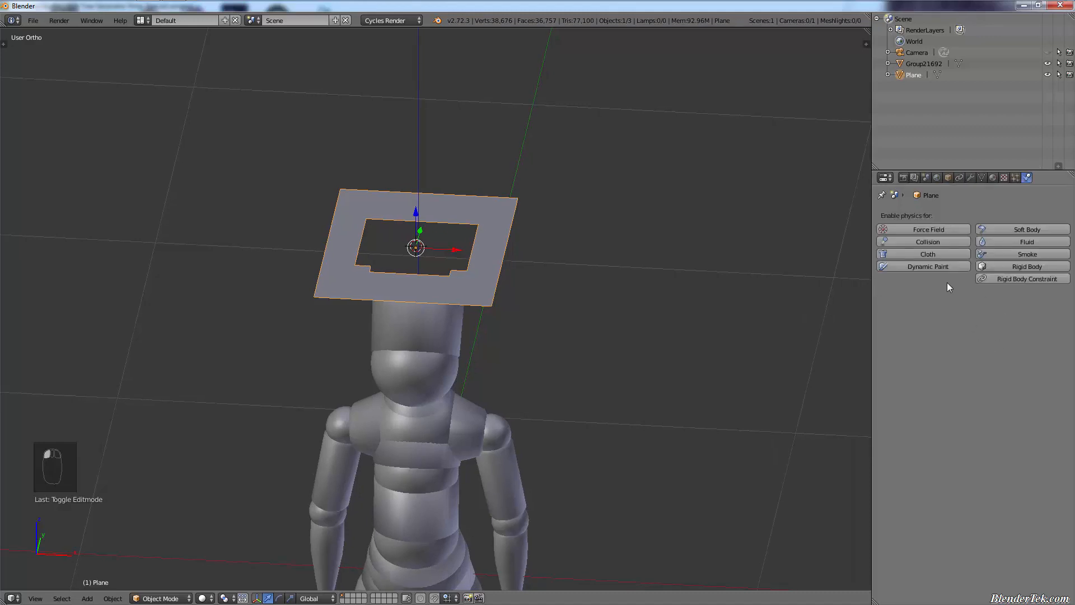
pyautogui.click(917, 254)
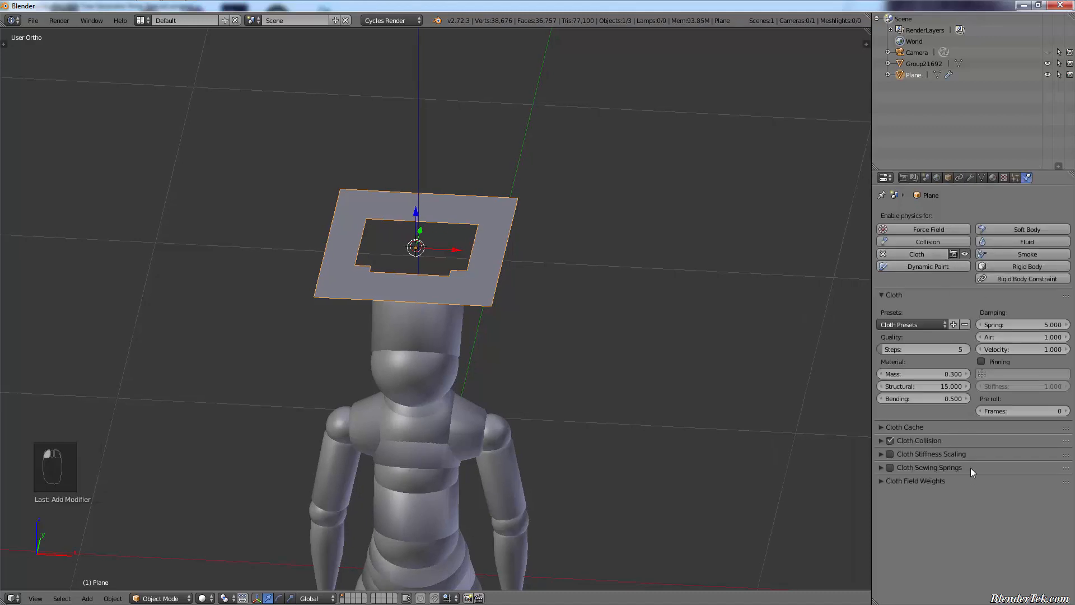
pyautogui.click(911, 325)
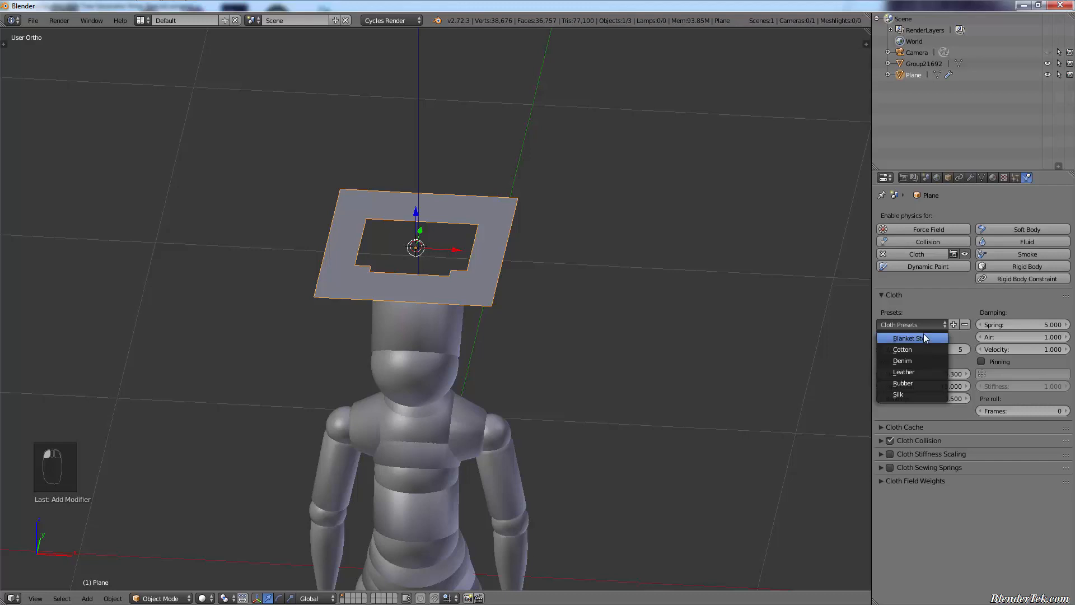
pyautogui.moveTo(926, 350)
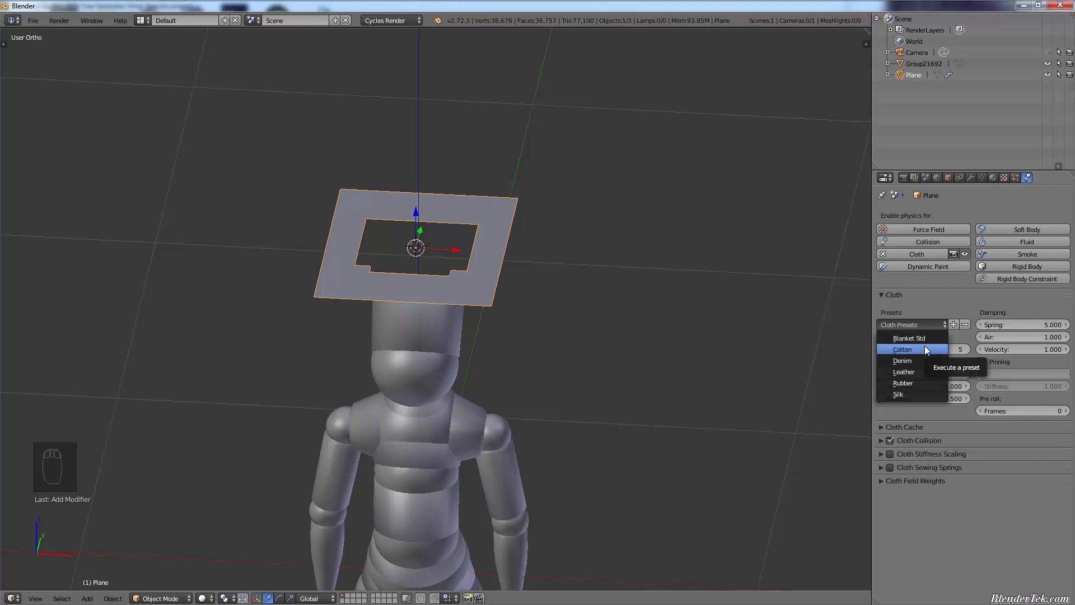
pyautogui.click(903, 350)
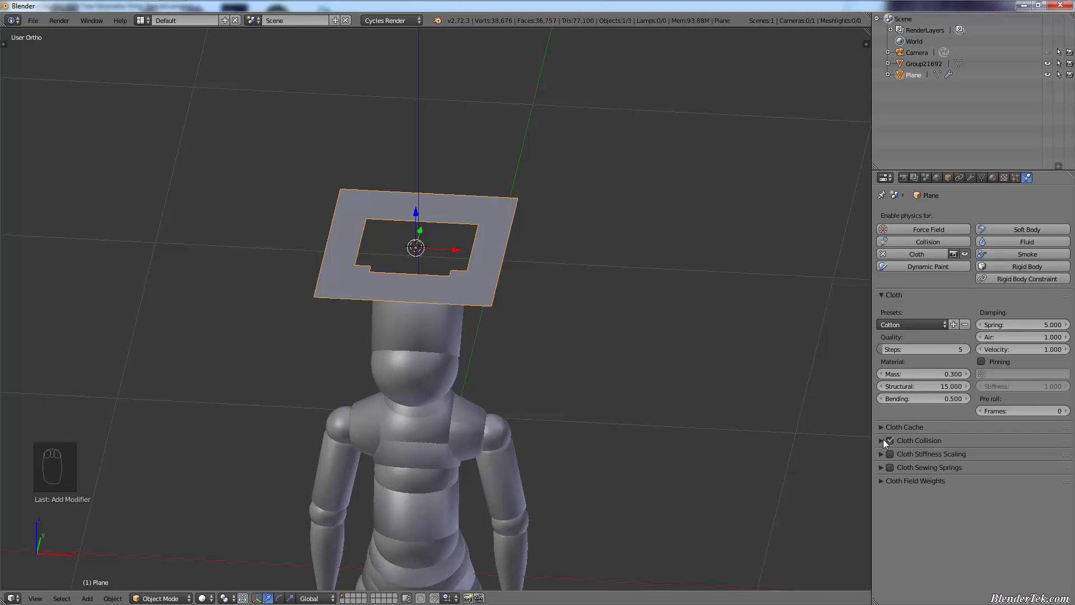
# Enable Self Collision with quality 3 and raise the main collision quality to 10.
pyautogui.click(882, 440)
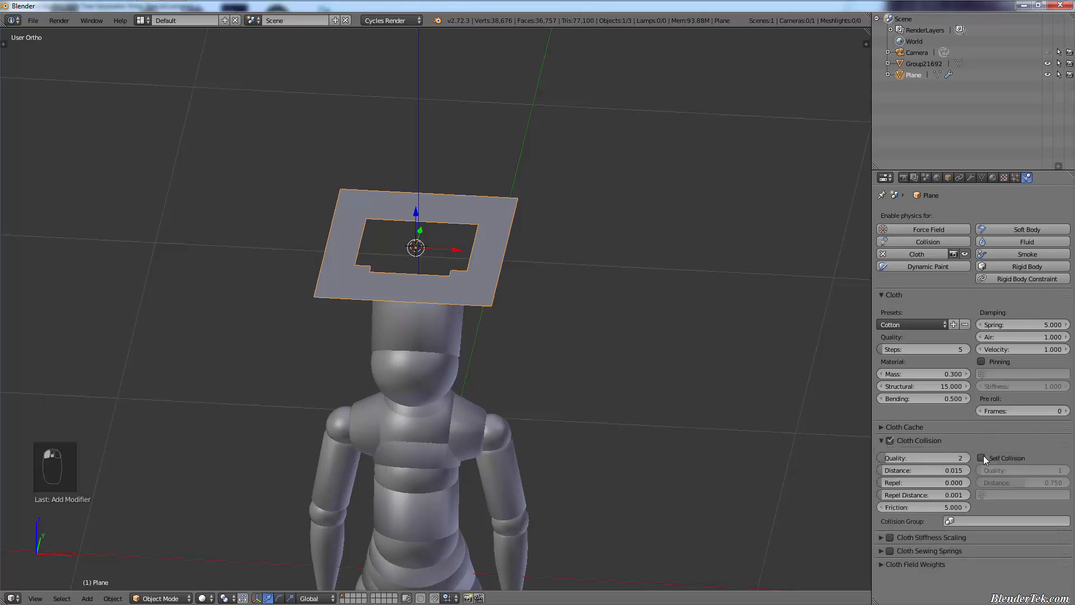
pyautogui.click(983, 457)
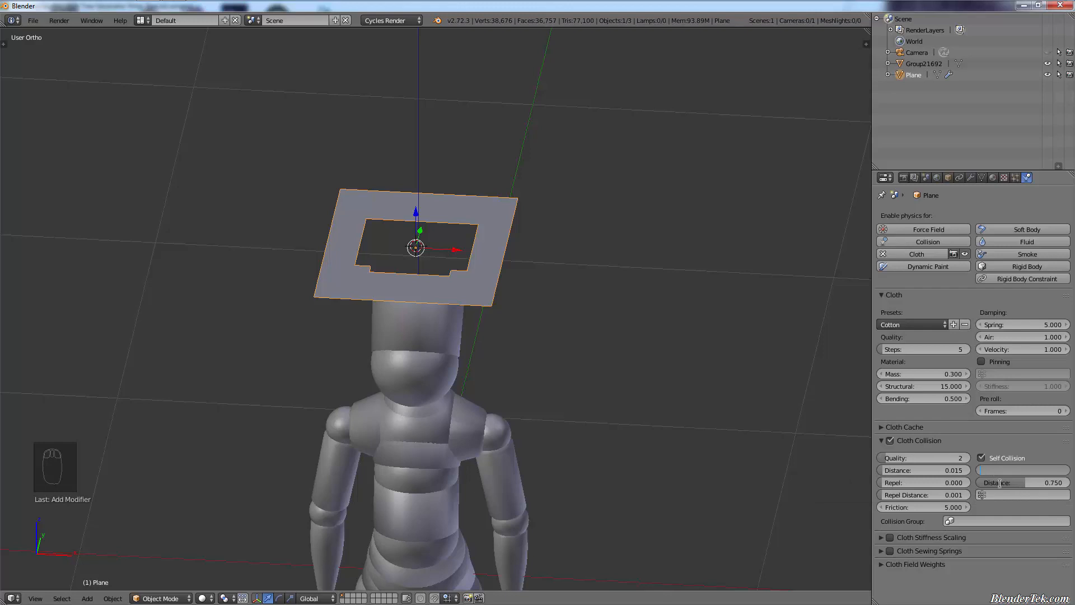
pyautogui.click(1021, 470)
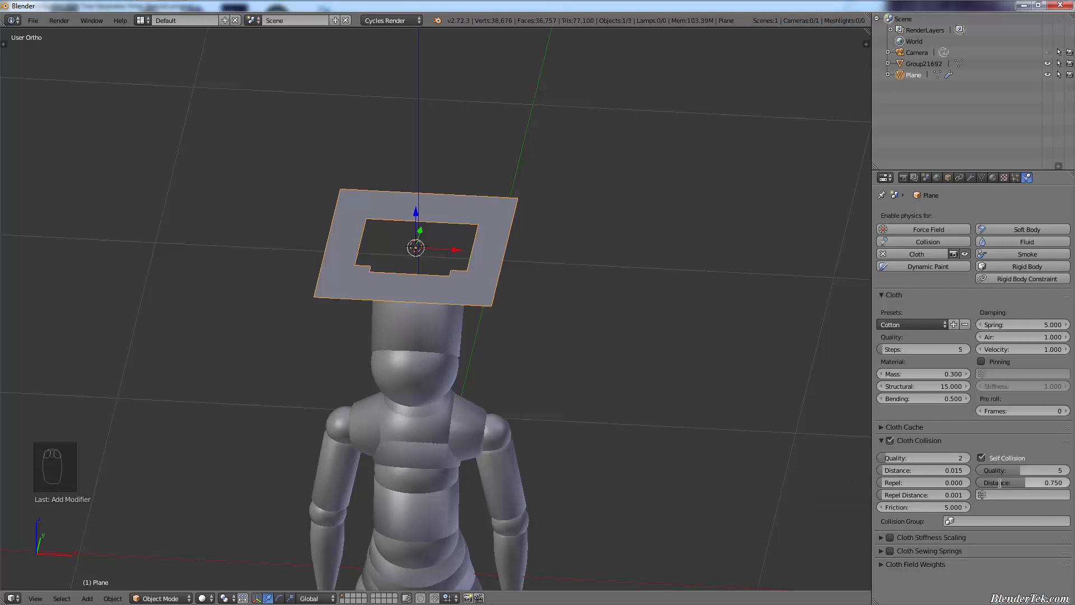
pyautogui.click(1021, 469)
pyautogui.write('3')
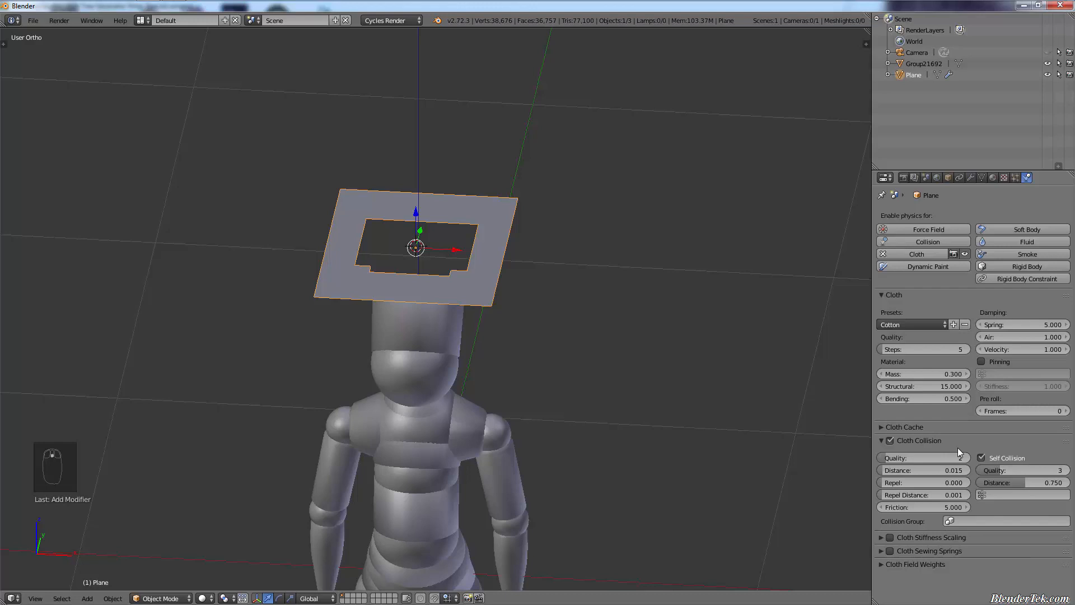
pyautogui.click(921, 457)
pyautogui.write('6')
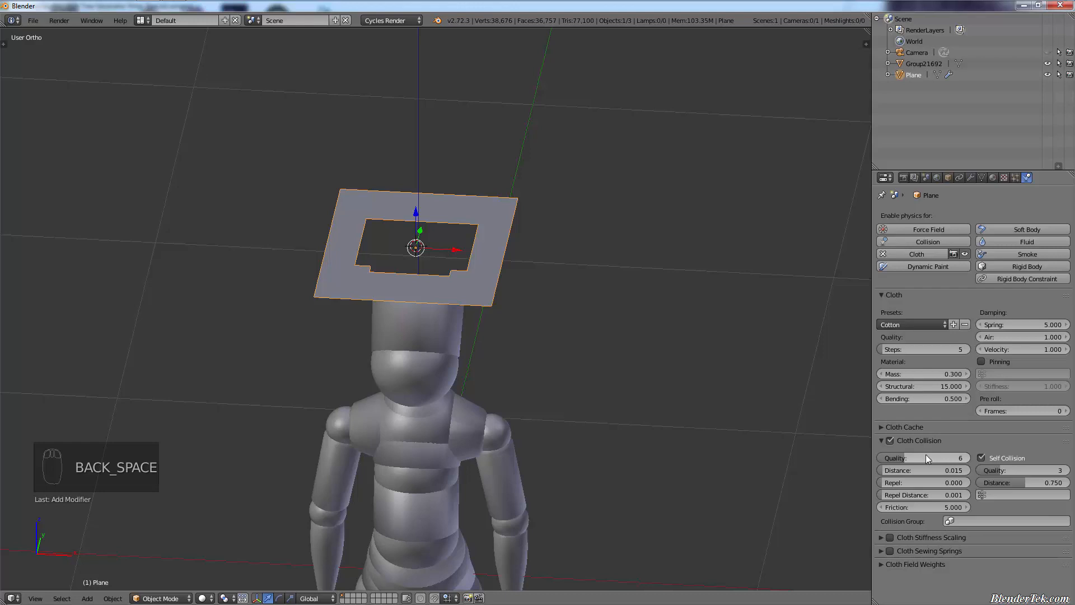
pyautogui.click(924, 457)
pyautogui.write('10')
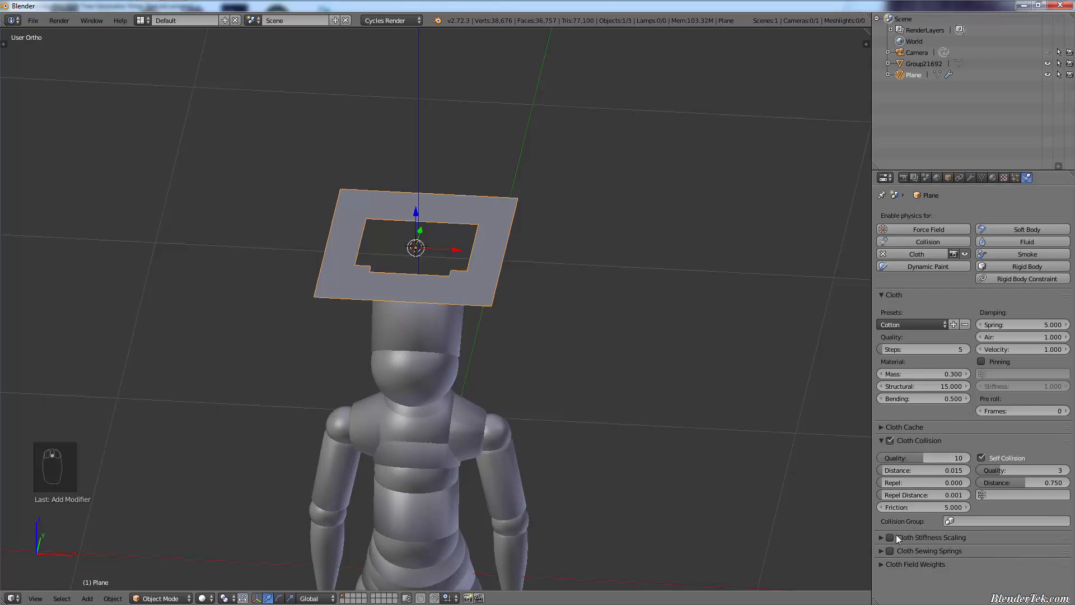
pyautogui.moveTo(821, 465)
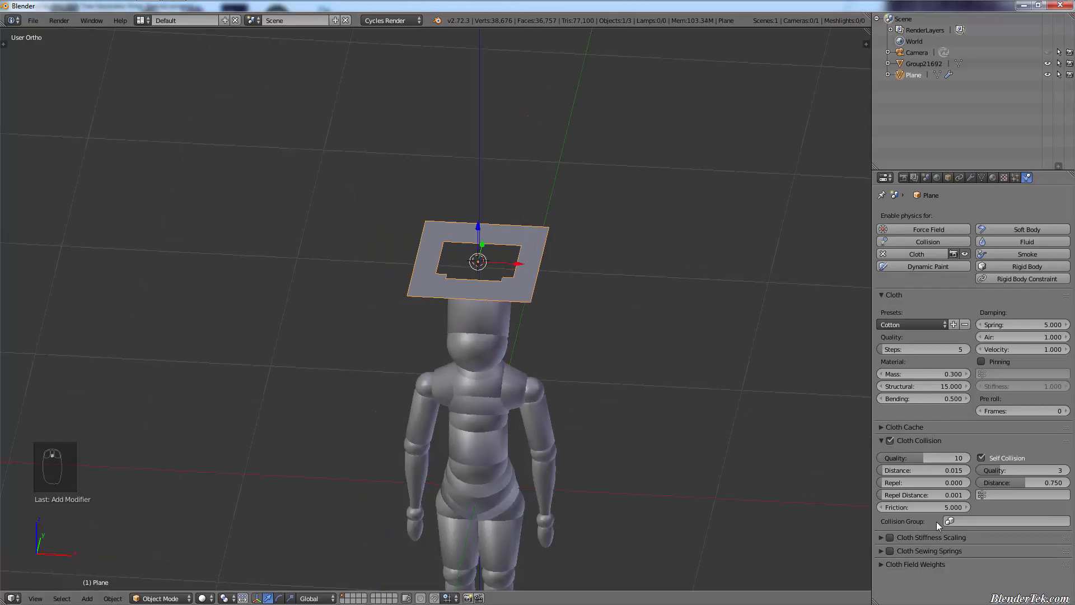
pyautogui.moveTo(878, 411)
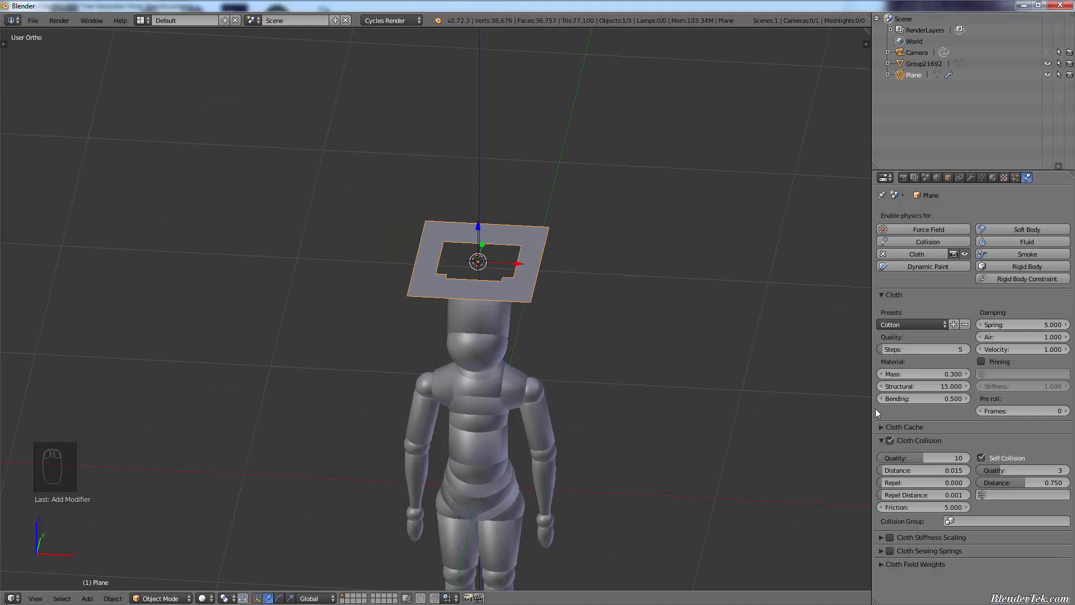
pyautogui.click(904, 427)
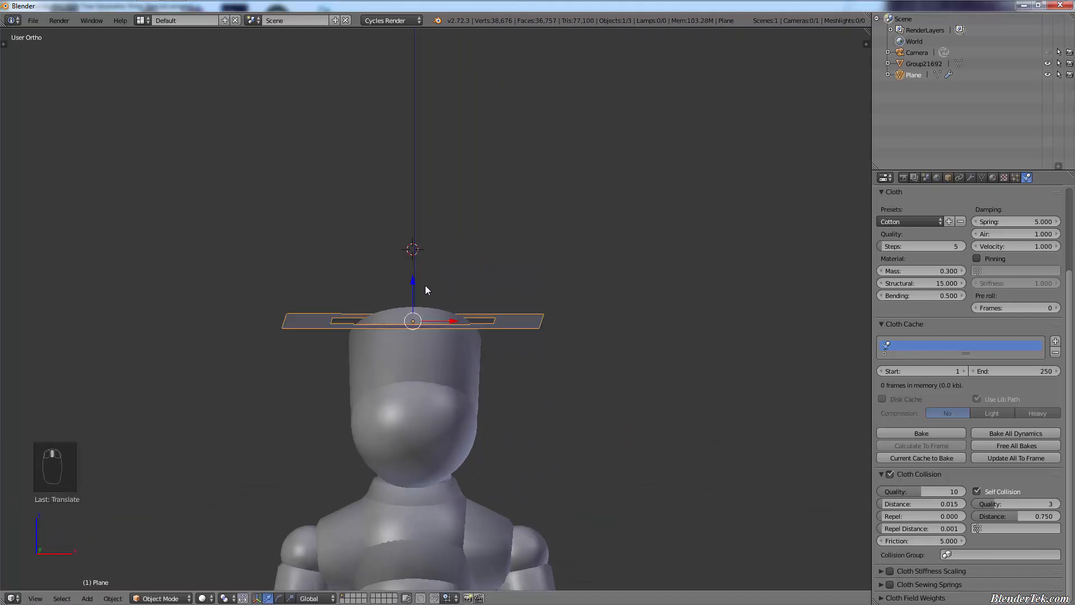
# Lower the plane to shoulder height, checking its alignment over the head from top and side views.
pyautogui.press('NUMPAD_7')
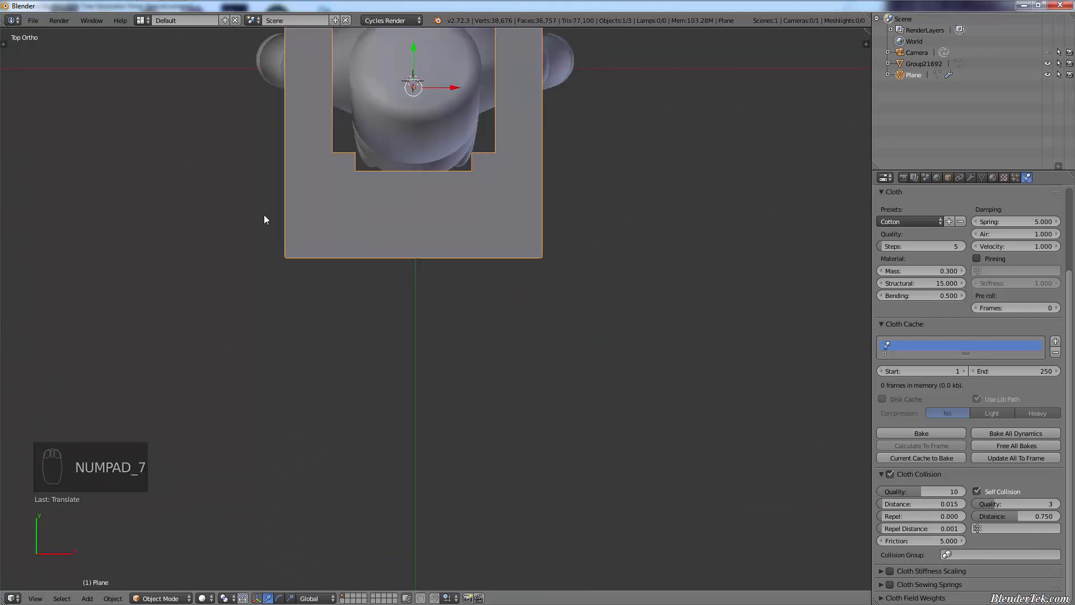
pyautogui.press('NUMPAD_7')
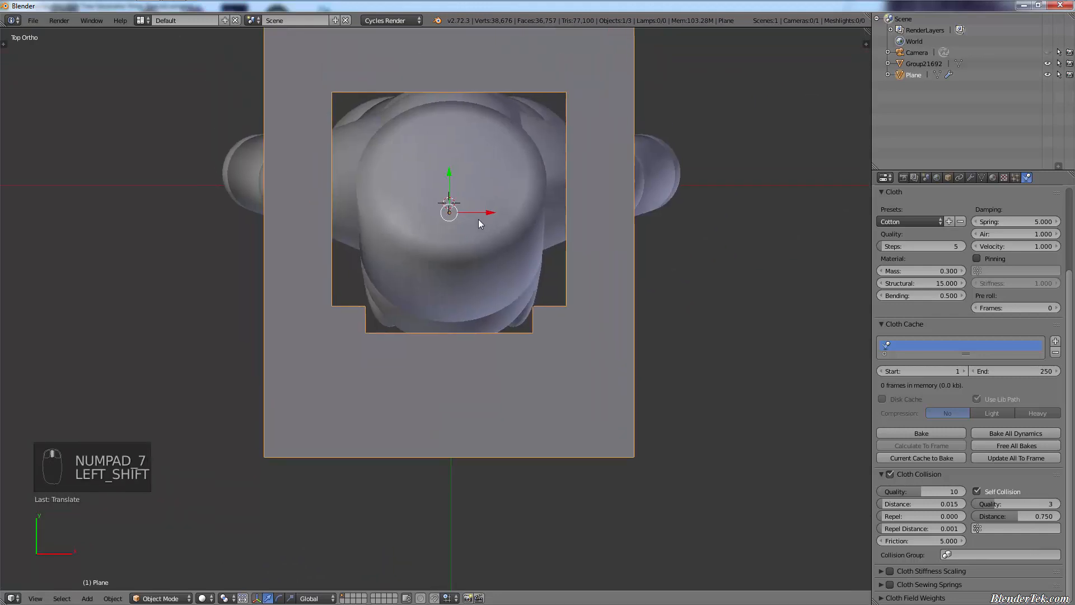
pyautogui.press('g')
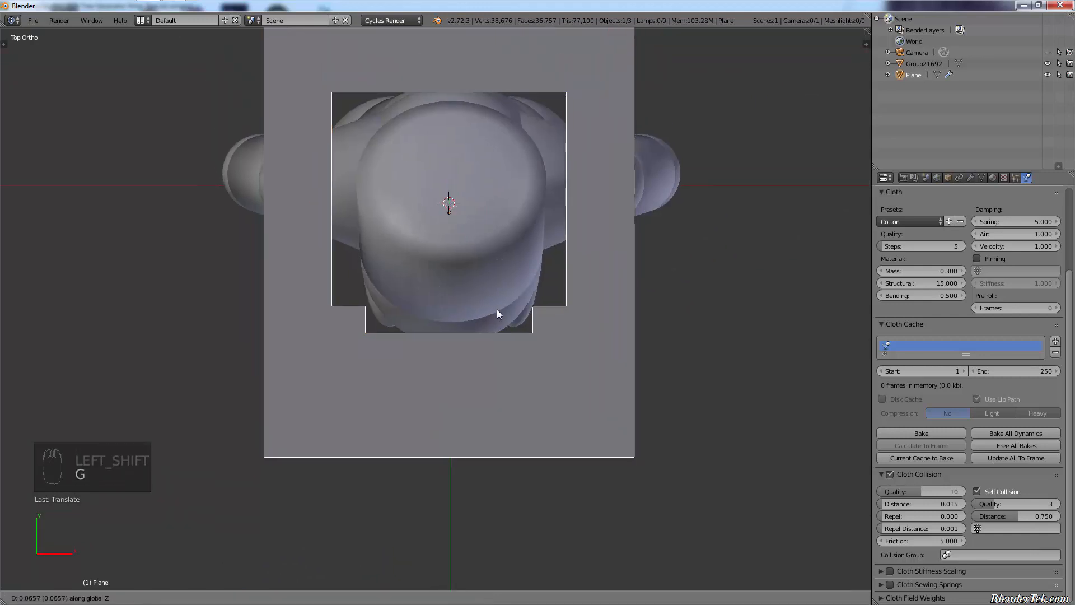
pyautogui.press('numpad_3')
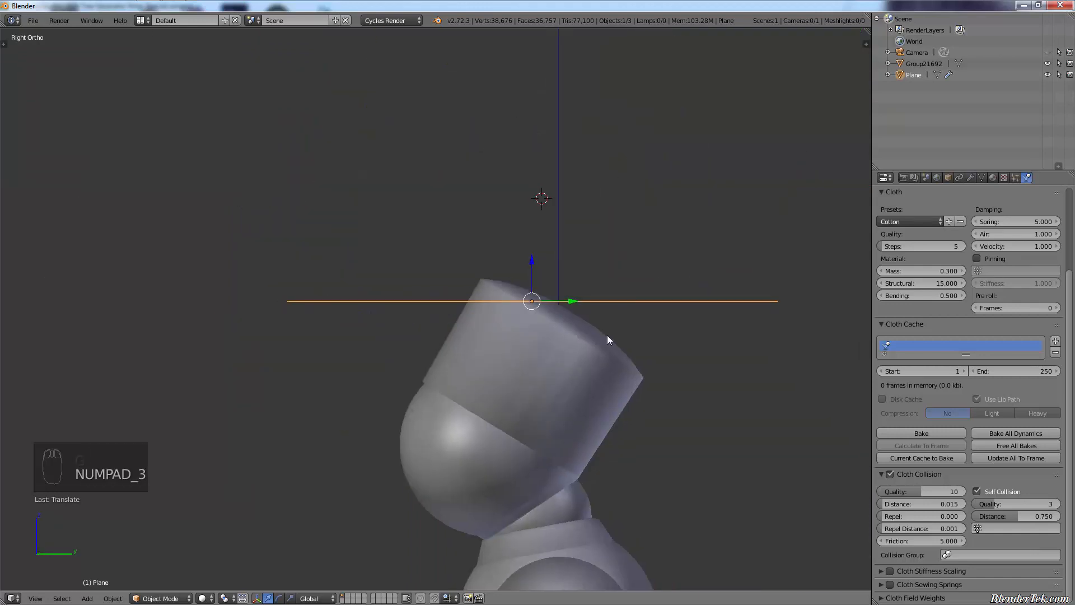
pyautogui.press('g')
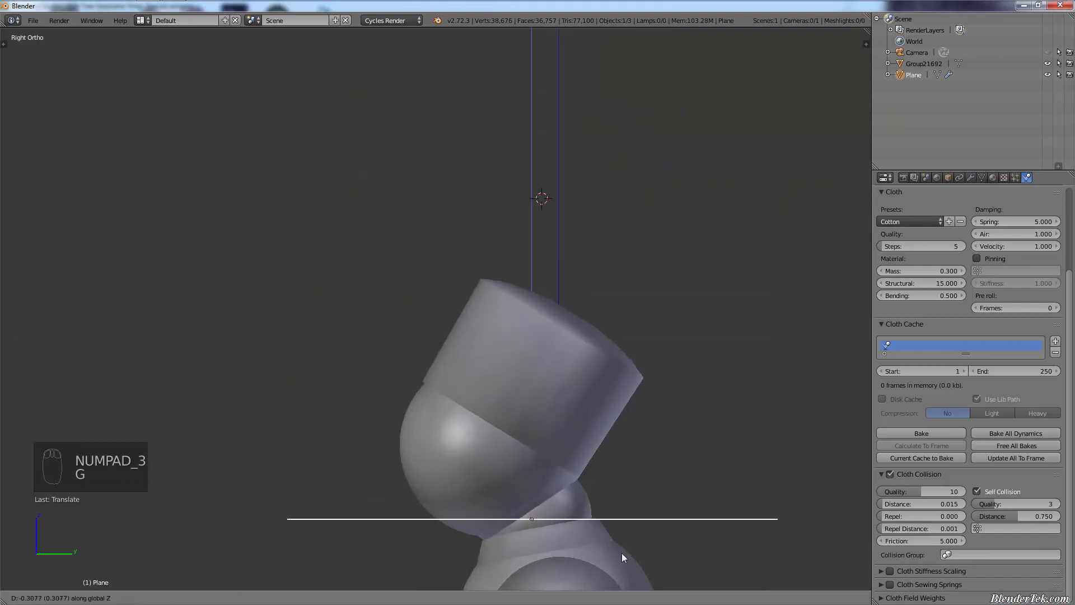
pyautogui.press('NUMPAD_7')
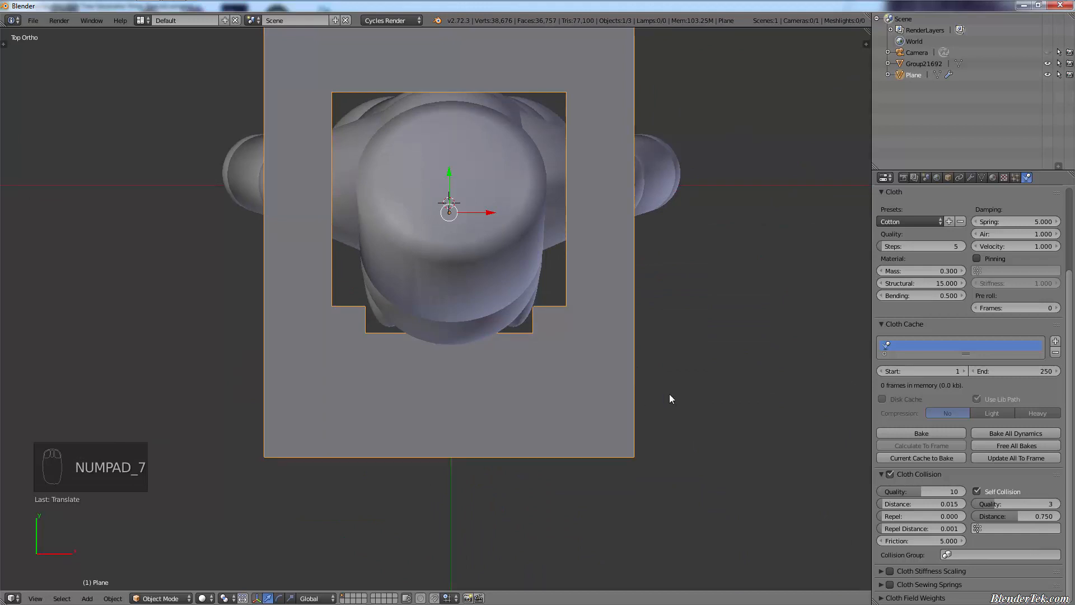
pyautogui.press('numpad_7')
pyautogui.write('100')
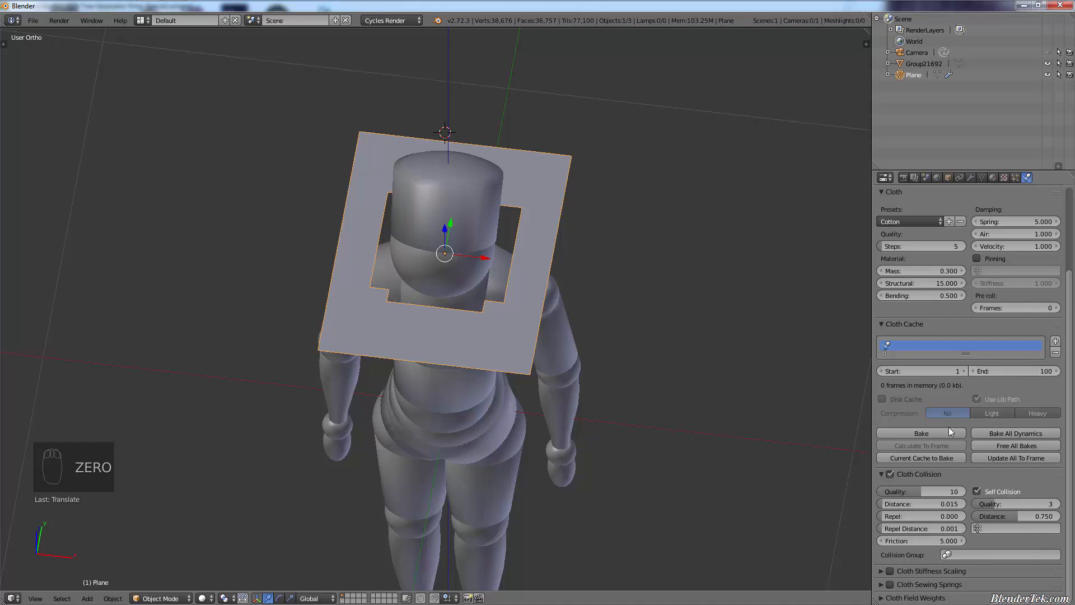
pyautogui.moveTo(921, 432)
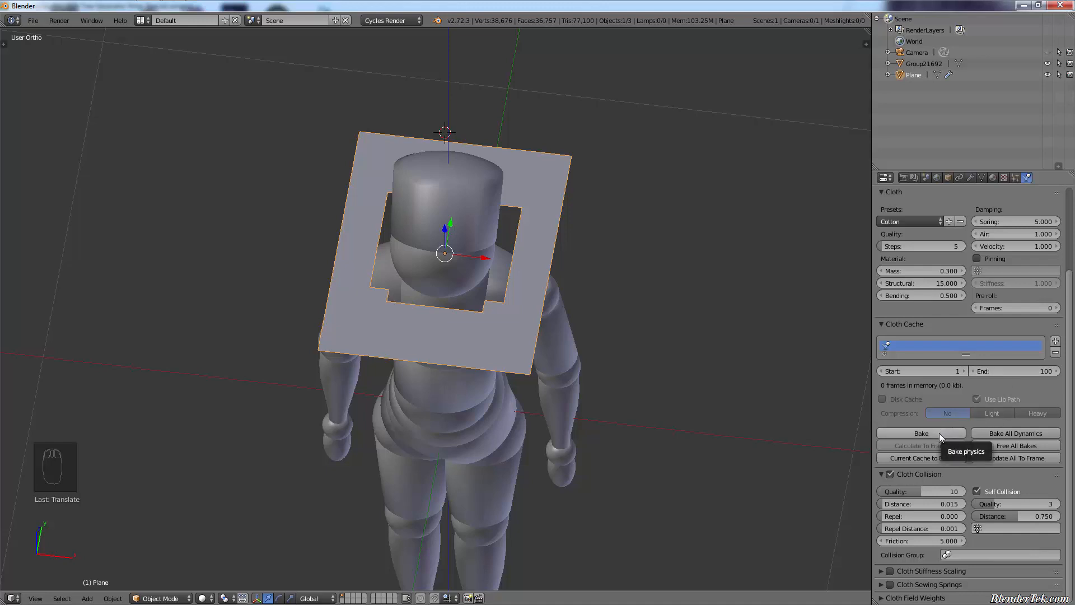
# Bake the cloth simulation for 100 frames and turn the lower area into a Timeline.
pyautogui.click(920, 432)
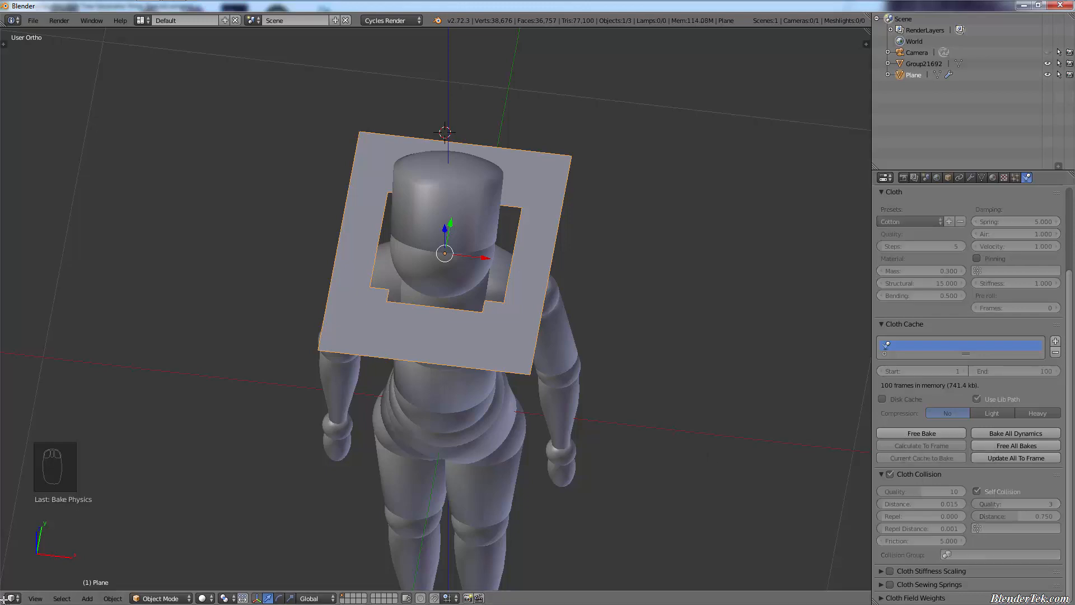
pyautogui.click(7, 598)
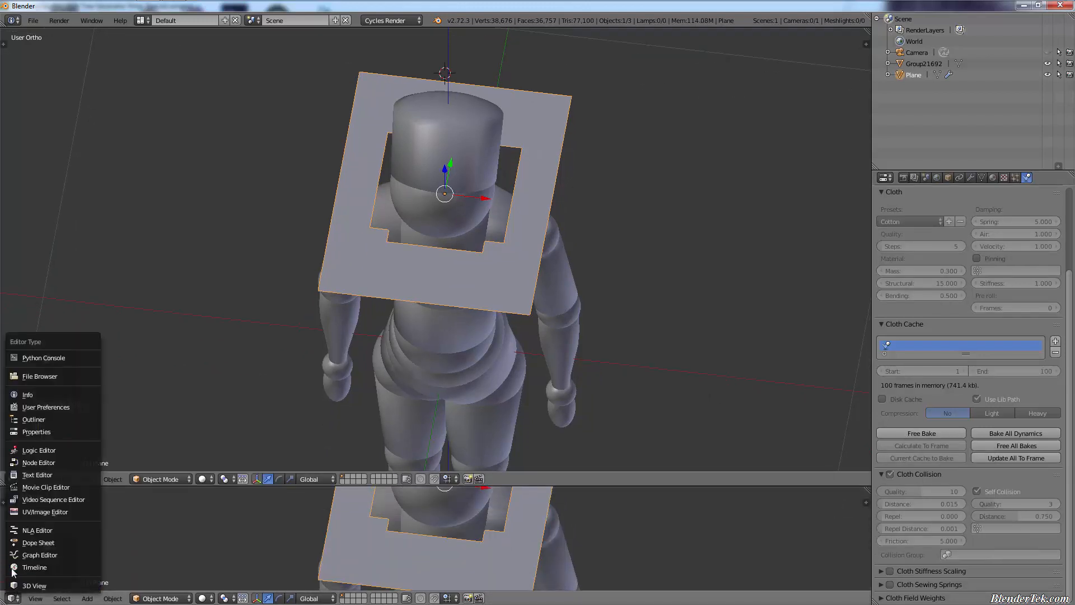
pyautogui.moveTo(35, 567)
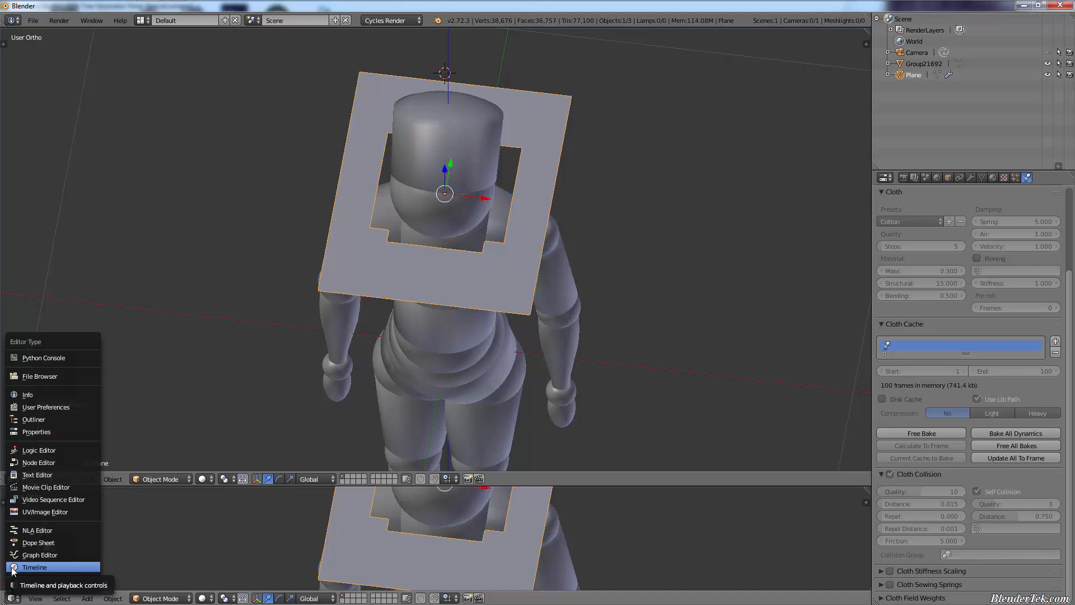
pyautogui.click(34, 567)
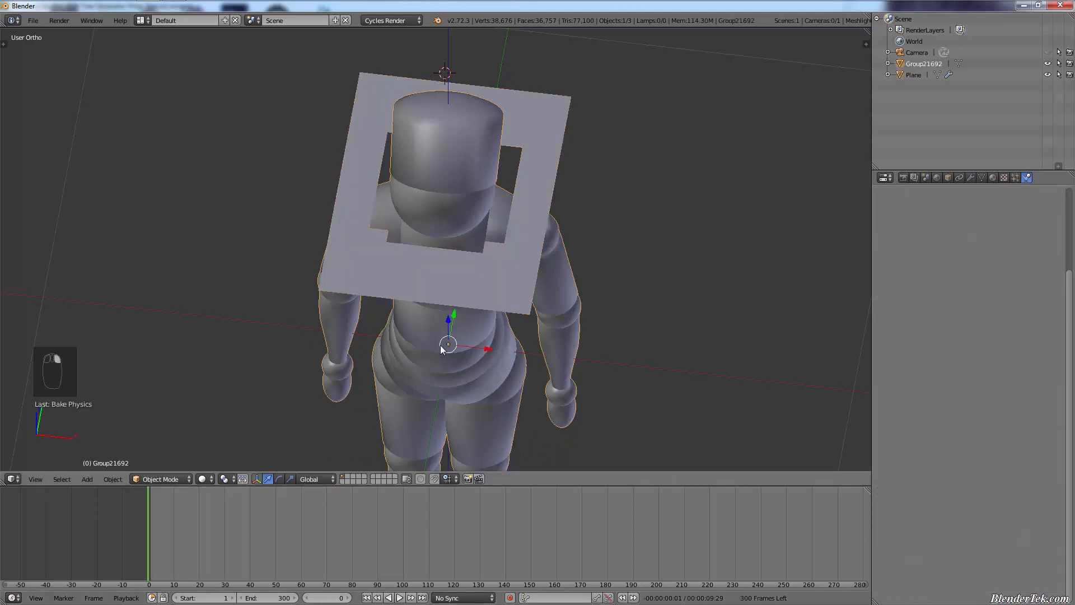
# Select the mannequin and add Collision physics to it.
pyautogui.click(1018, 178)
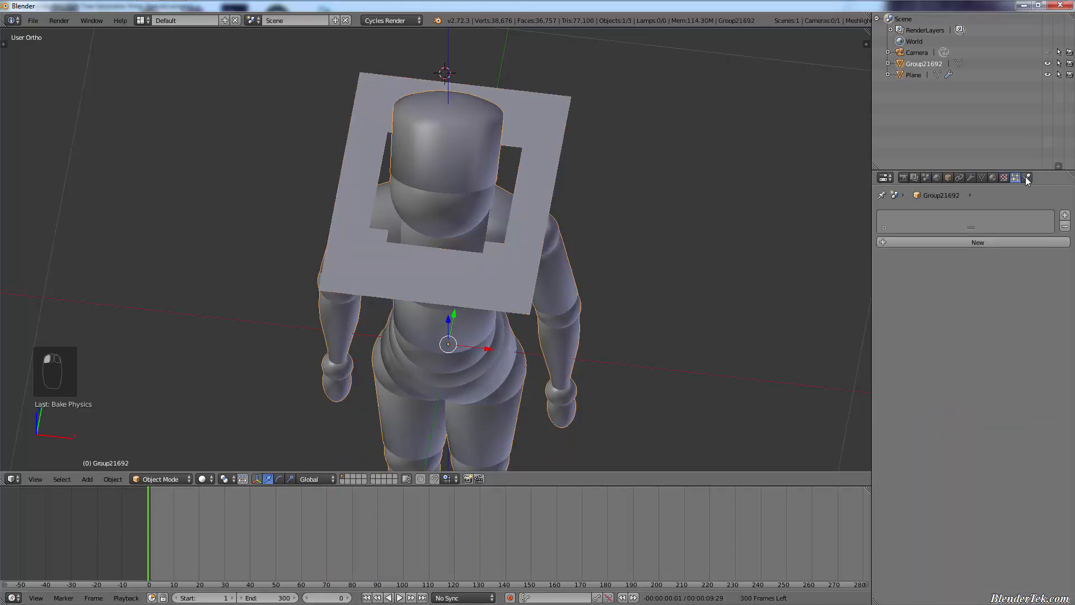
pyautogui.click(1015, 178)
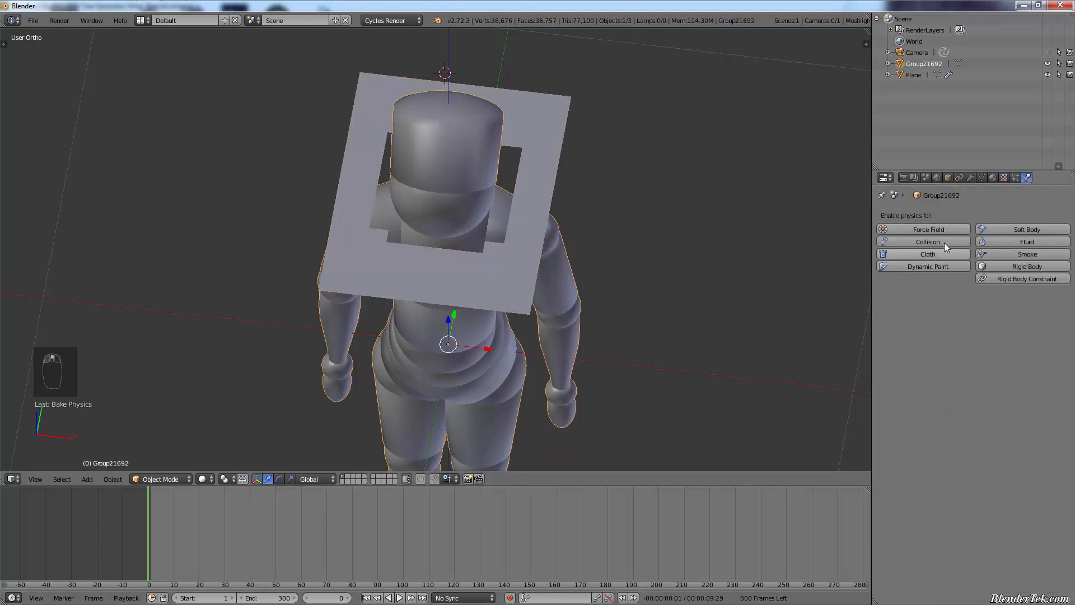
pyautogui.click(927, 242)
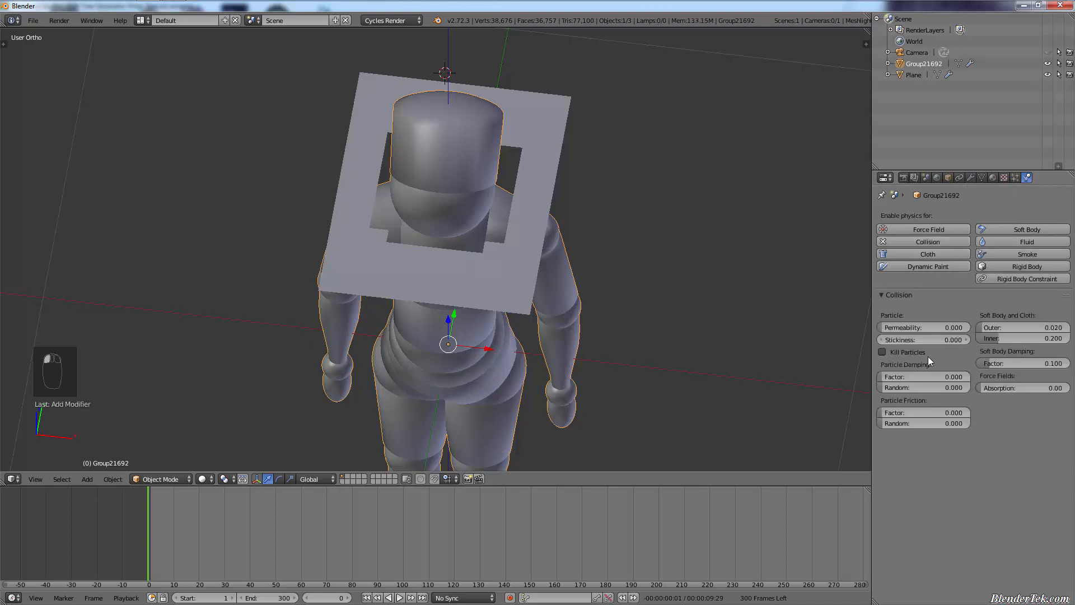
pyautogui.moveTo(535, 346)
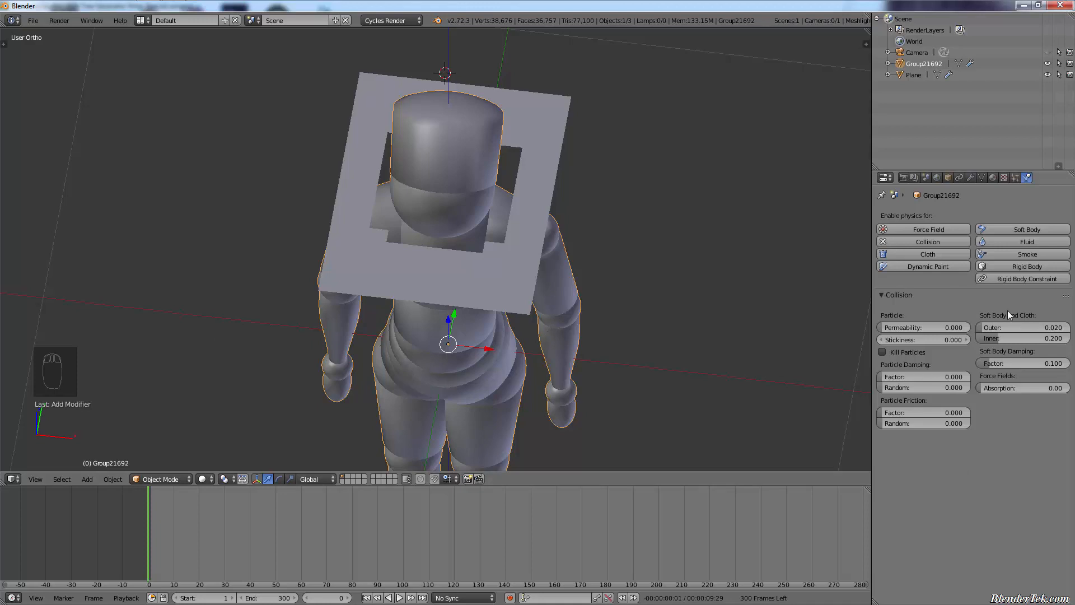
pyautogui.moveTo(300, 290)
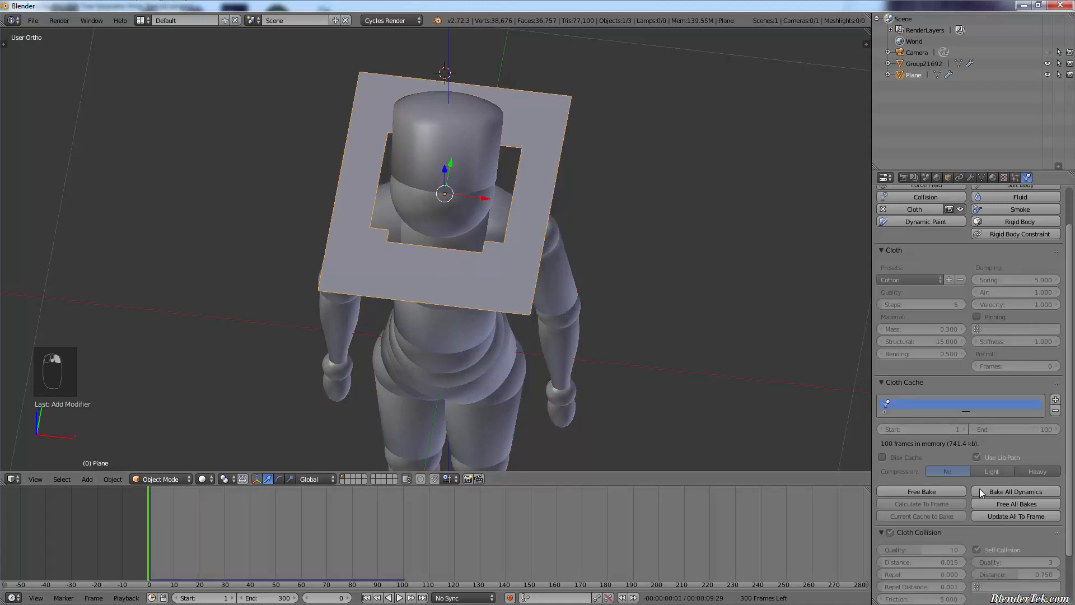
# Free the old cloth bake on the plane and bake the 100-frame simulation again.
pyautogui.scroll(-3)
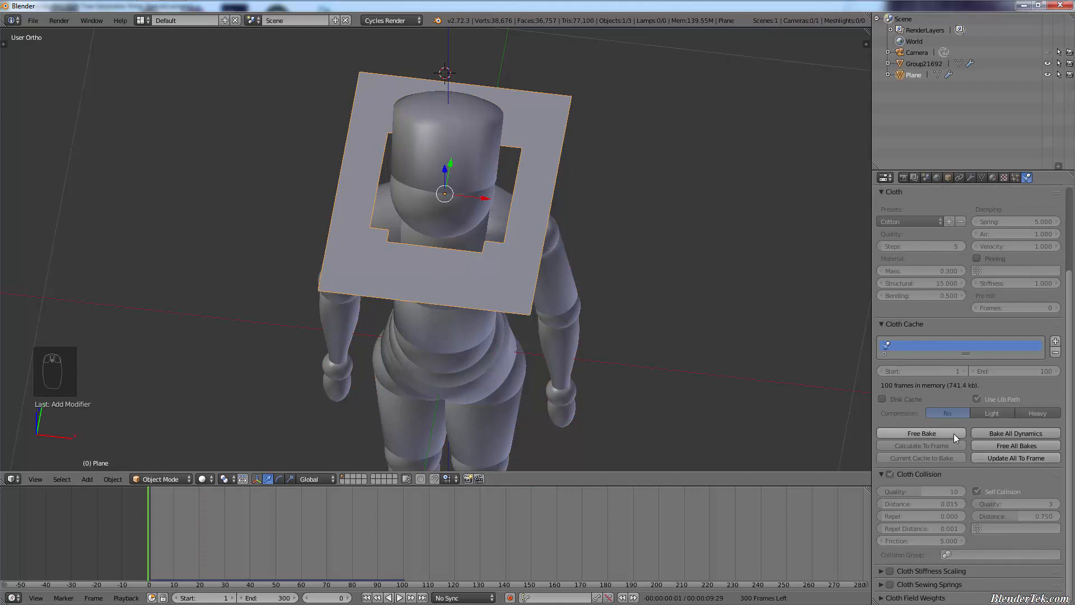
pyautogui.click(921, 432)
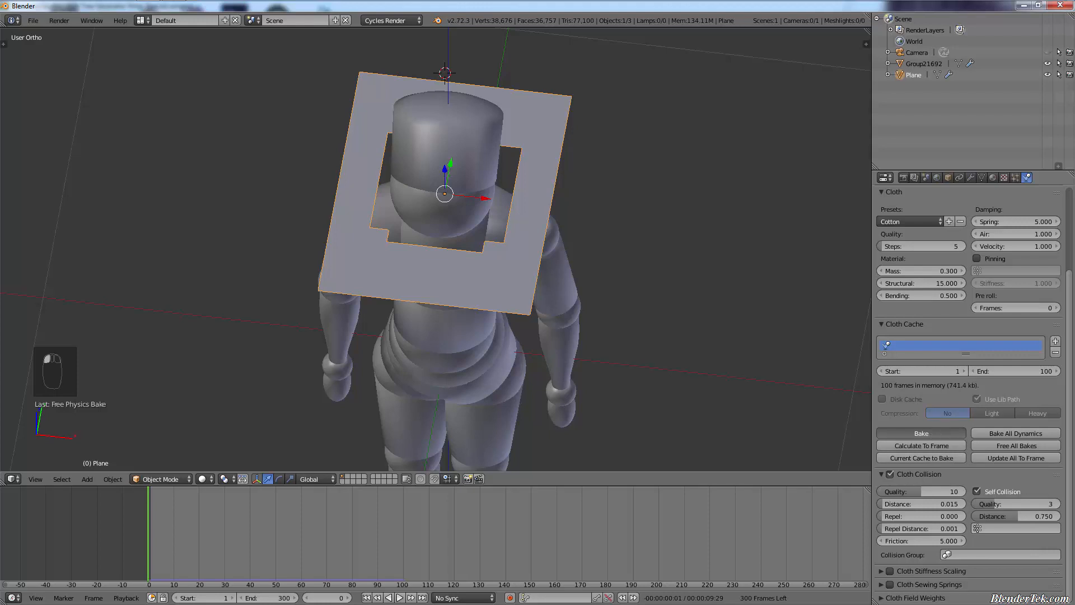
pyautogui.click(920, 433)
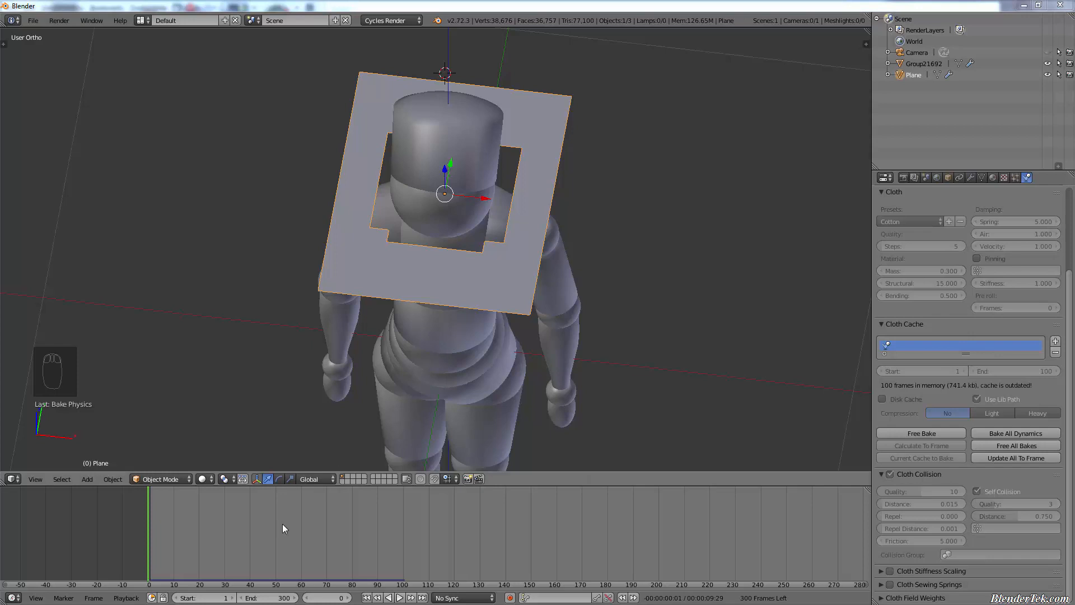
# Play the baked cloth, then scrub to early, late and frame-20 positions to inspect the drape.
pyautogui.click(400, 597)
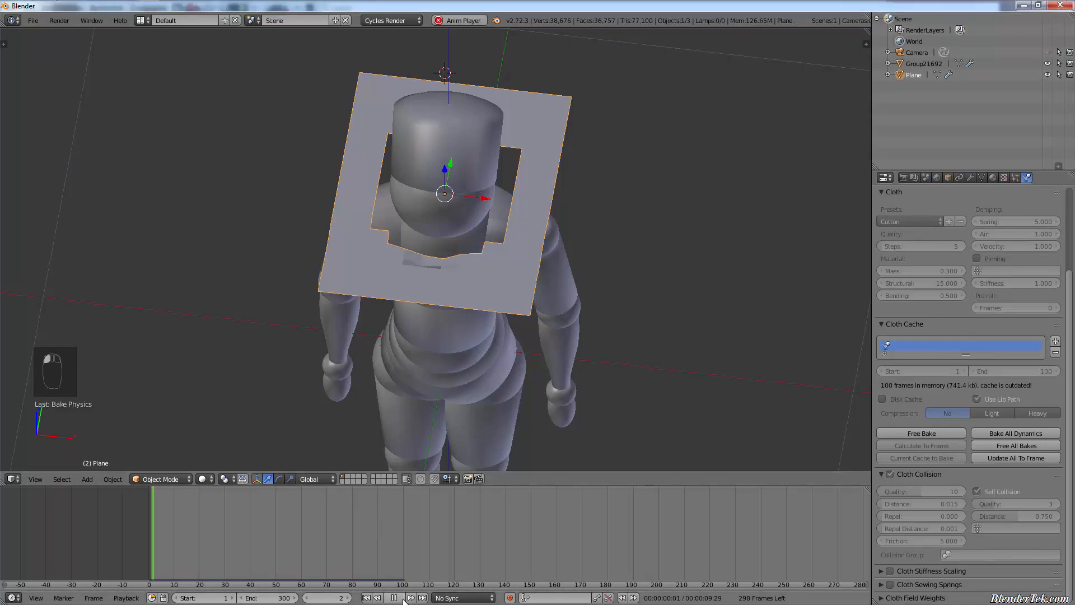
pyautogui.click(395, 597)
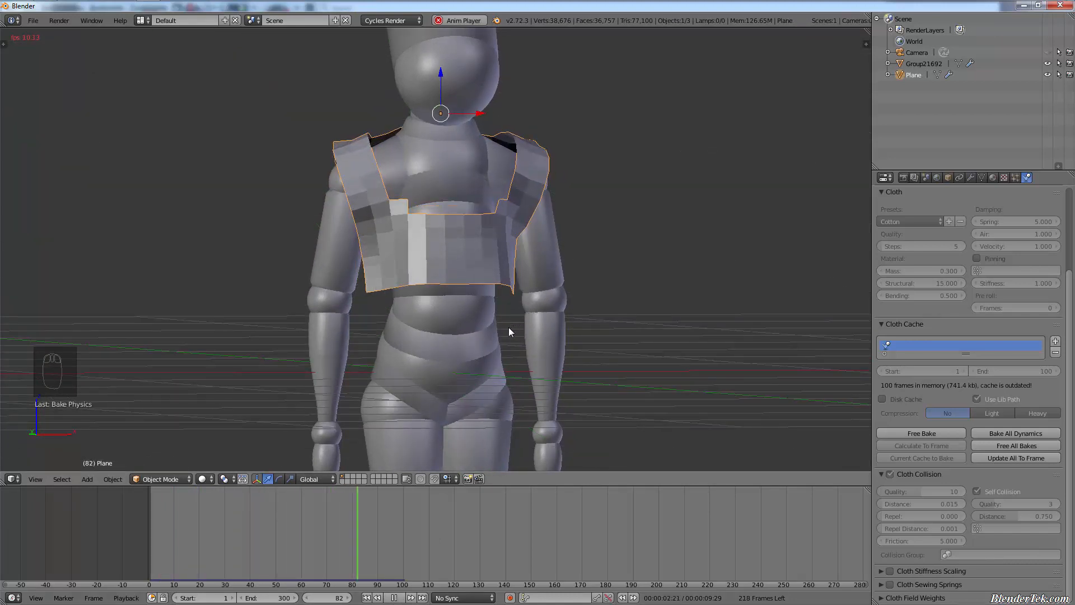
pyautogui.click(394, 597)
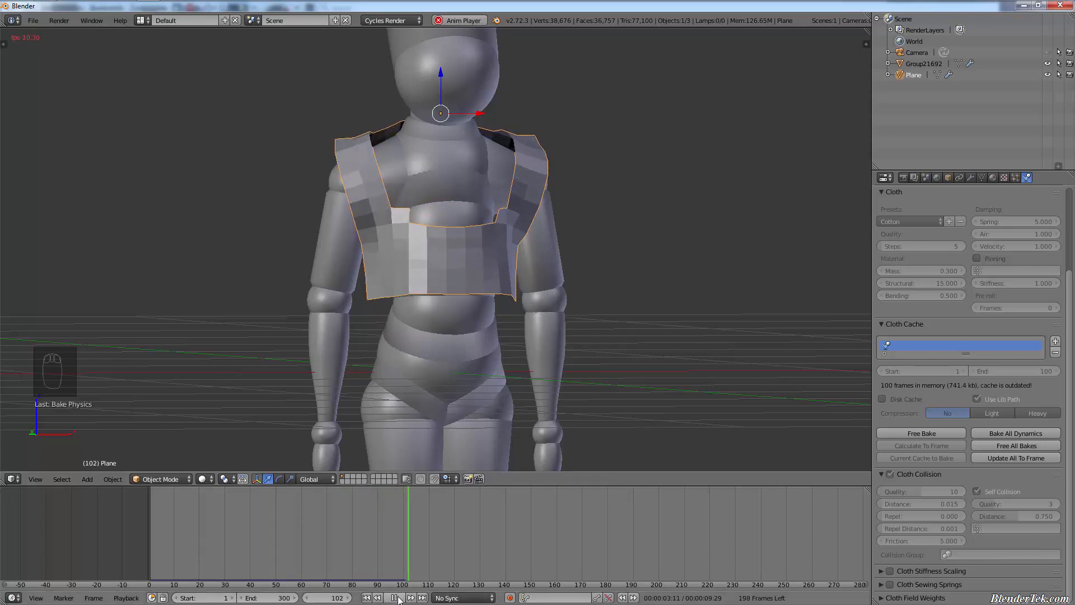
pyautogui.click(388, 597)
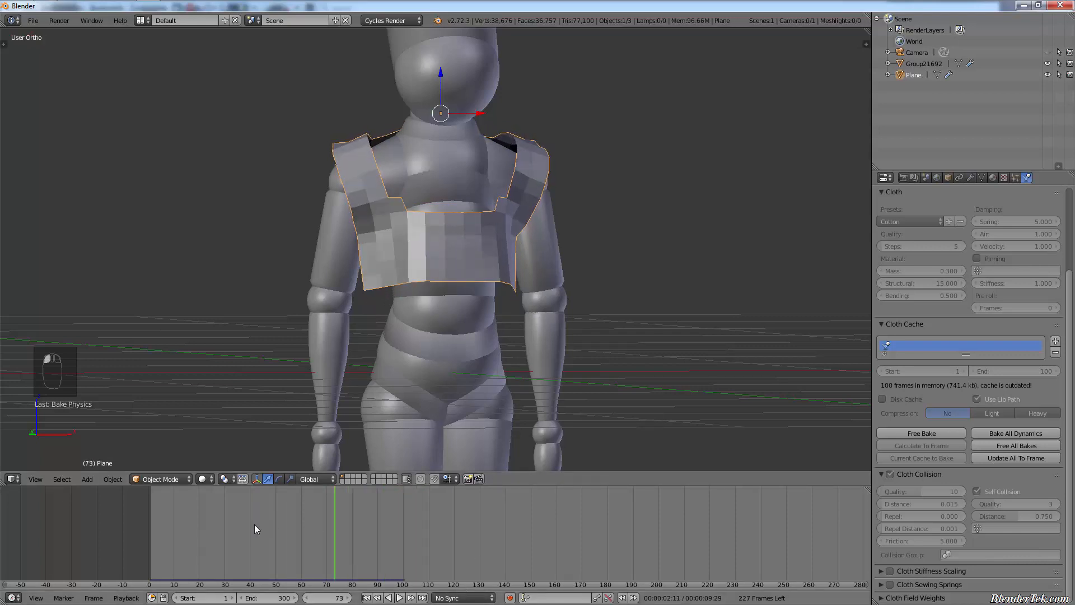
pyautogui.click(200, 527)
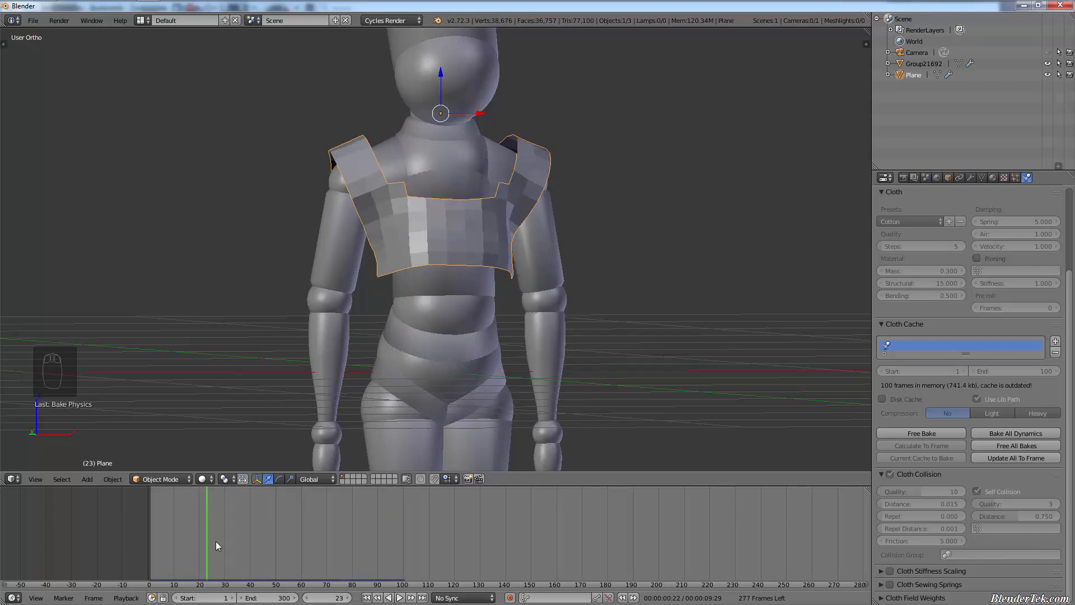
pyautogui.click(422, 546)
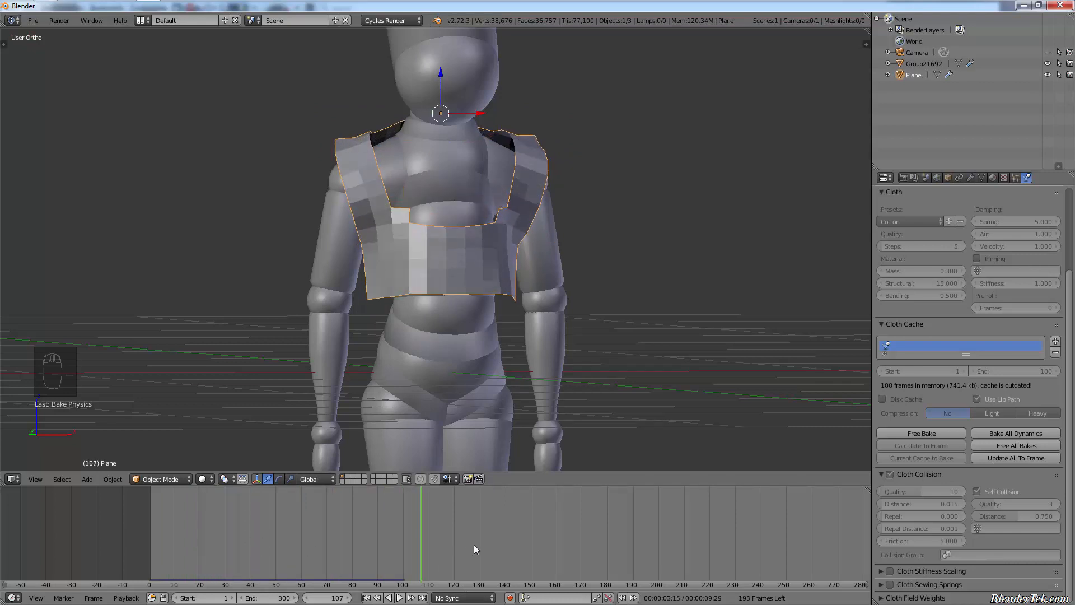
pyautogui.click(220, 584)
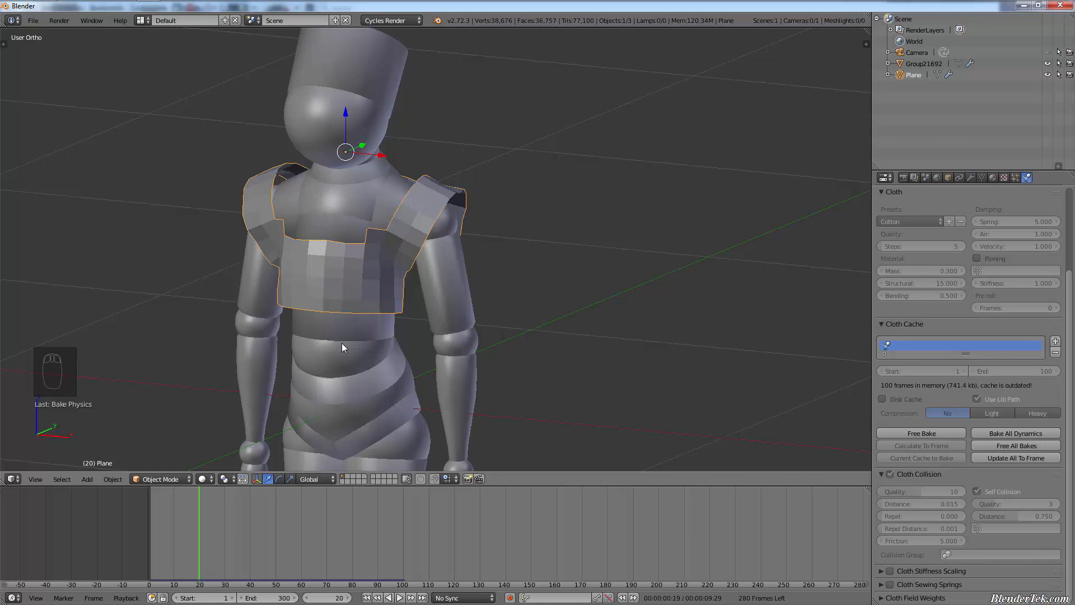
pyautogui.moveTo(535, 291)
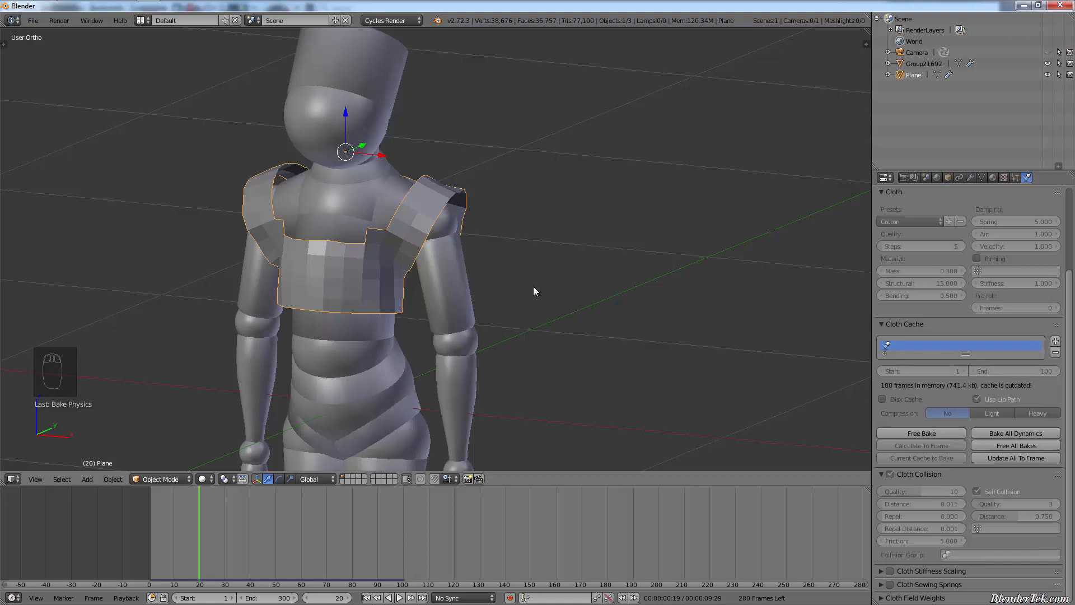
pyautogui.moveTo(545, 317)
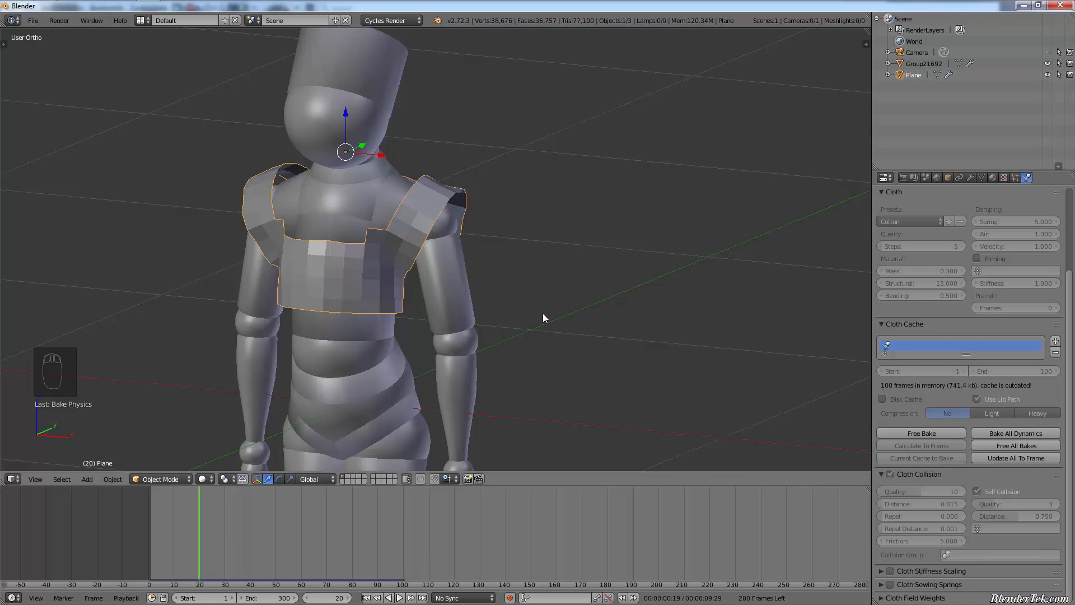
pyautogui.moveTo(582, 305)
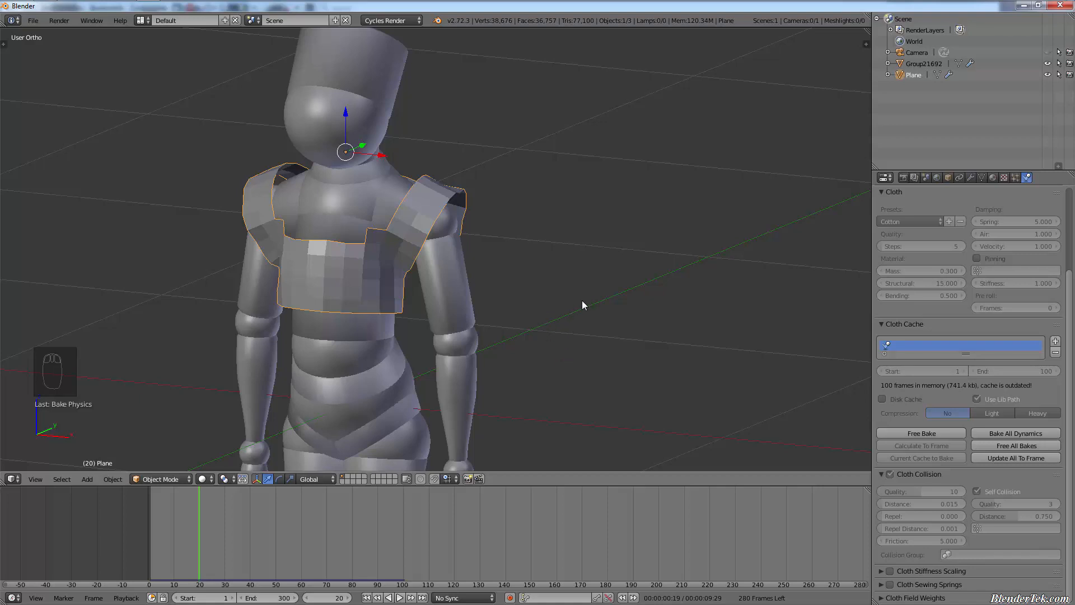
pyautogui.moveTo(574, 268)
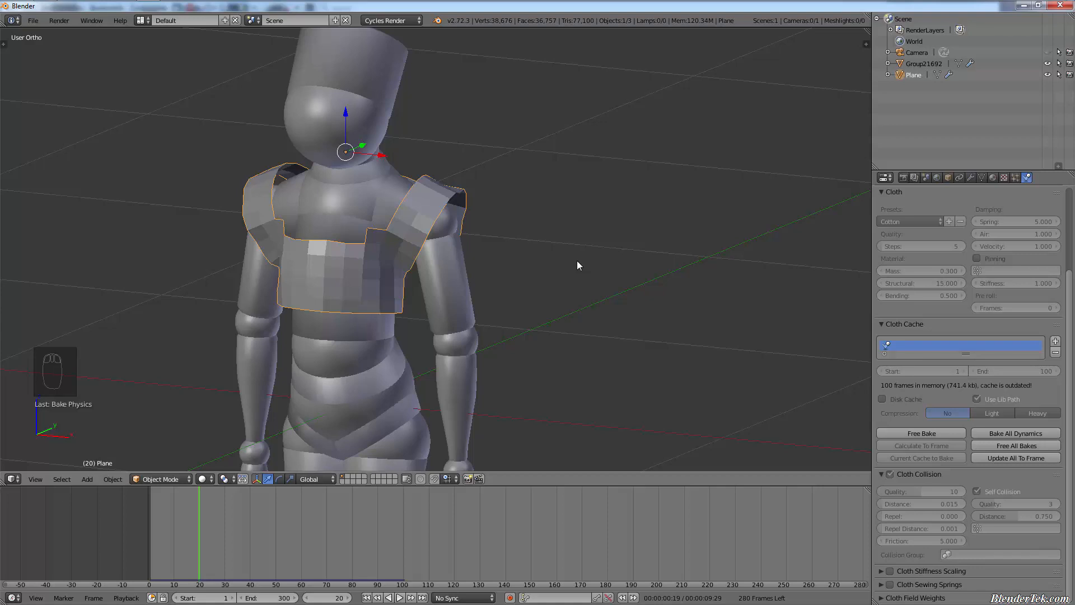
pyautogui.moveTo(564, 272)
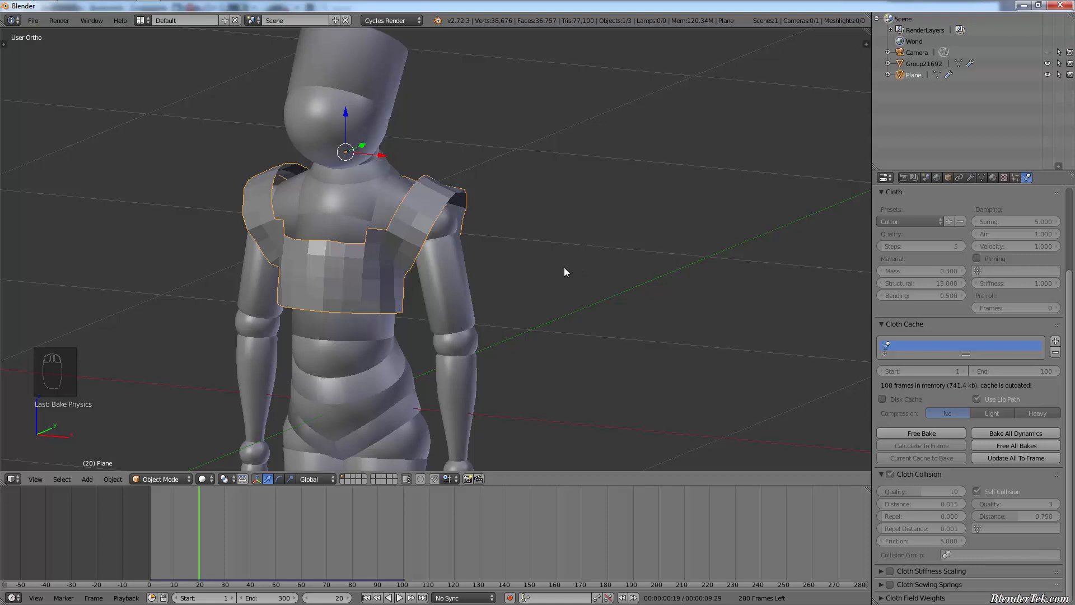
pyautogui.moveTo(566, 267)
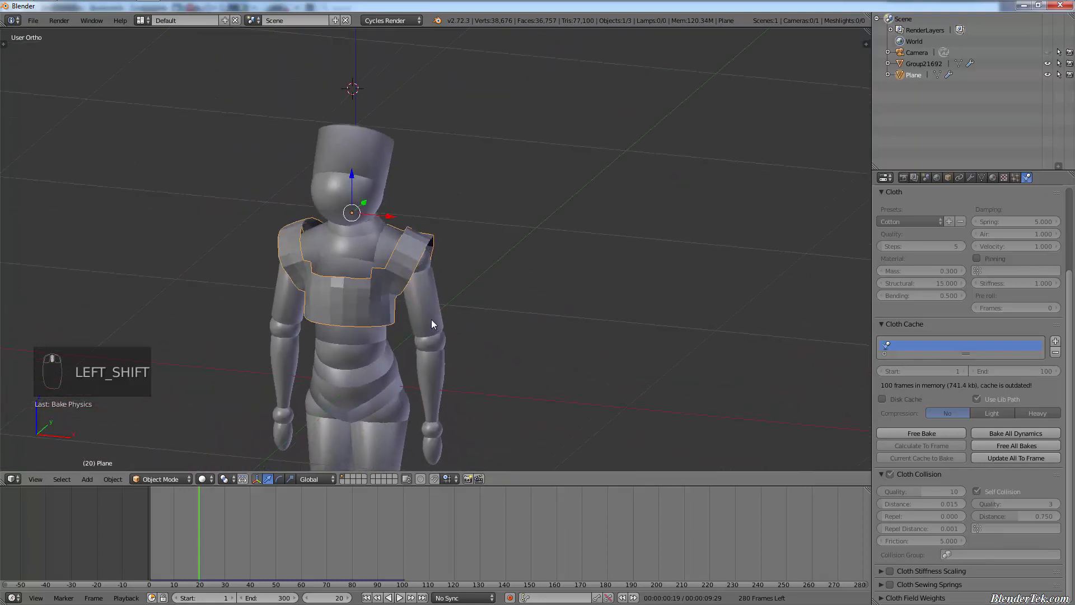
pyautogui.moveTo(758, 300)
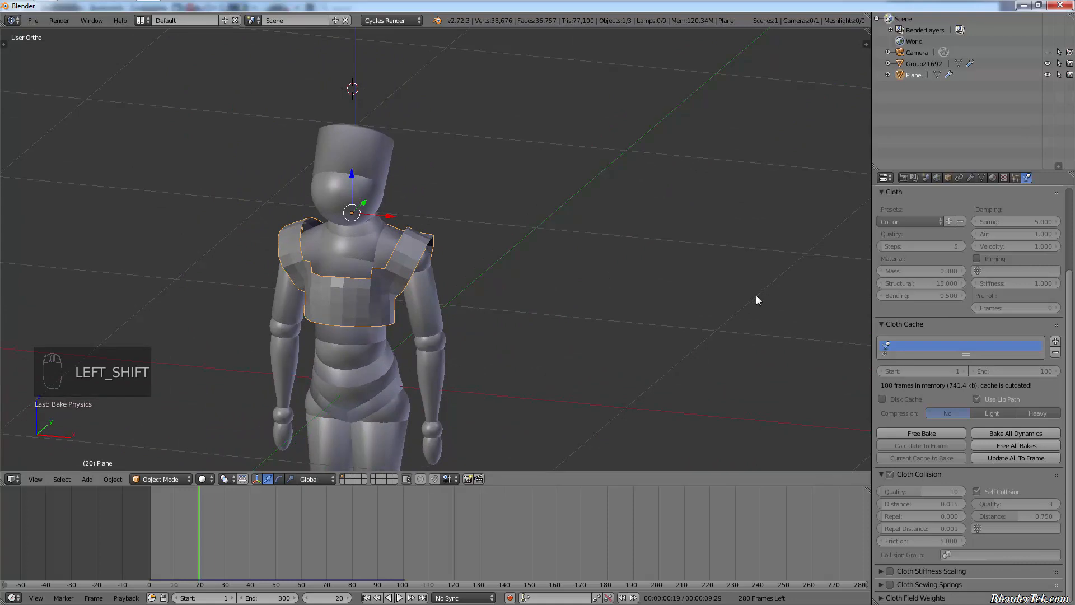